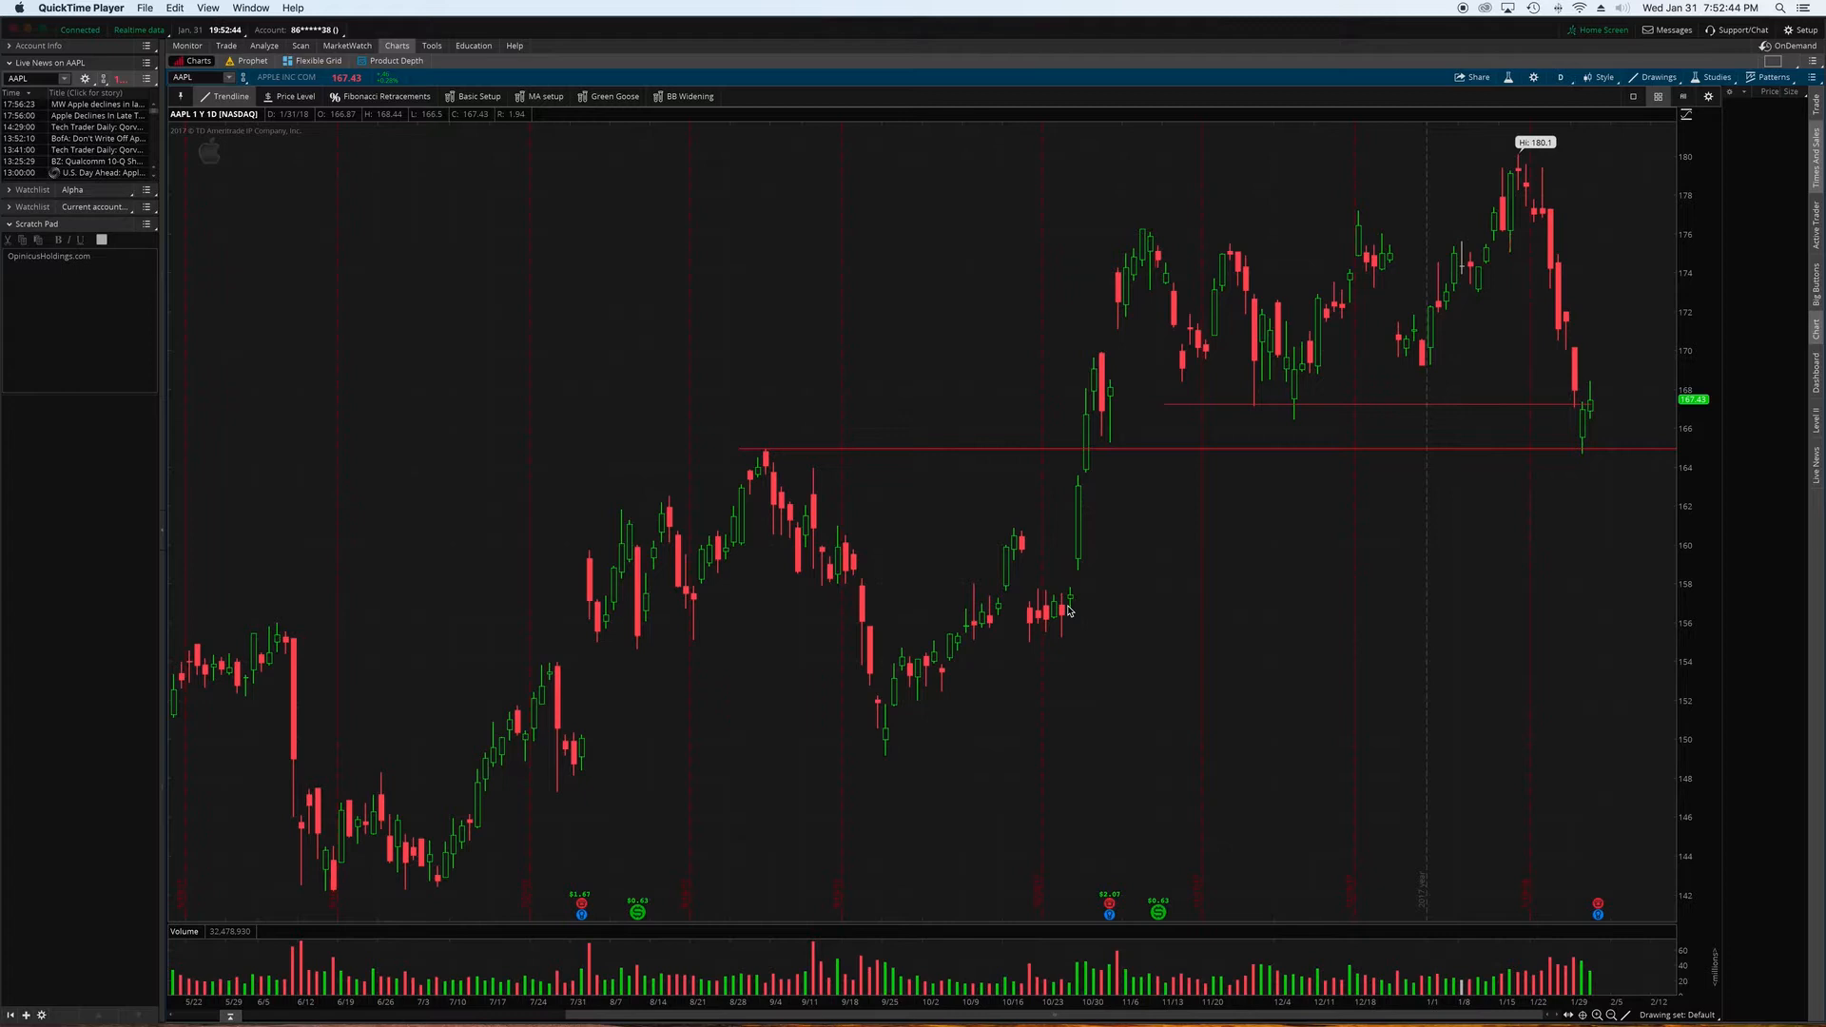
{"action": "mouse_move", "coordinate": [816, 601]}
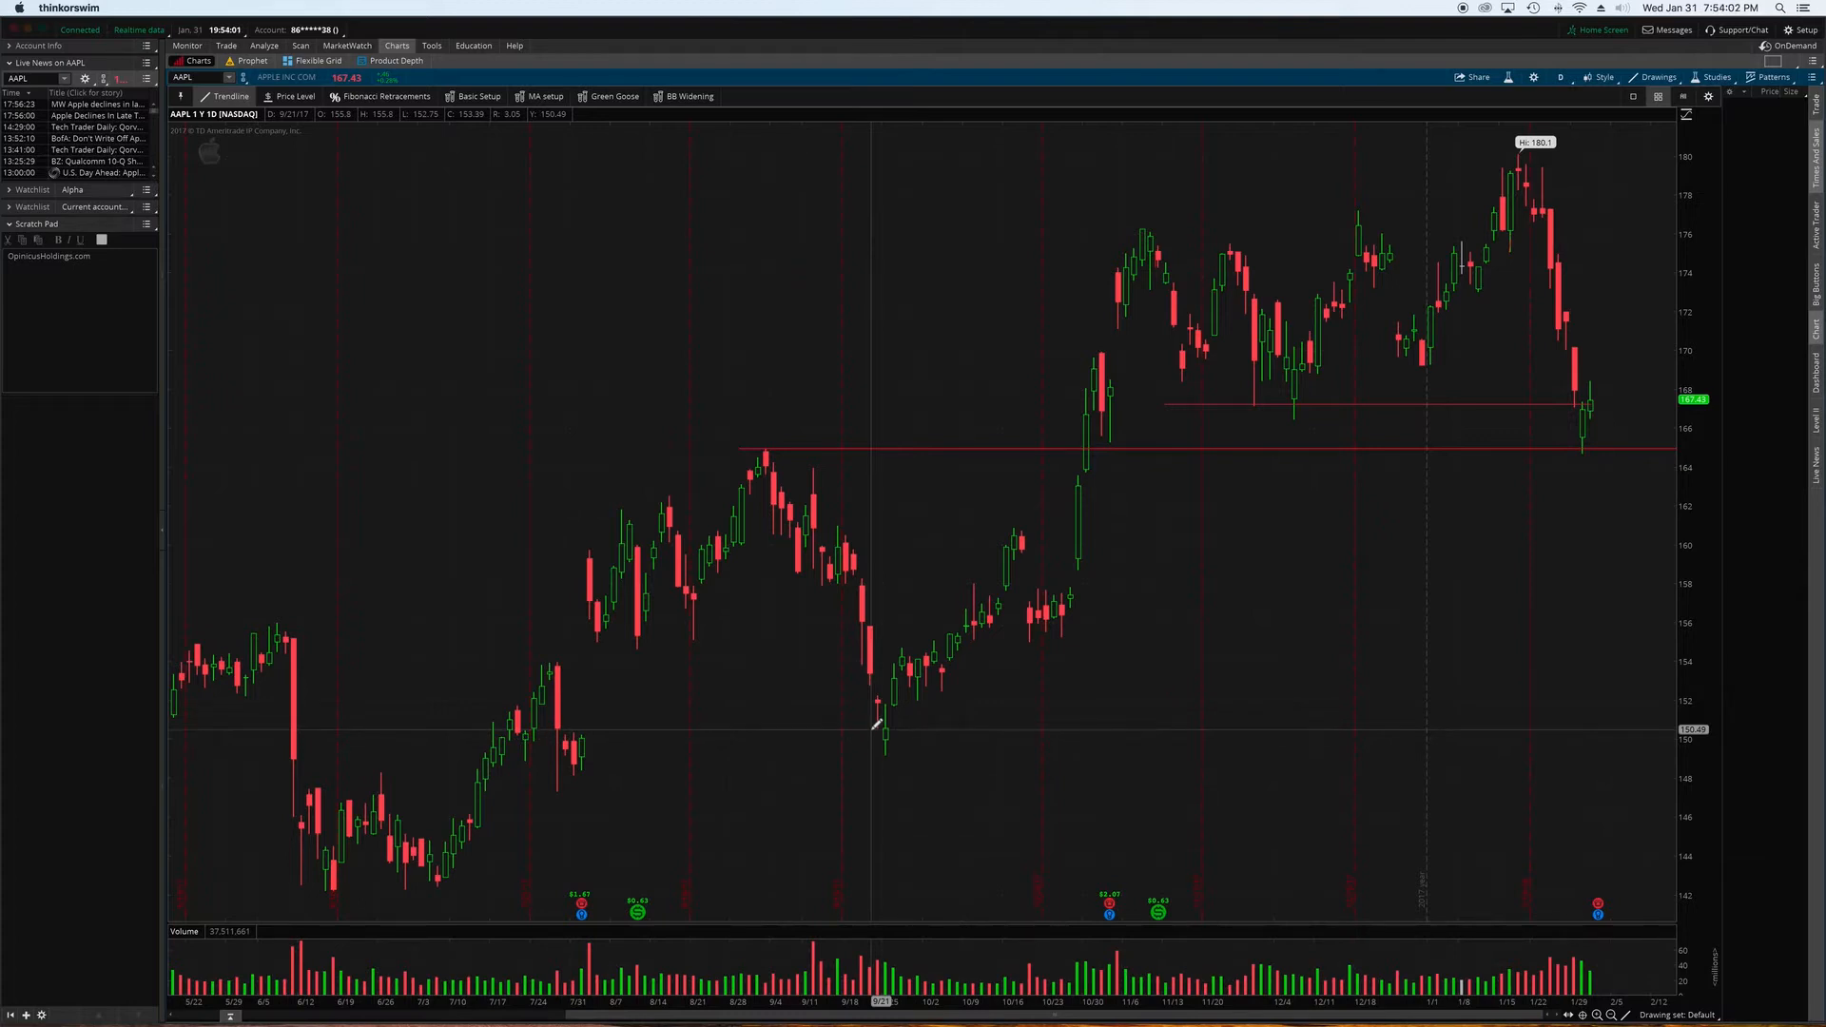
{"action": "mouse_move", "coordinate": [1221, 451]}
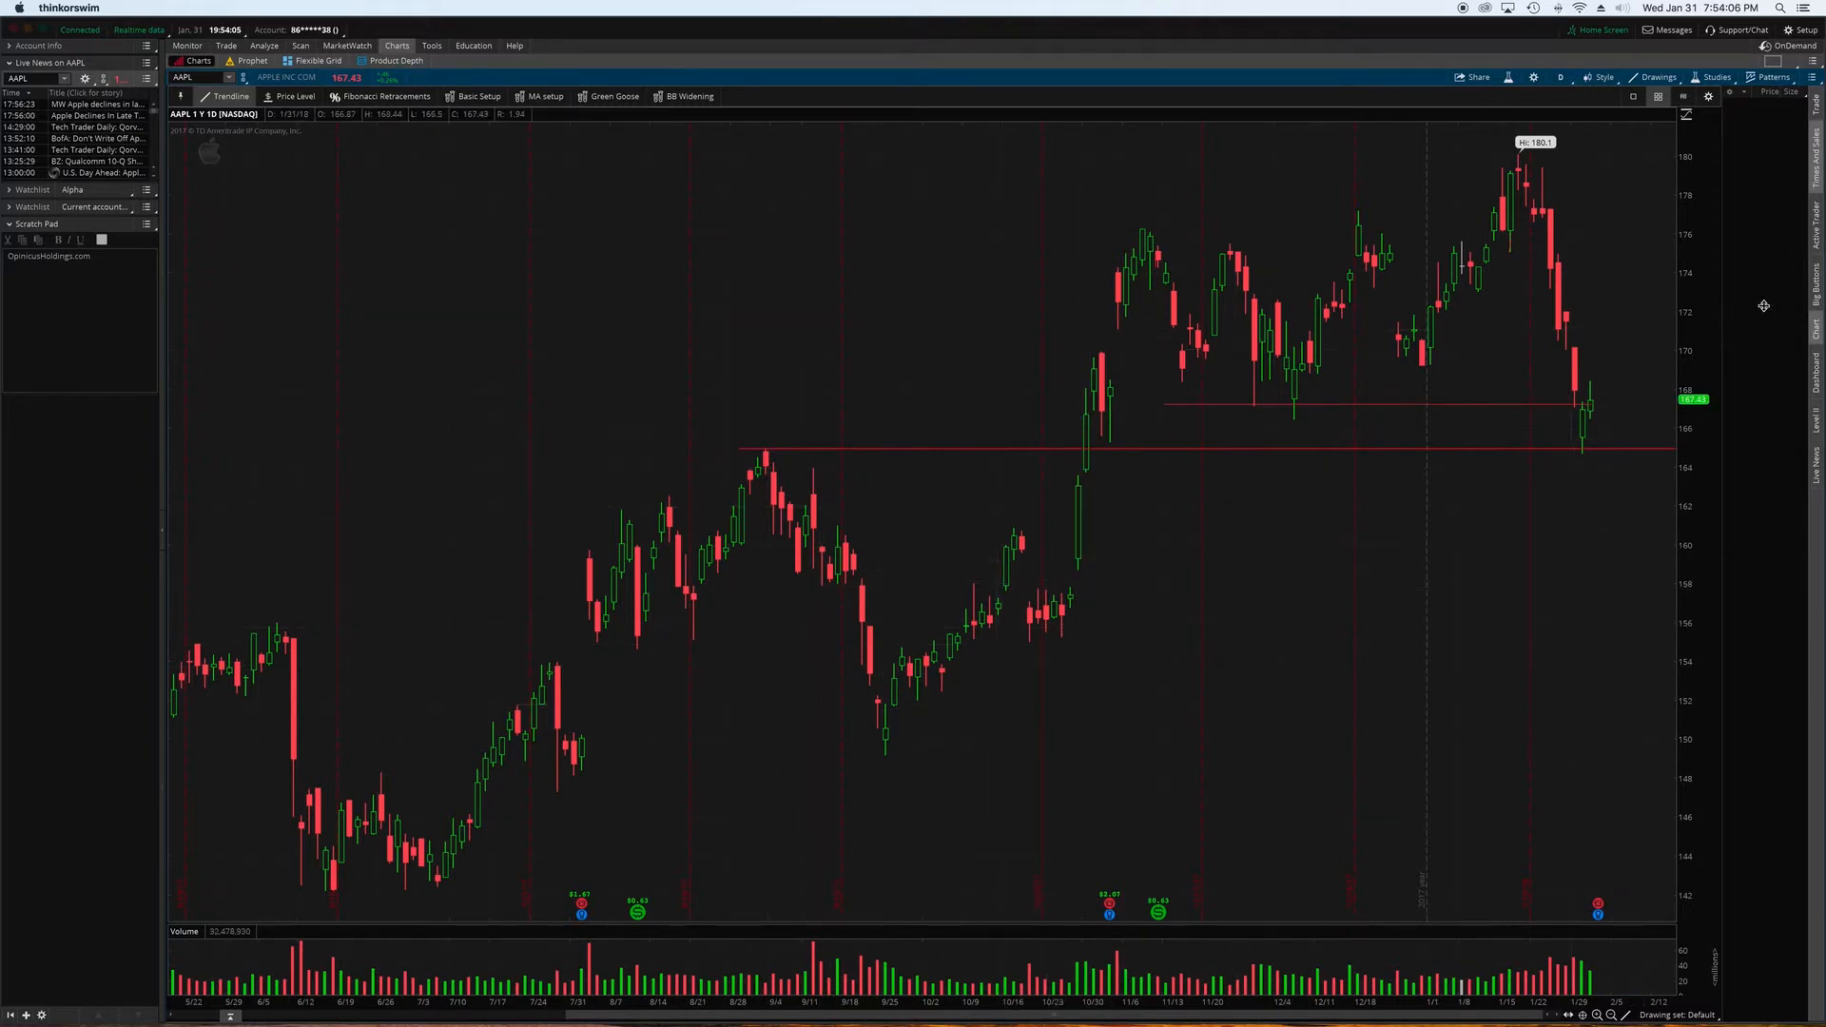
{"action": "mouse_move", "coordinate": [1175, 739]}
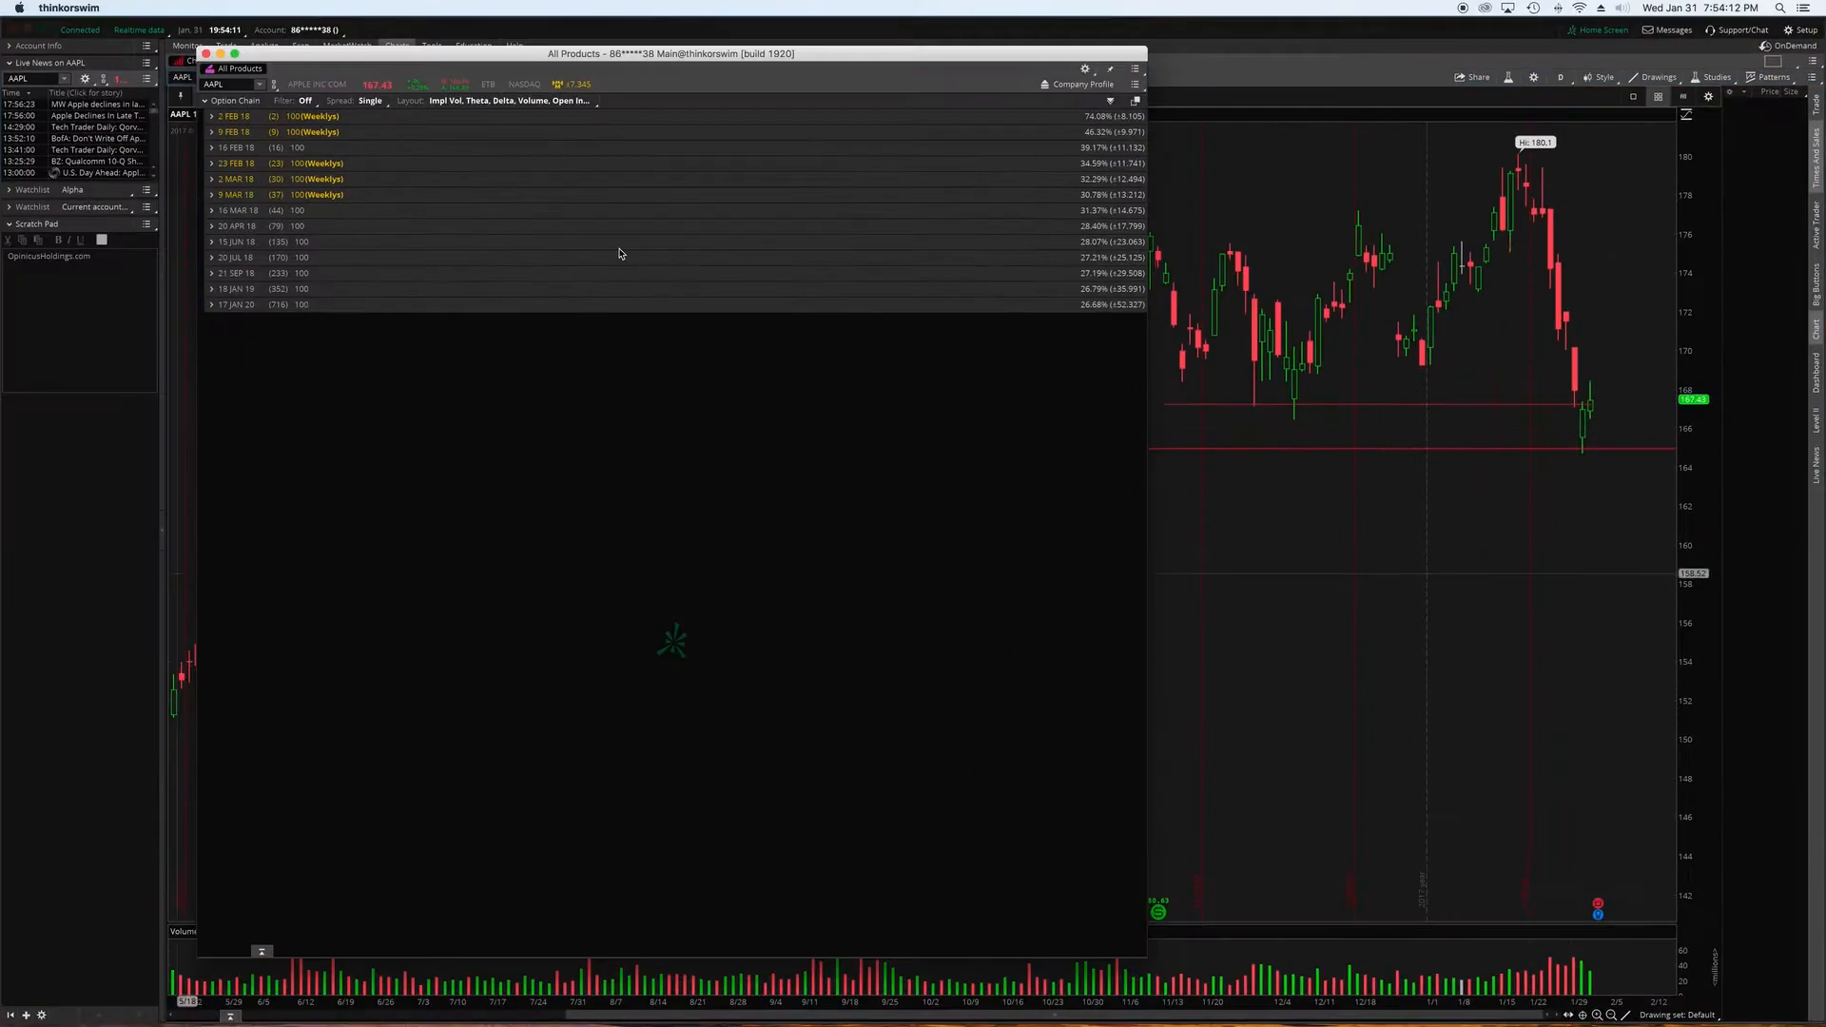
Step: Expand the 17 JAN 20 and 18 JAN 19 expirations to show their call and put strikes
{"action": "left_click", "coordinate": [212, 331]}
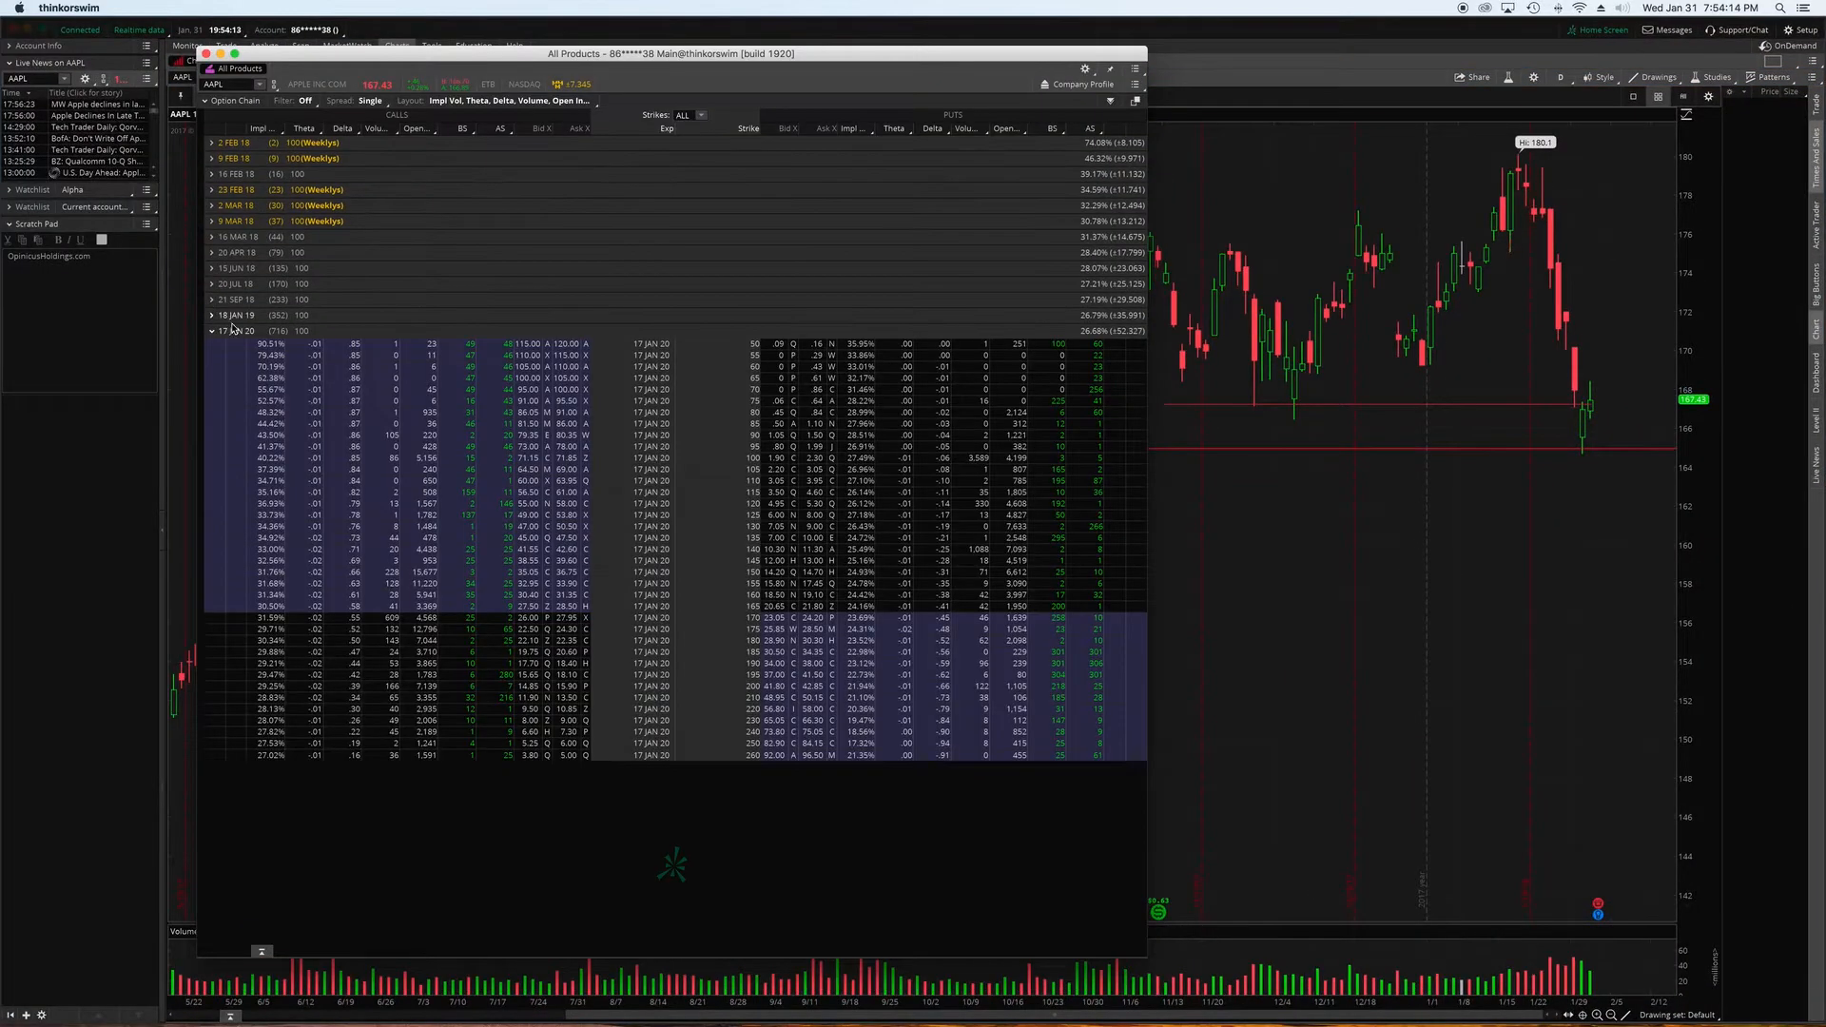
{"action": "left_click", "coordinate": [211, 314]}
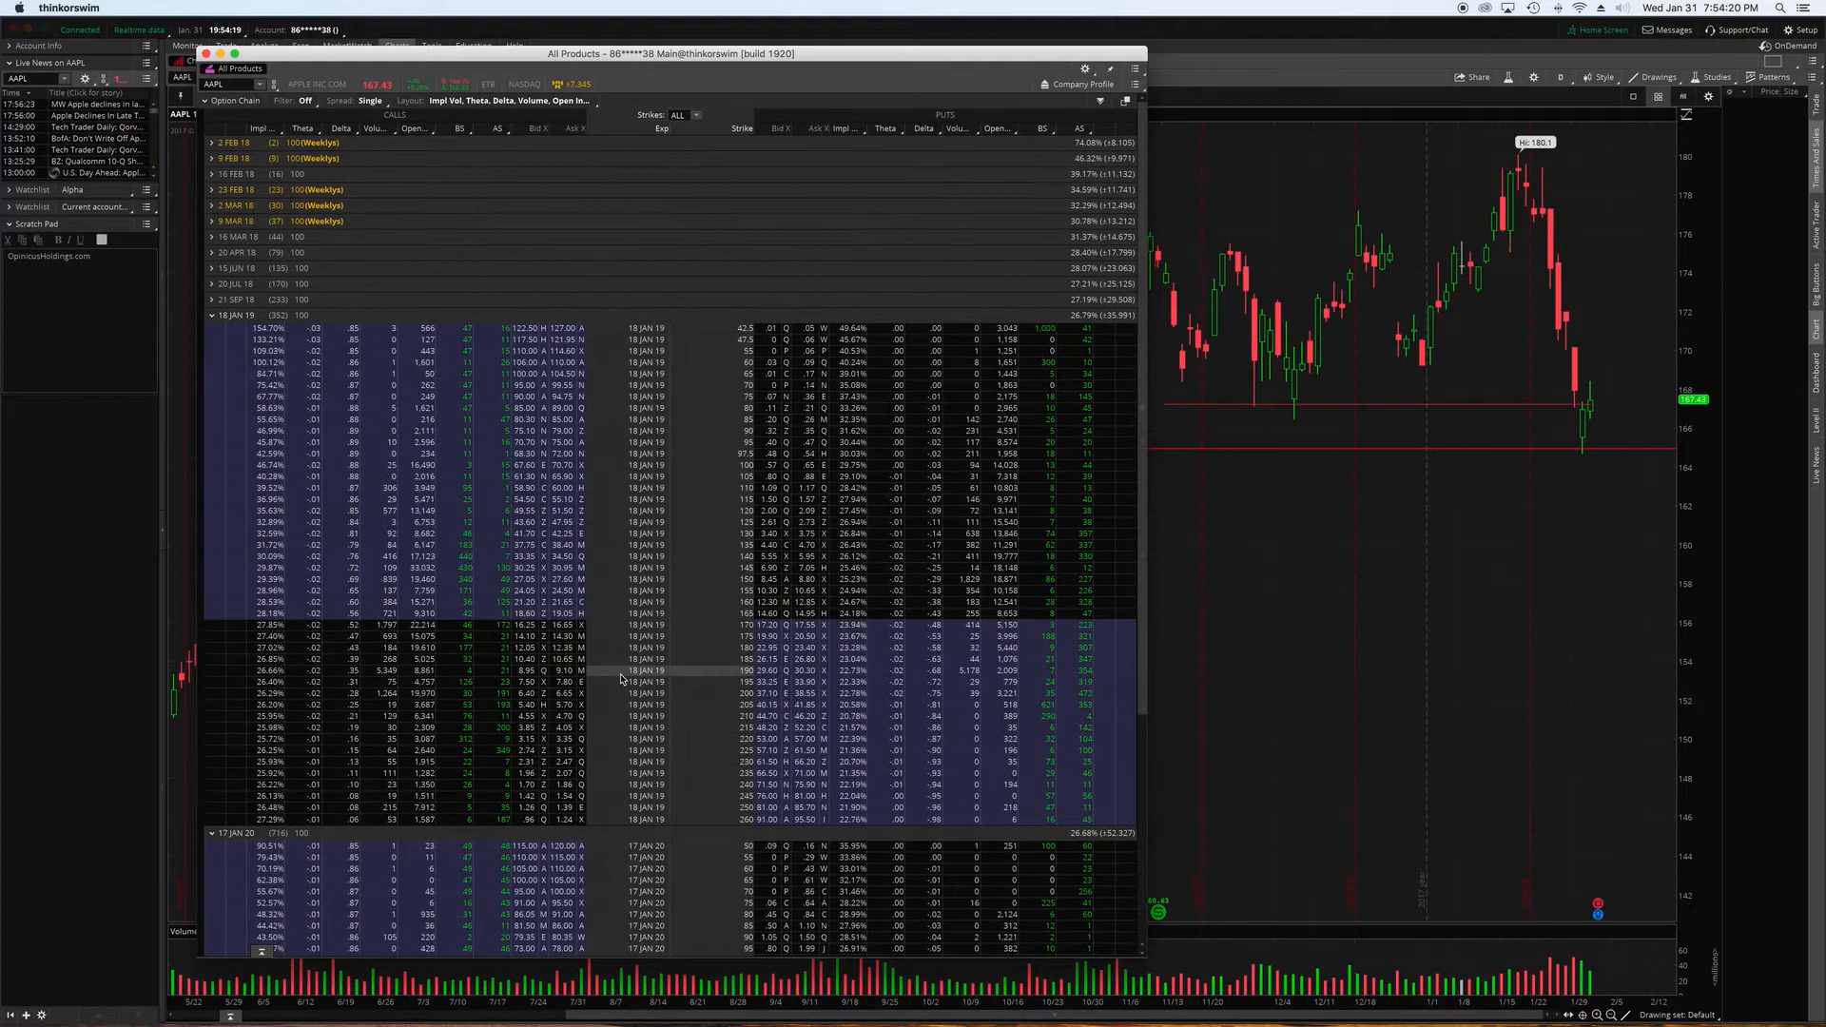
{"action": "mouse_move", "coordinate": [565, 751]}
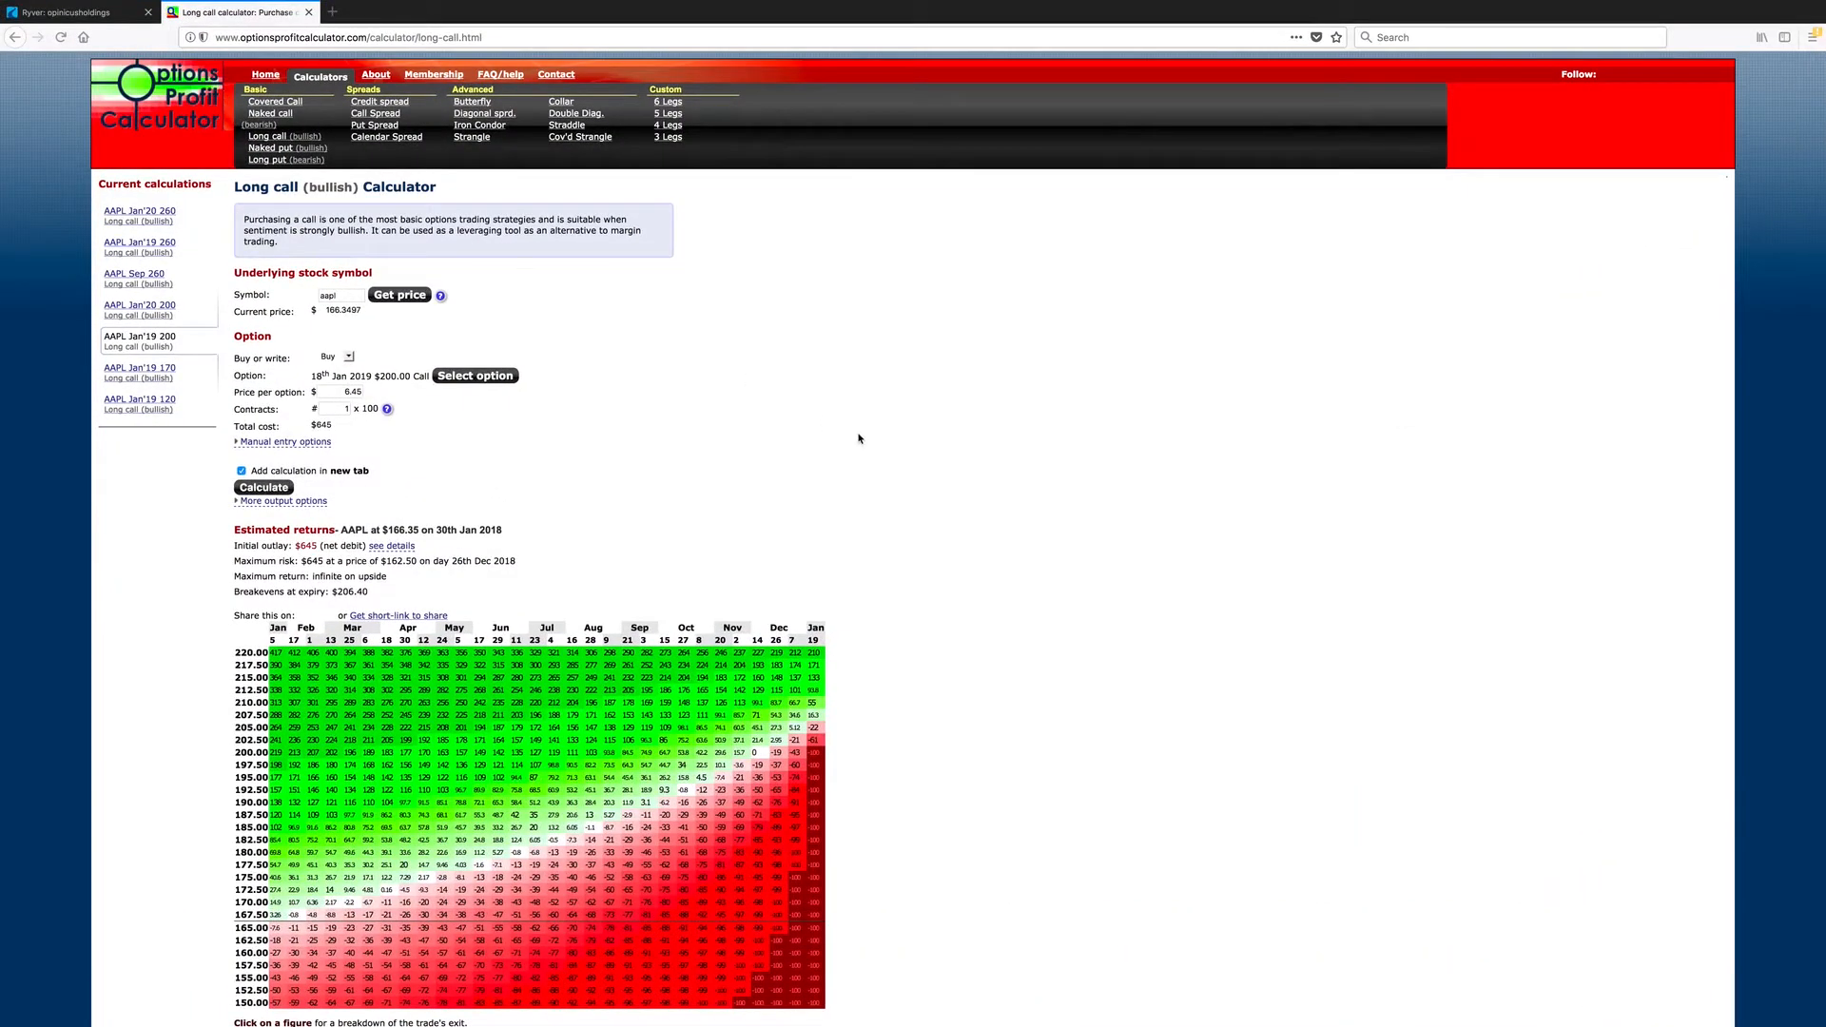
{"action": "scroll", "scroll_direction": "down", "scroll_amount": 3}
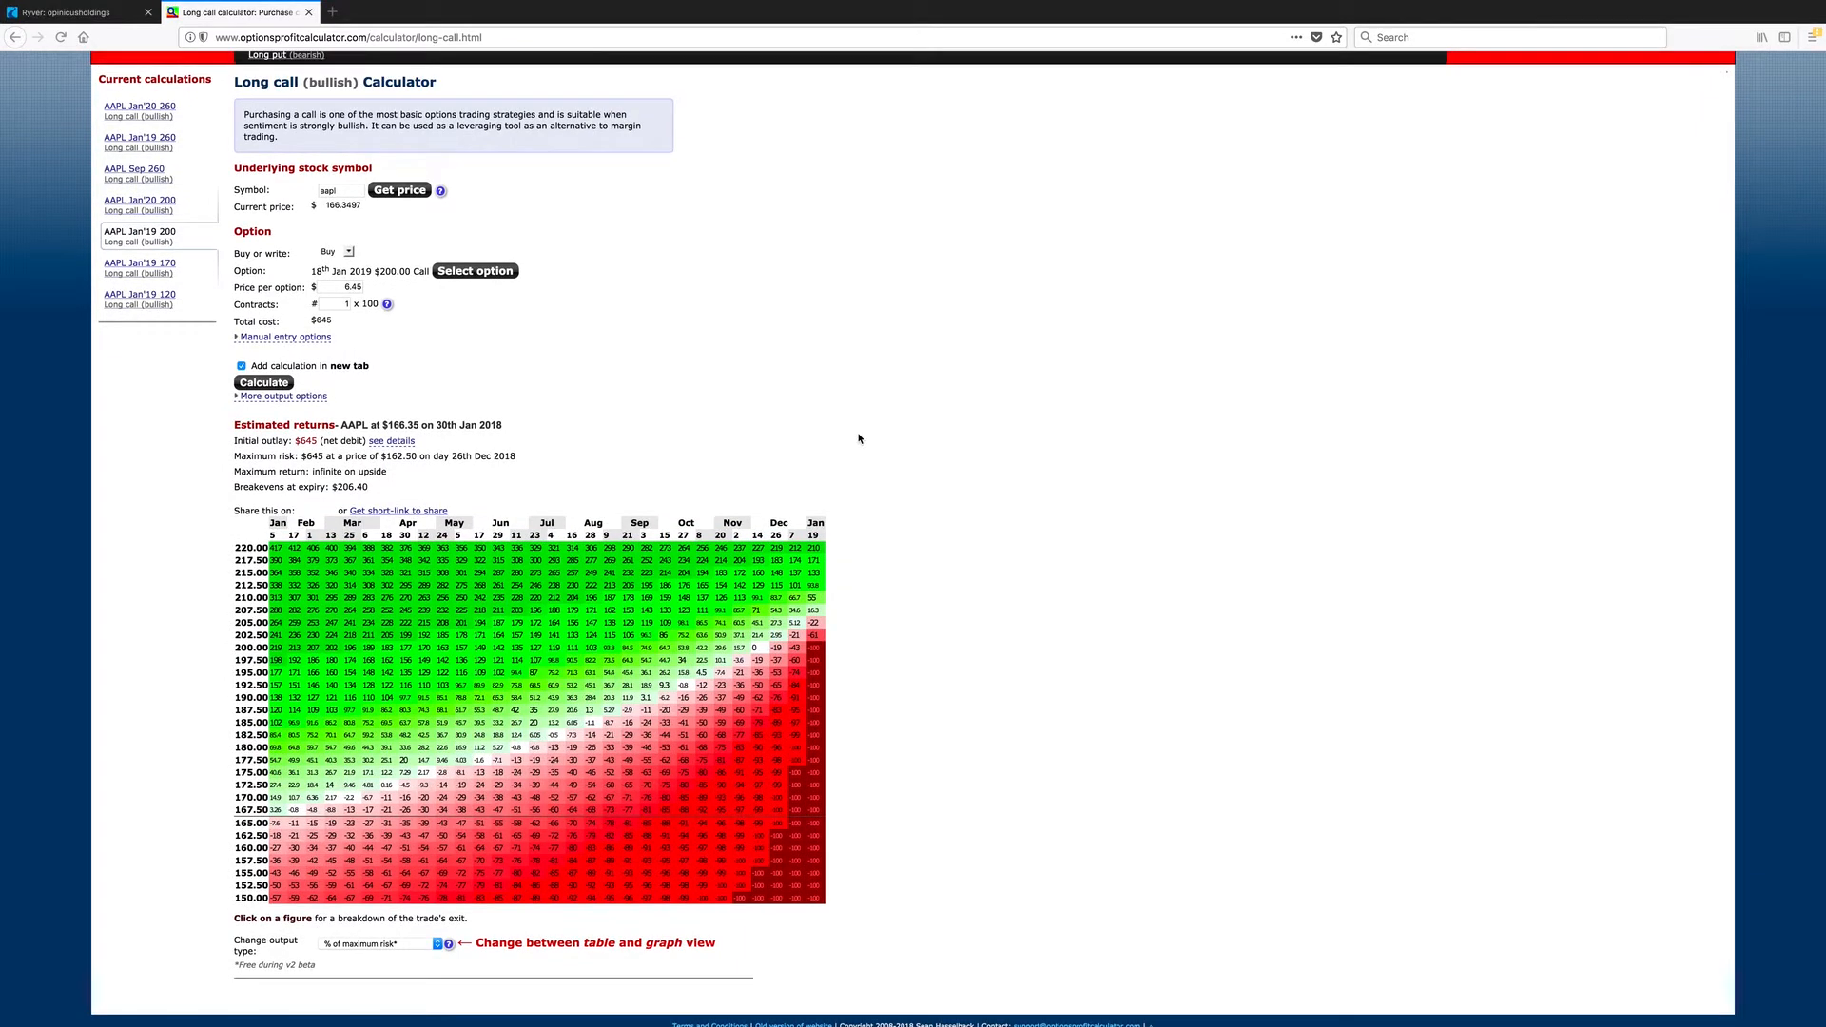
{"action": "mouse_move", "coordinate": [392, 263]}
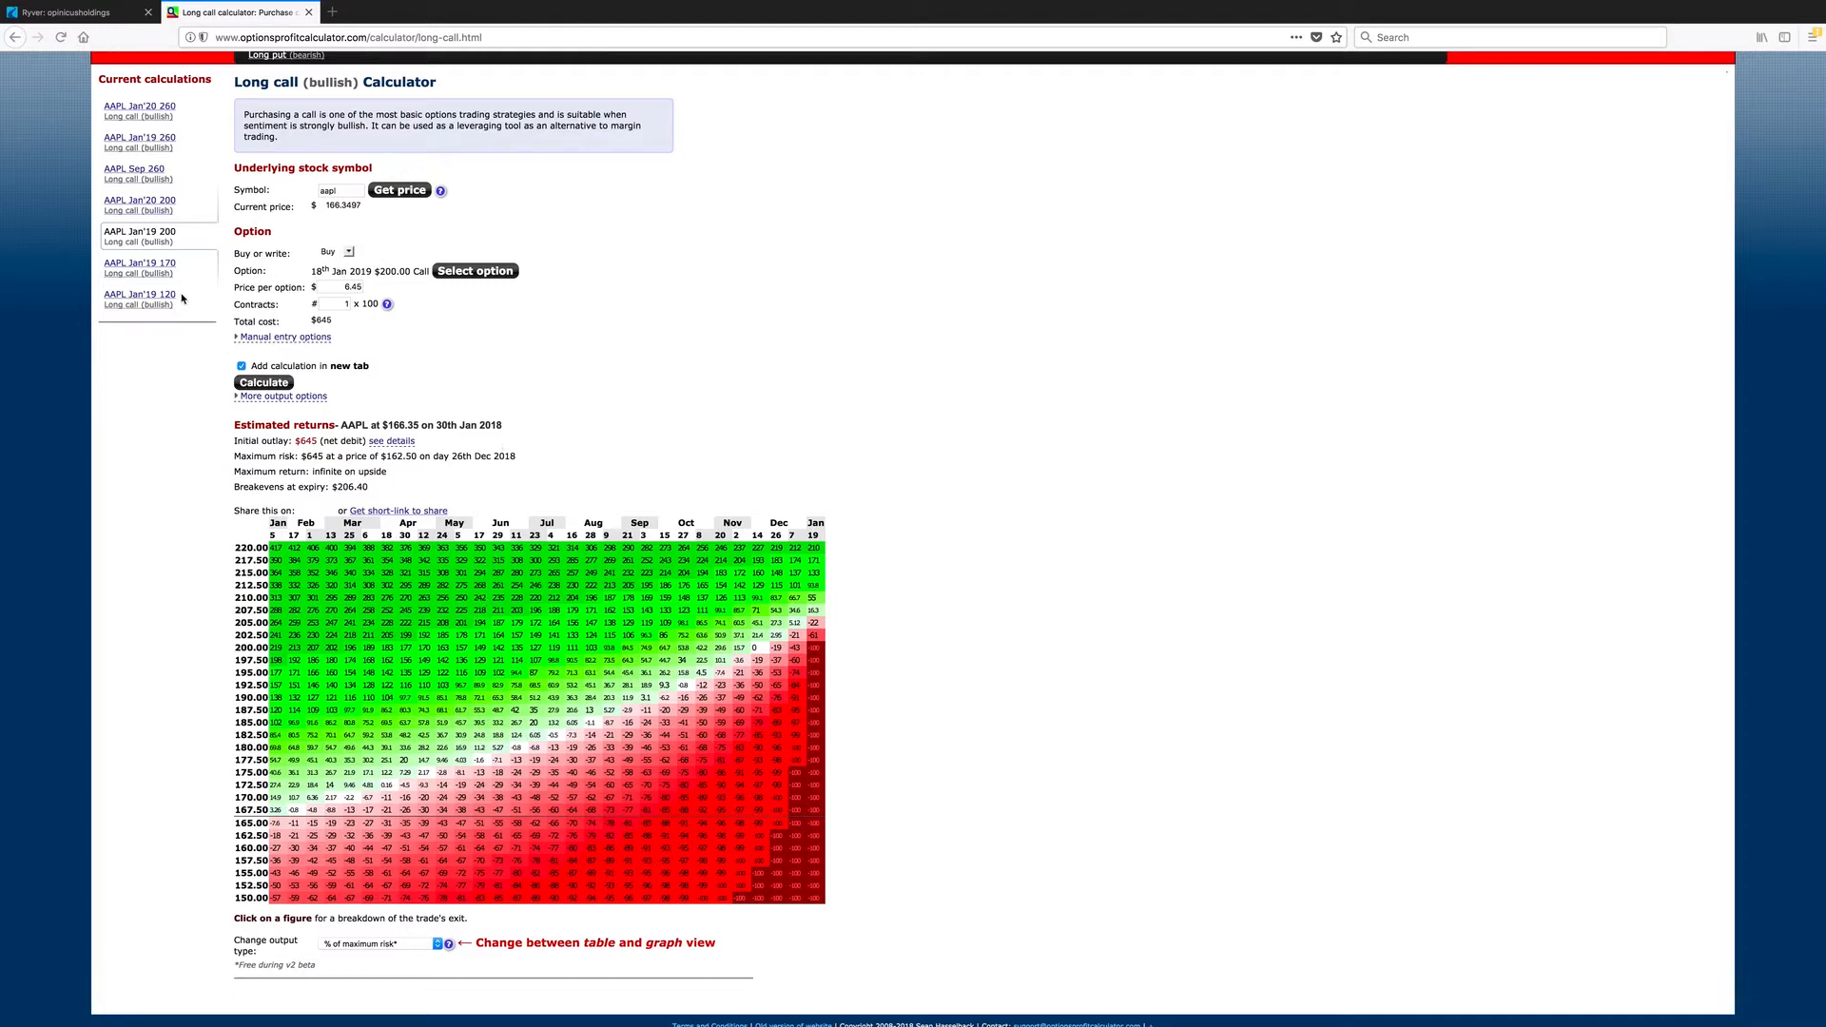
{"action": "mouse_move", "coordinate": [125, 236]}
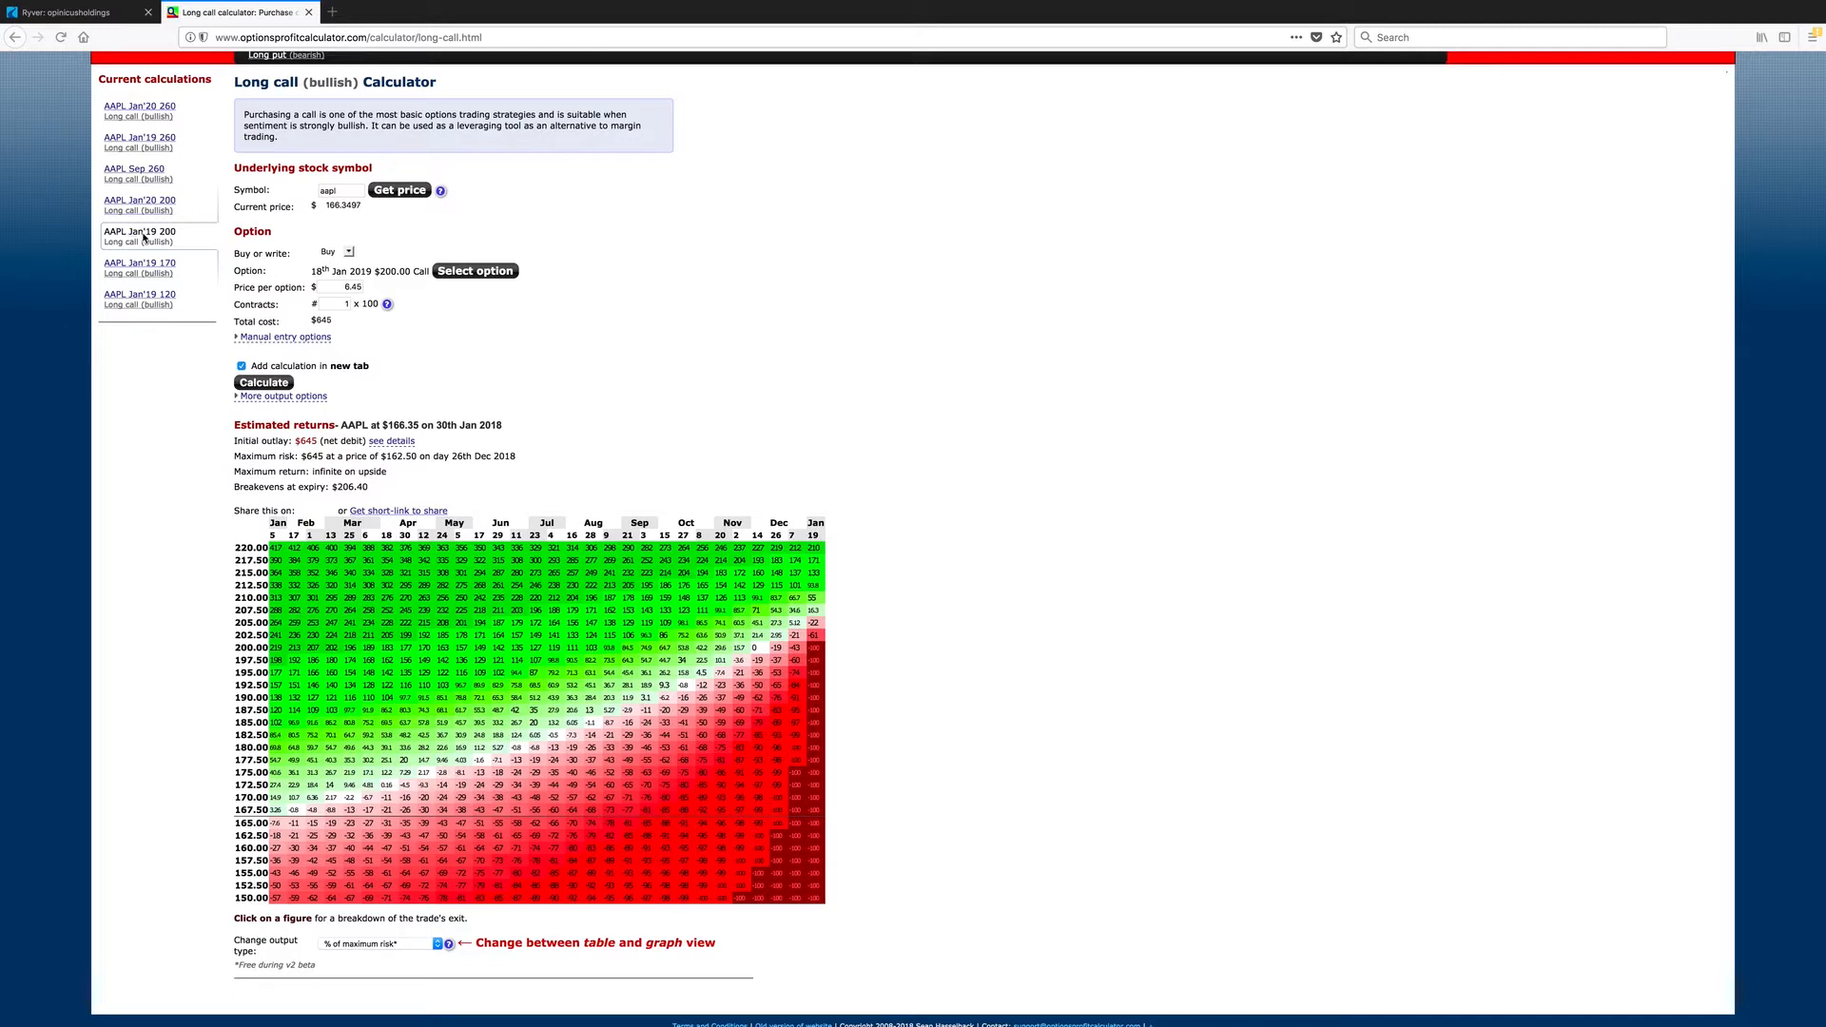
{"action": "mouse_move", "coordinate": [1056, 428]}
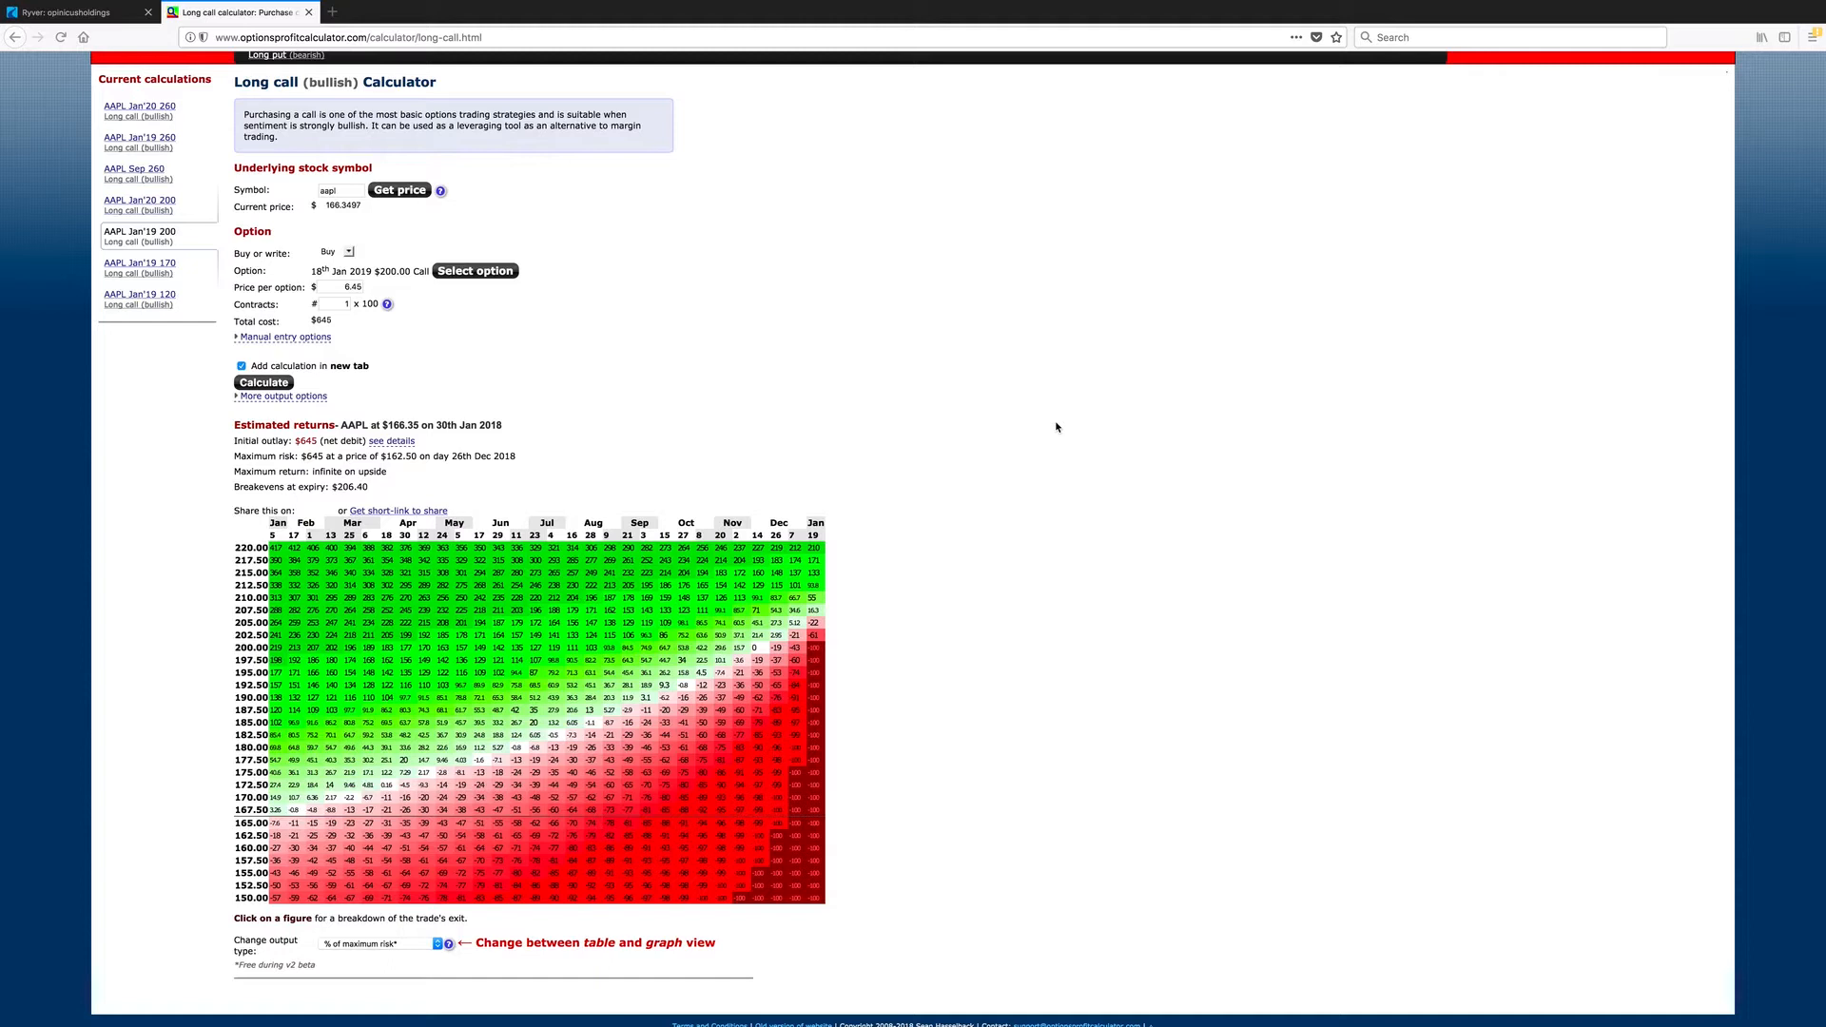
{"action": "mouse_move", "coordinate": [548, 665]}
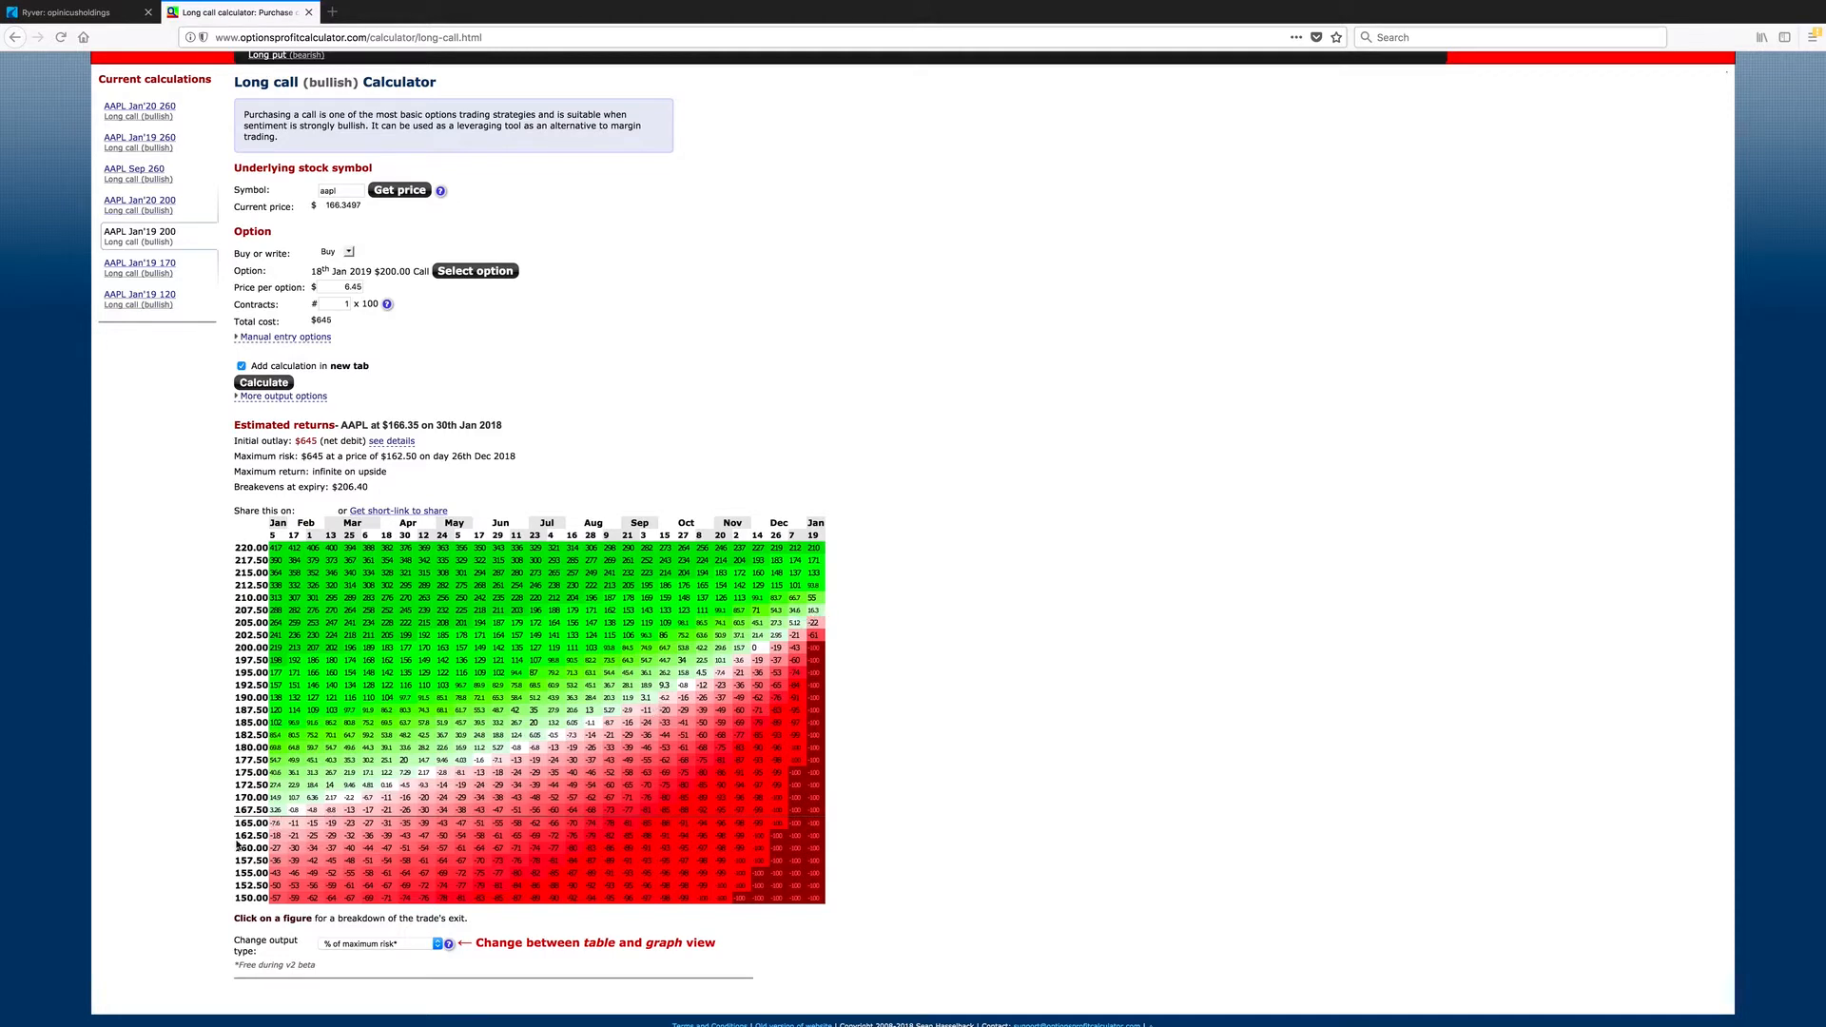
{"action": "mouse_move", "coordinate": [207, 709]}
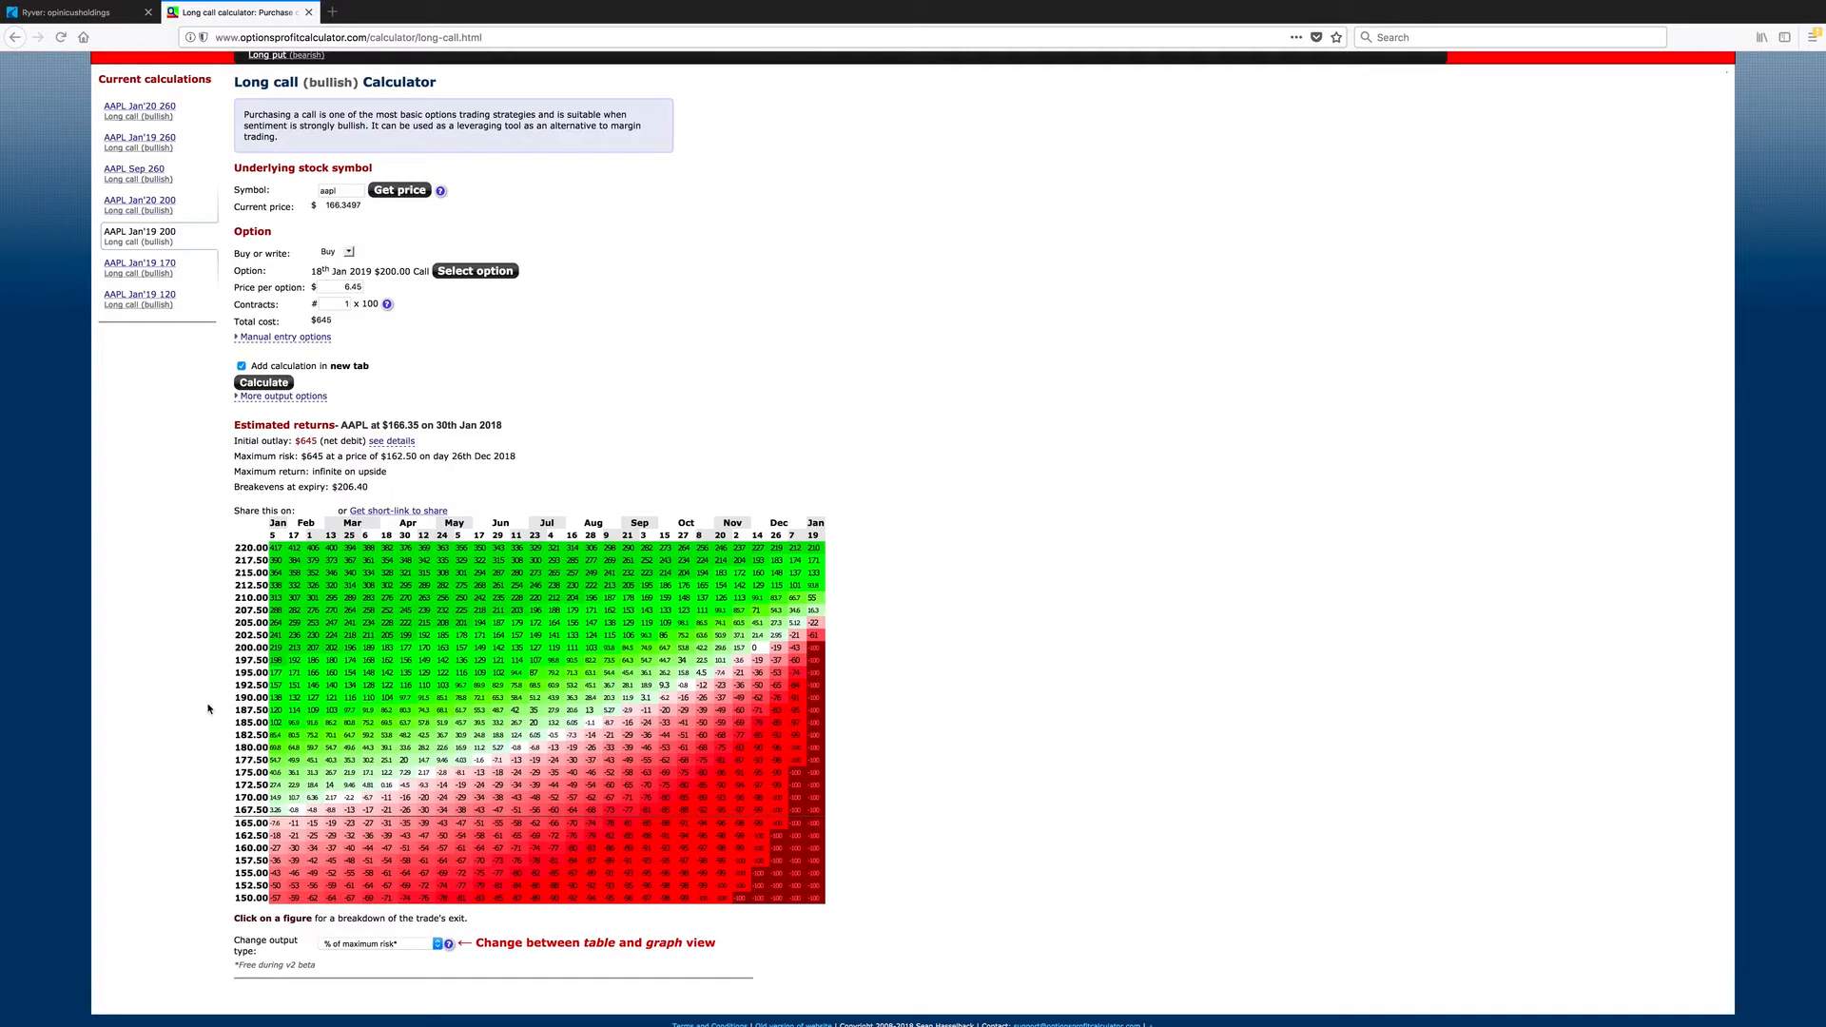
{"action": "mouse_move", "coordinate": [626, 580]}
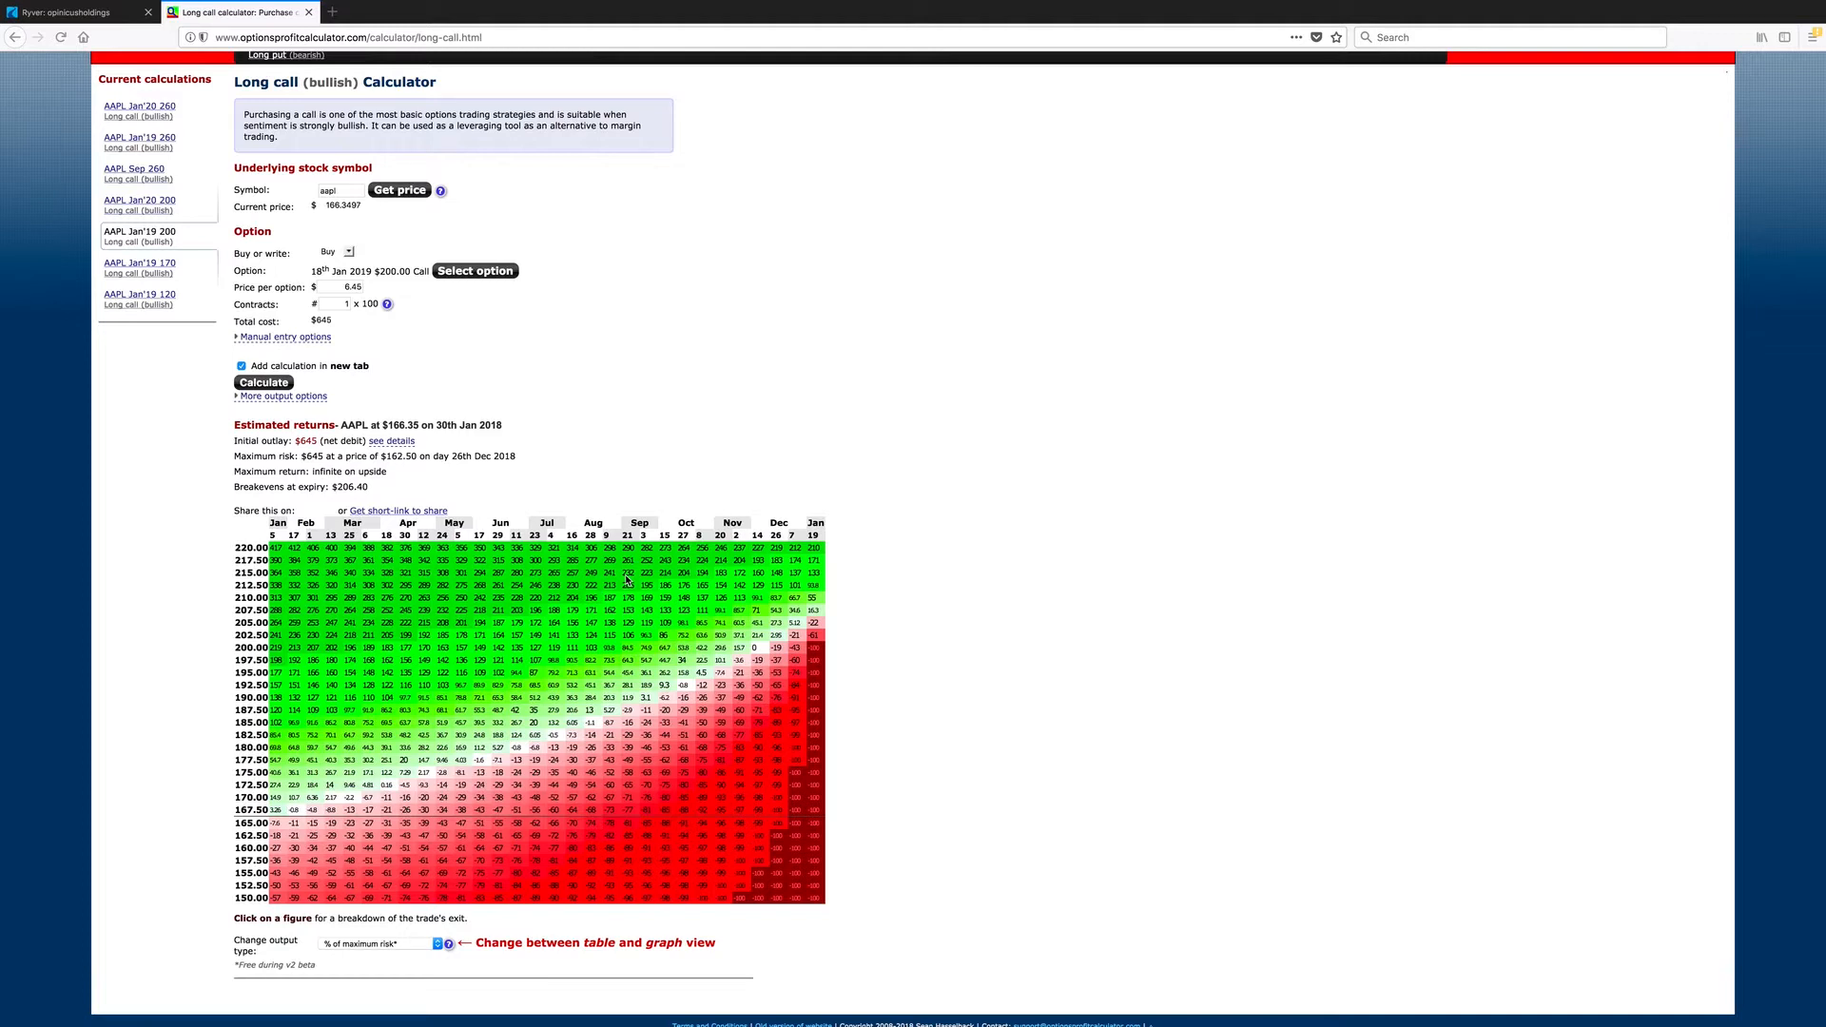
{"action": "mouse_move", "coordinate": [630, 341]}
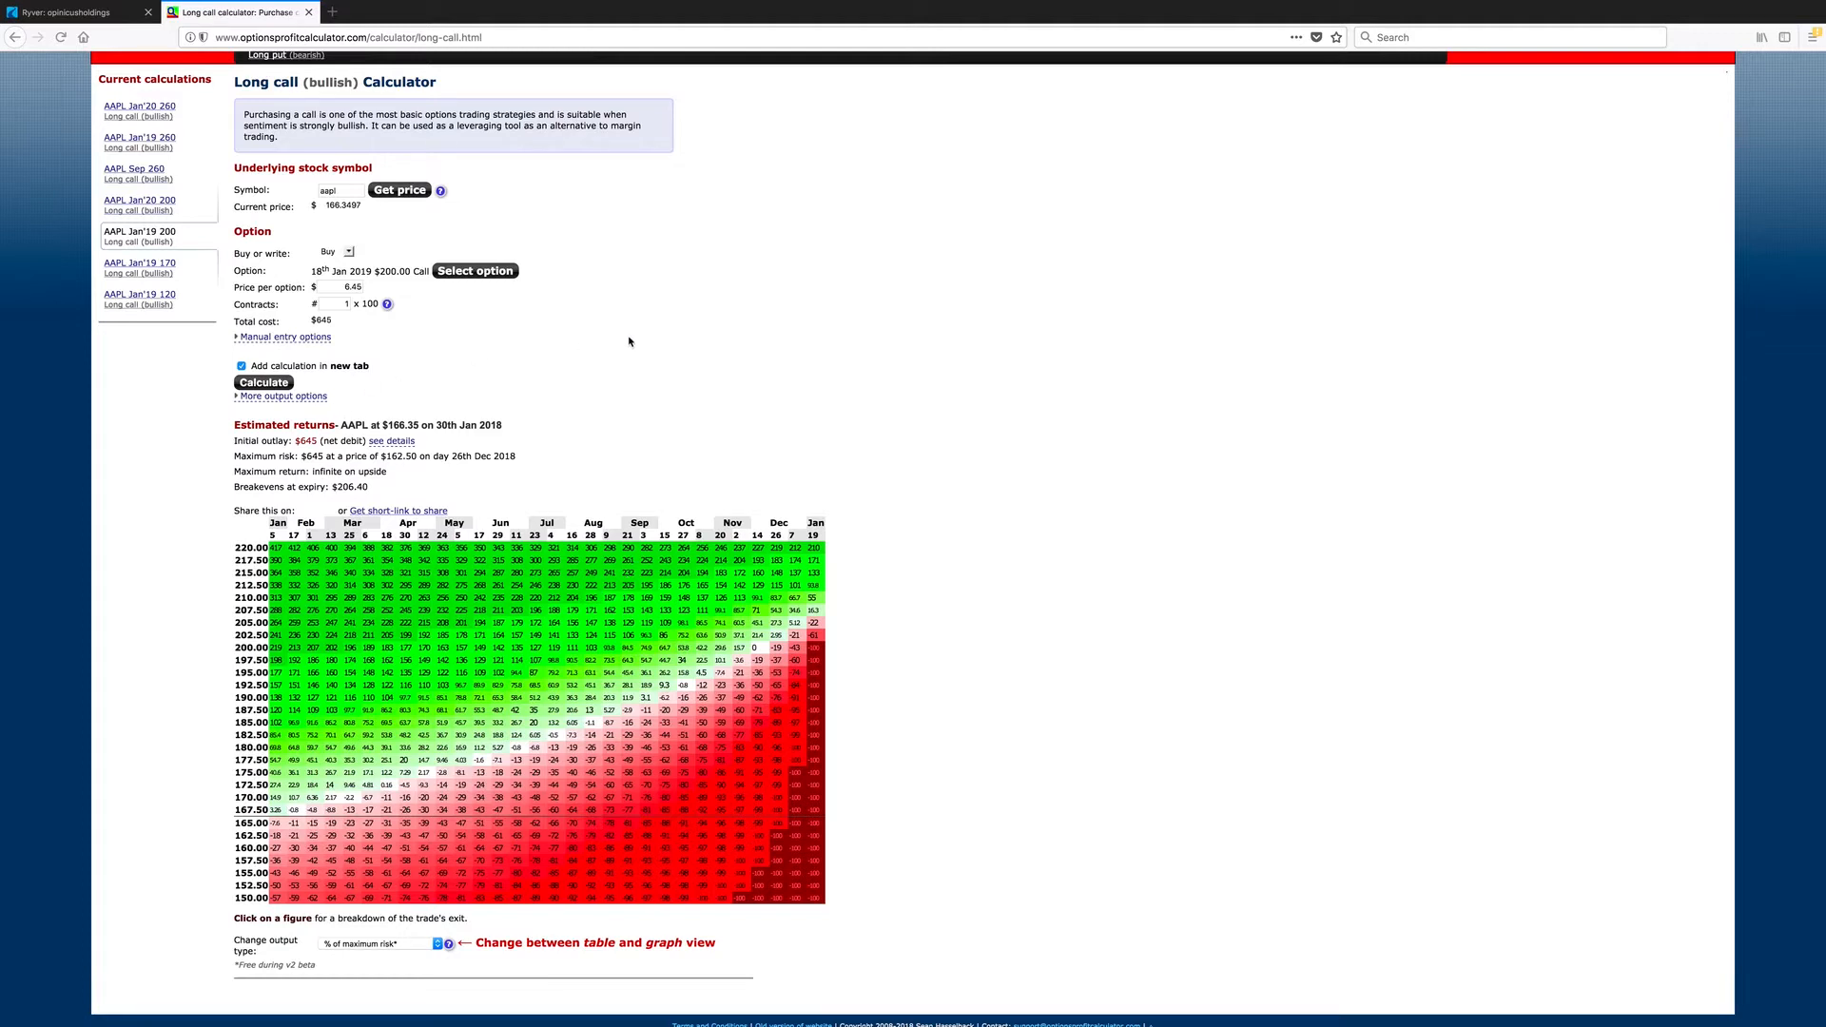
{"action": "mouse_move", "coordinate": [397, 423]}
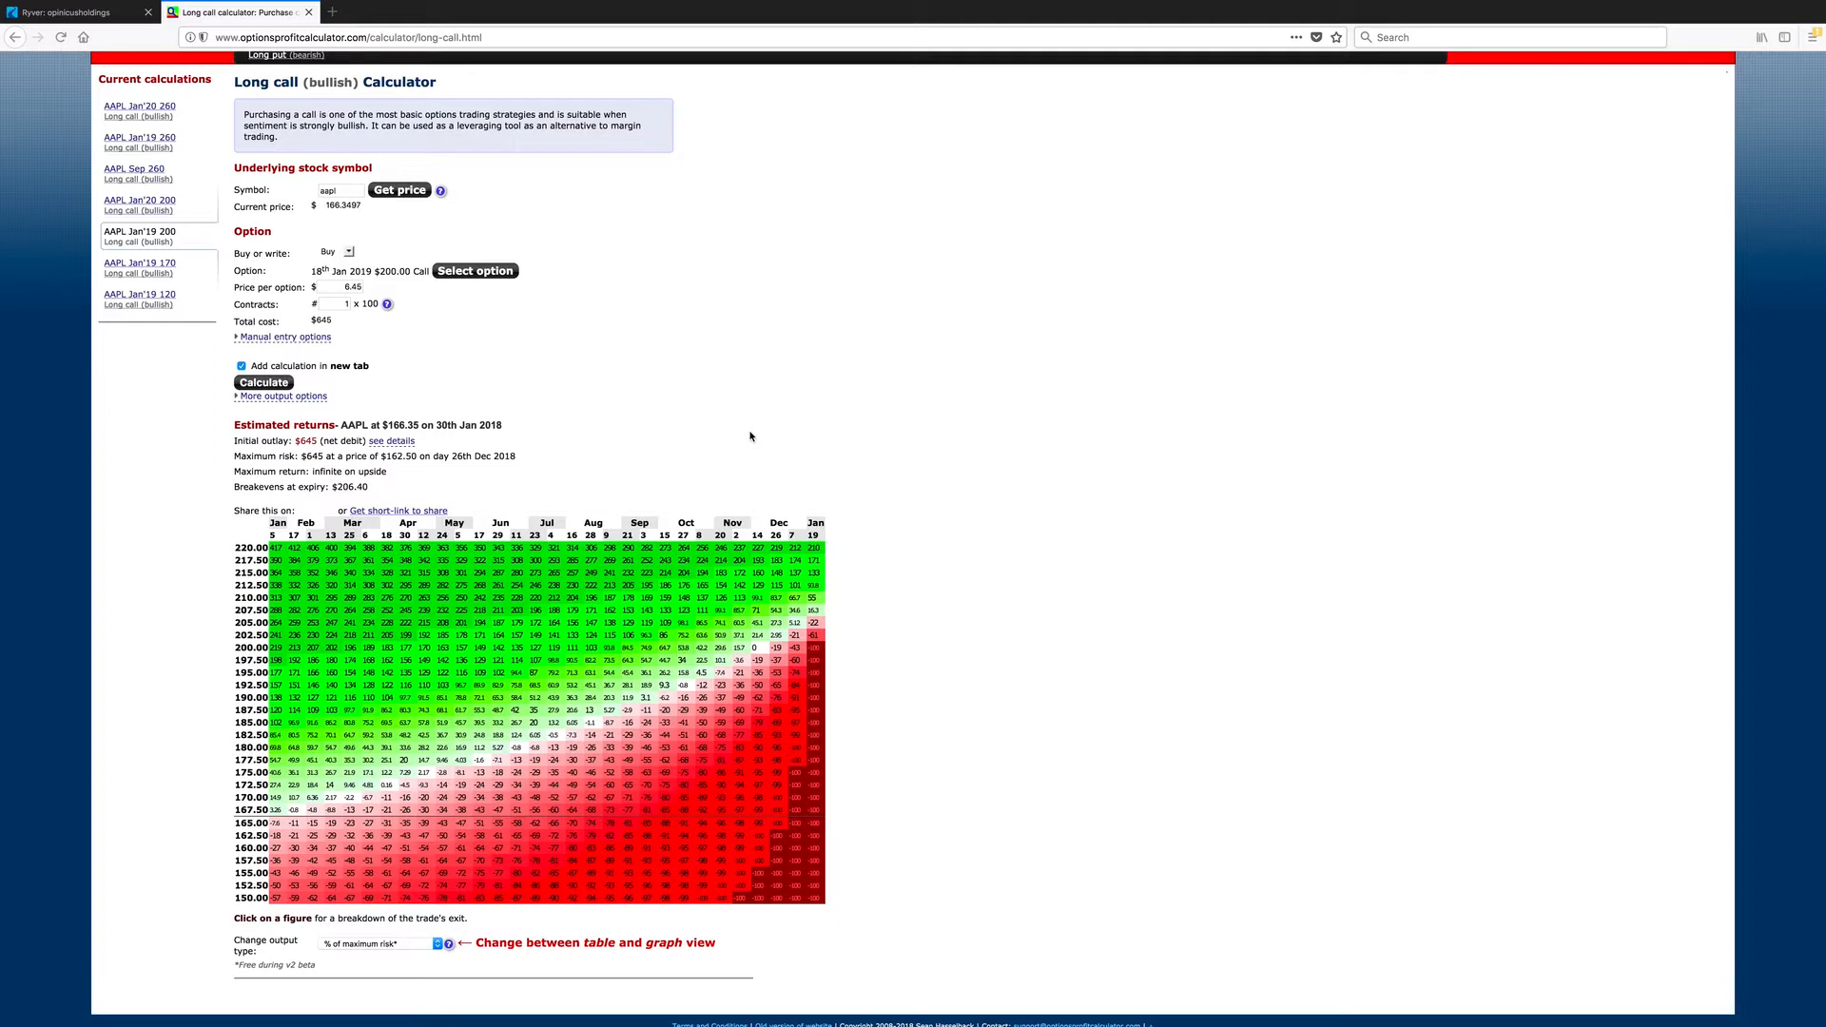
{"action": "mouse_move", "coordinate": [463, 407]}
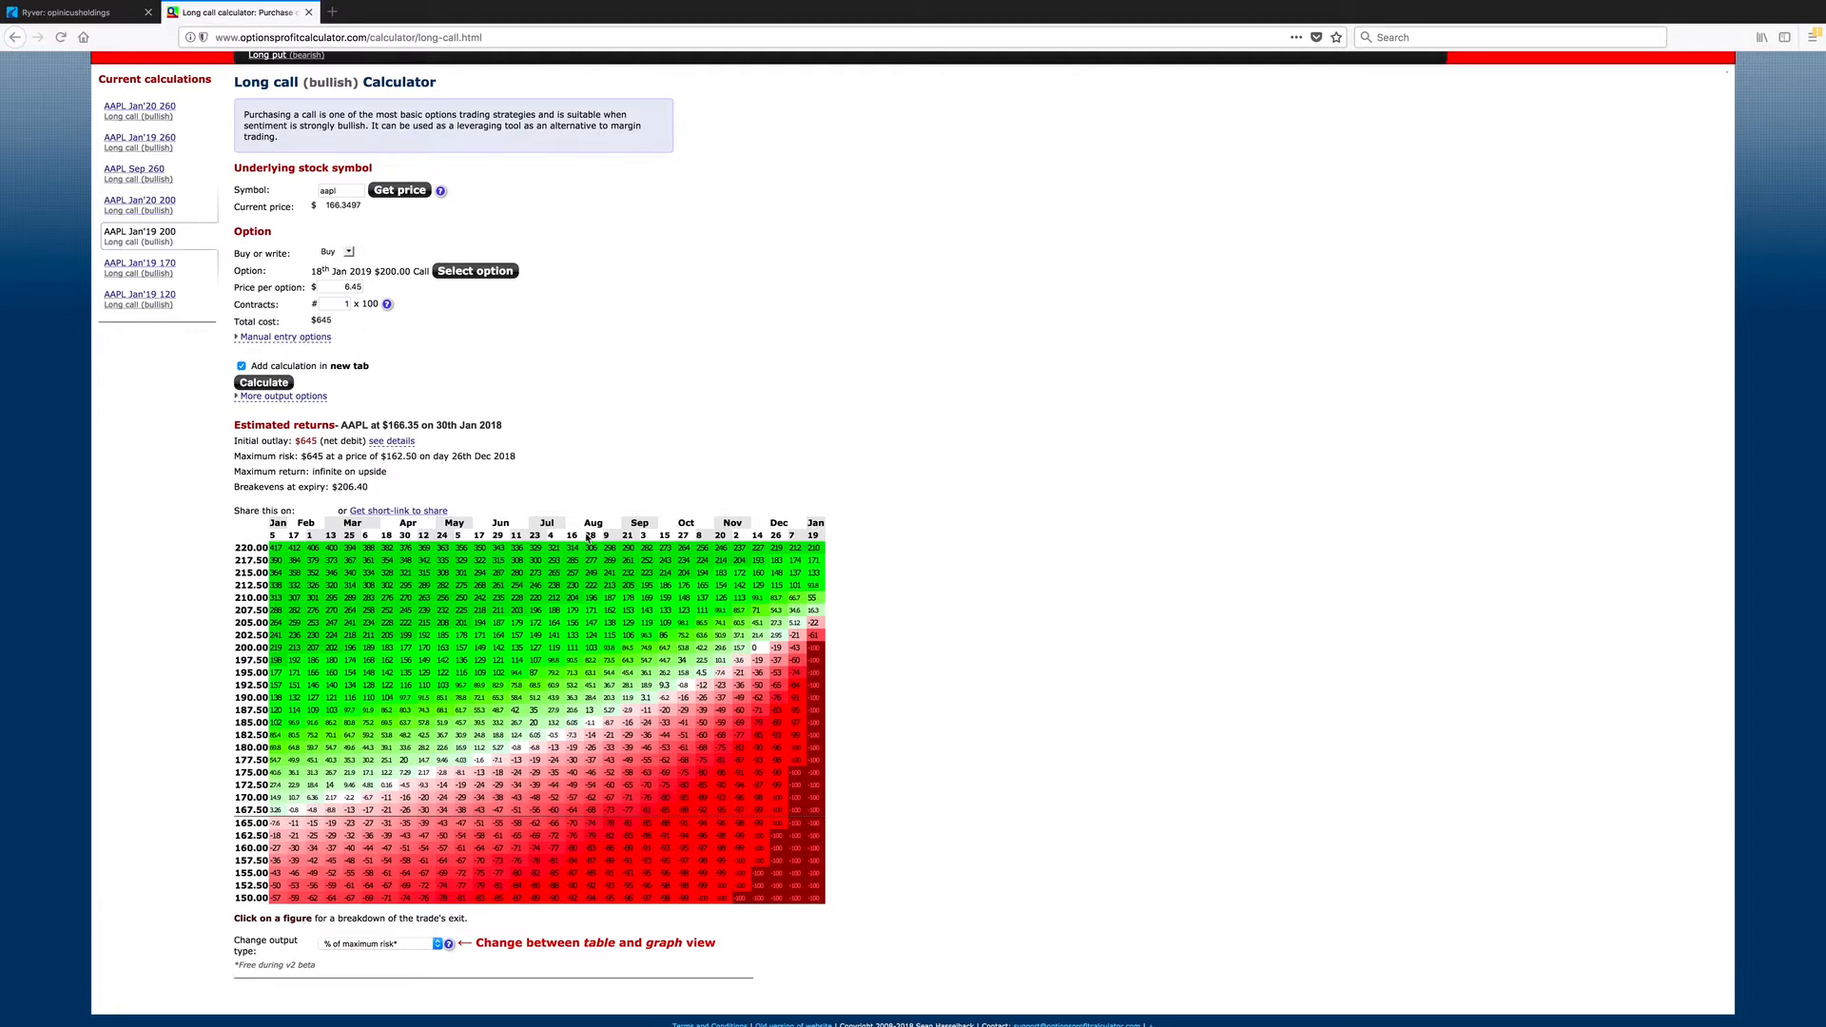
{"action": "mouse_move", "coordinate": [617, 422]}
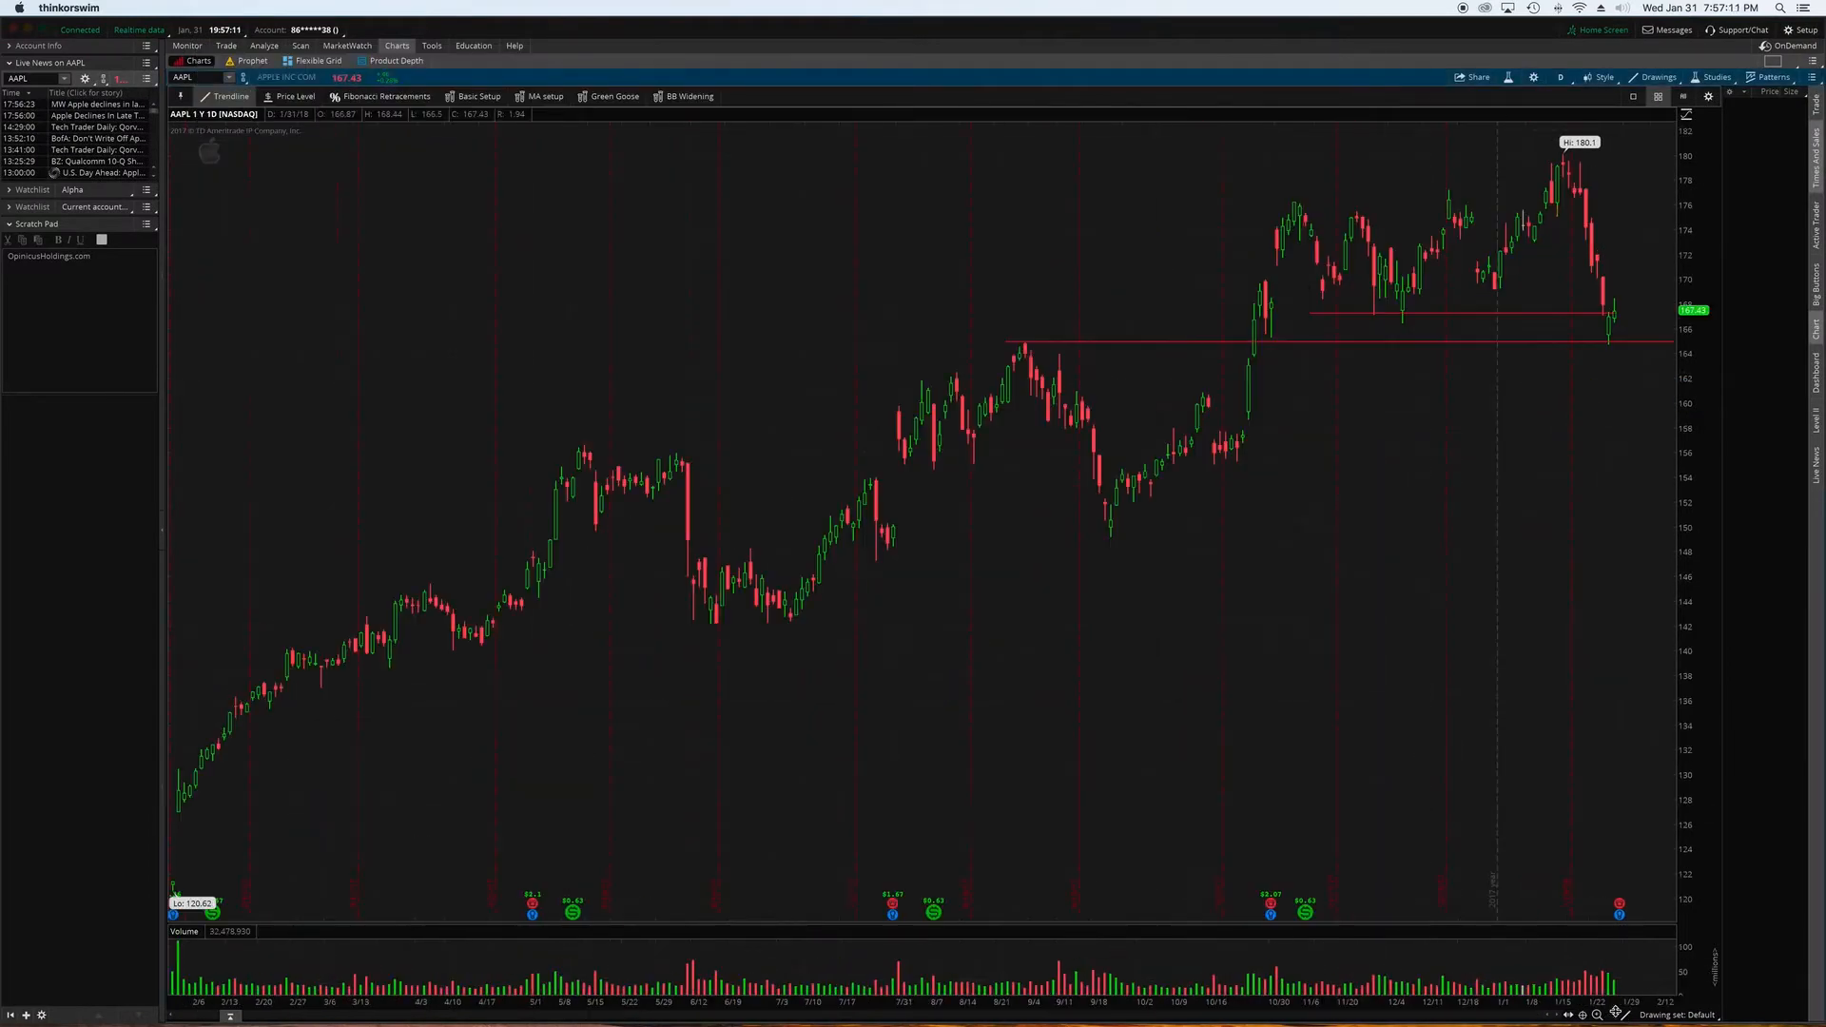
{"action": "mouse_move", "coordinate": [1286, 464]}
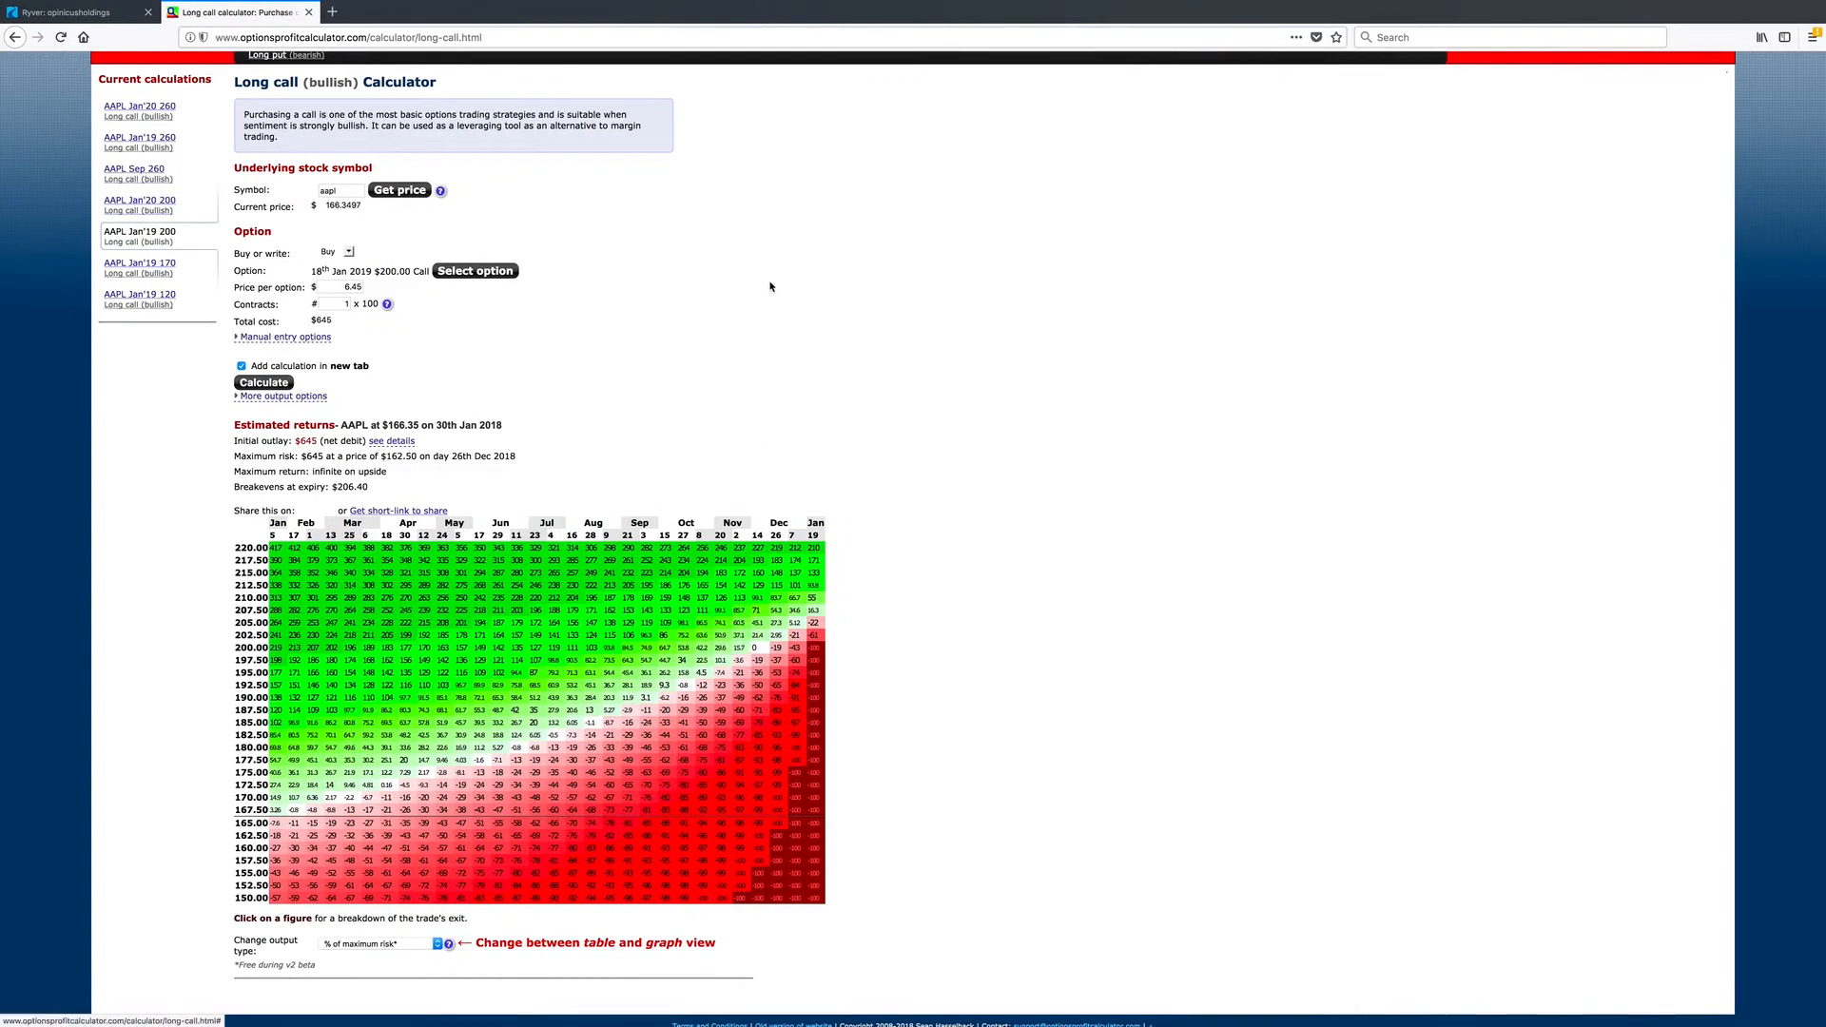
{"action": "mouse_move", "coordinate": [788, 320]}
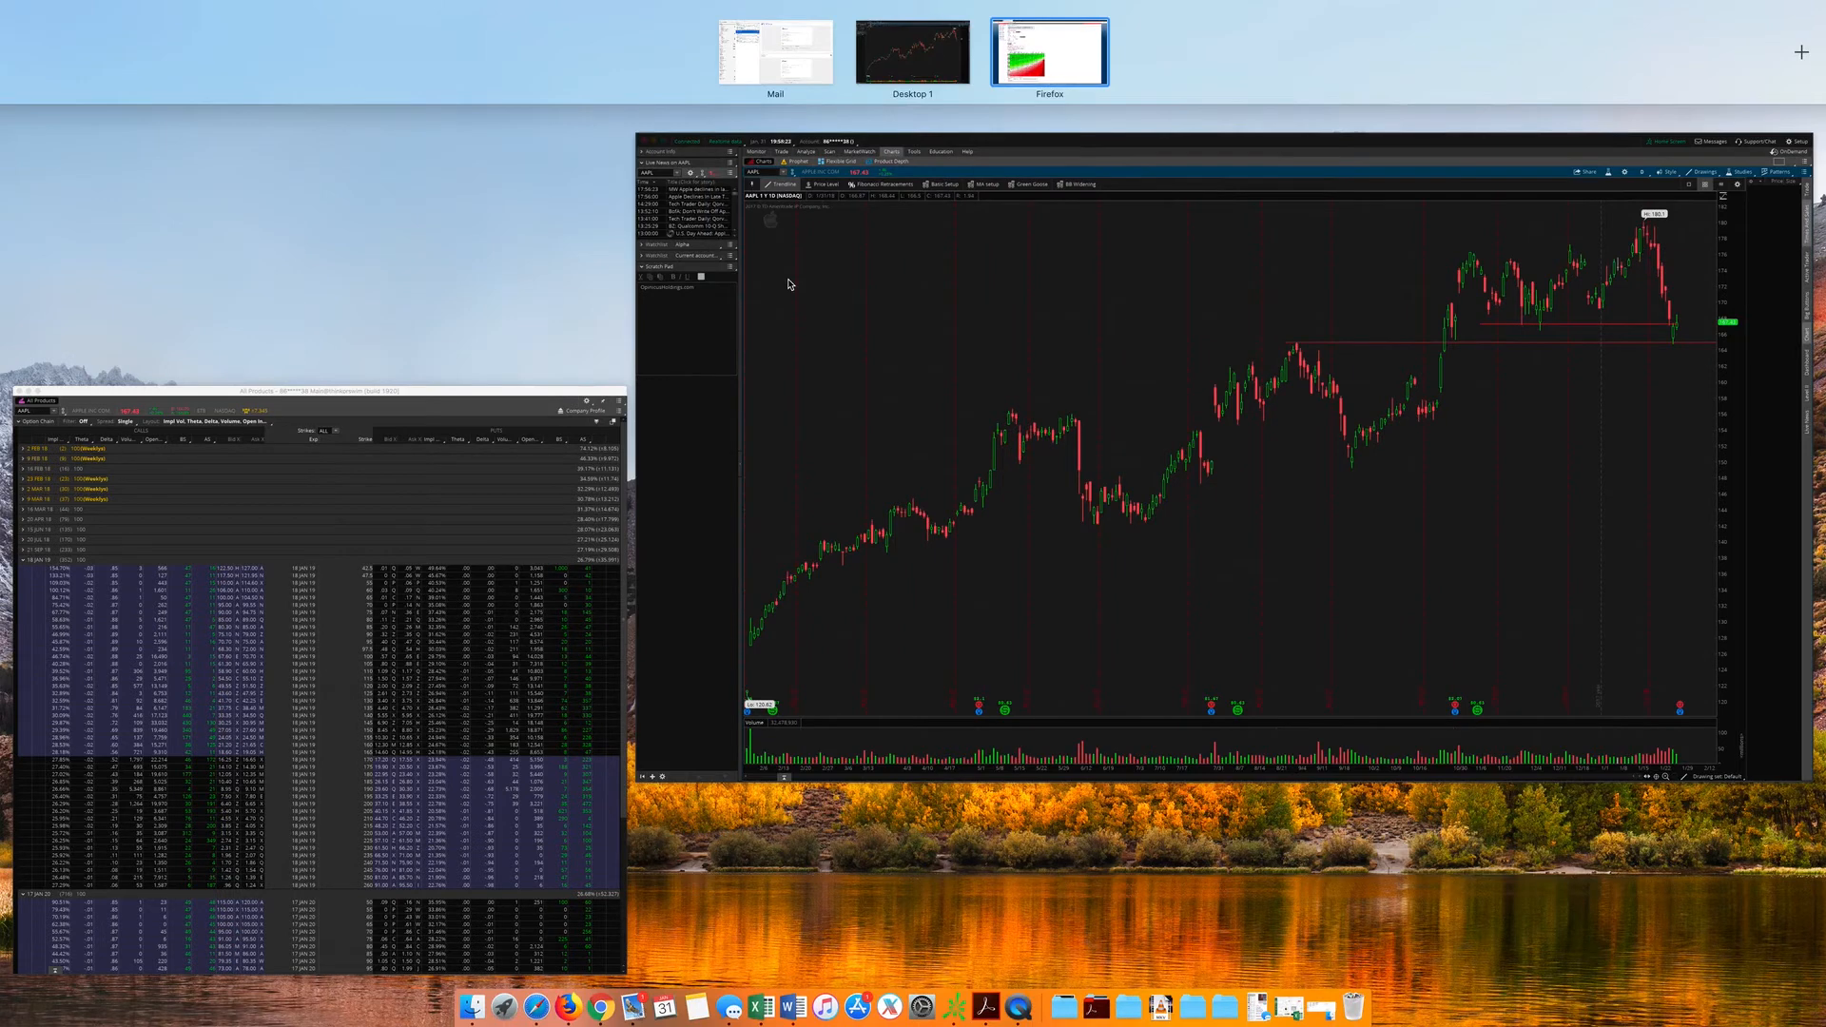
{"action": "mouse_move", "coordinate": [974, 455]}
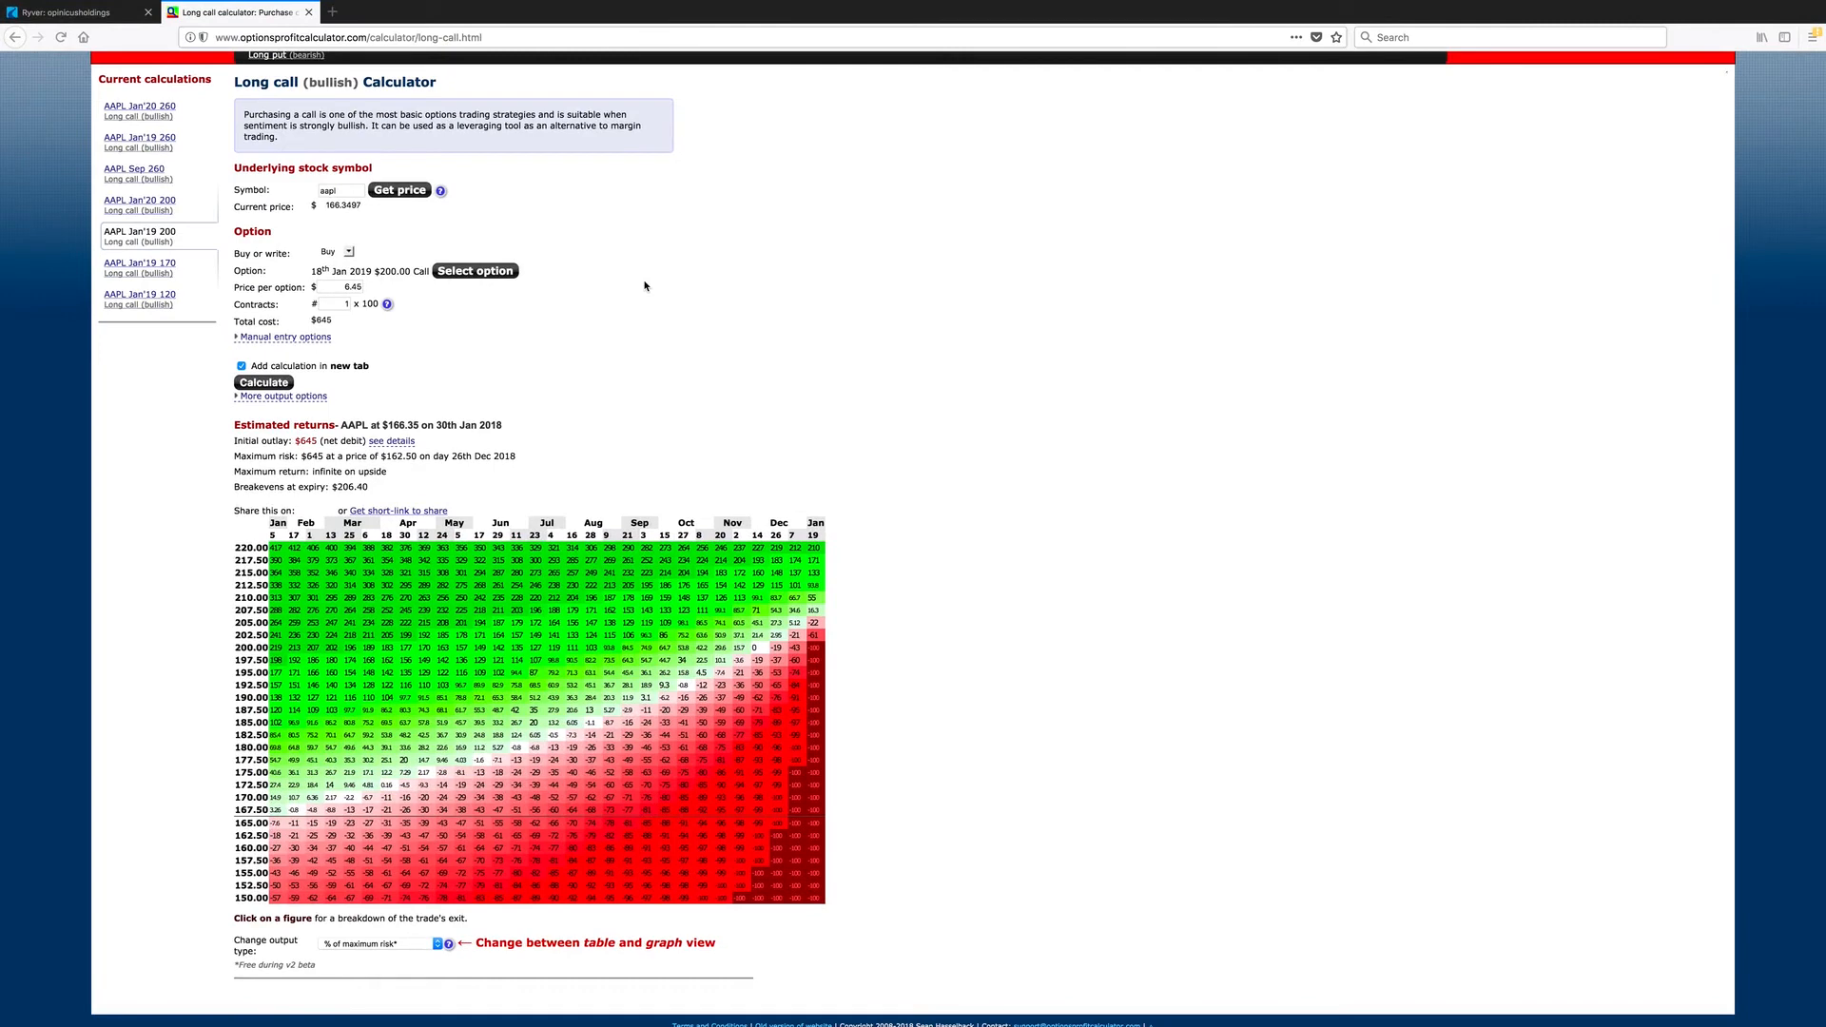
{"action": "mouse_move", "coordinate": [519, 305]}
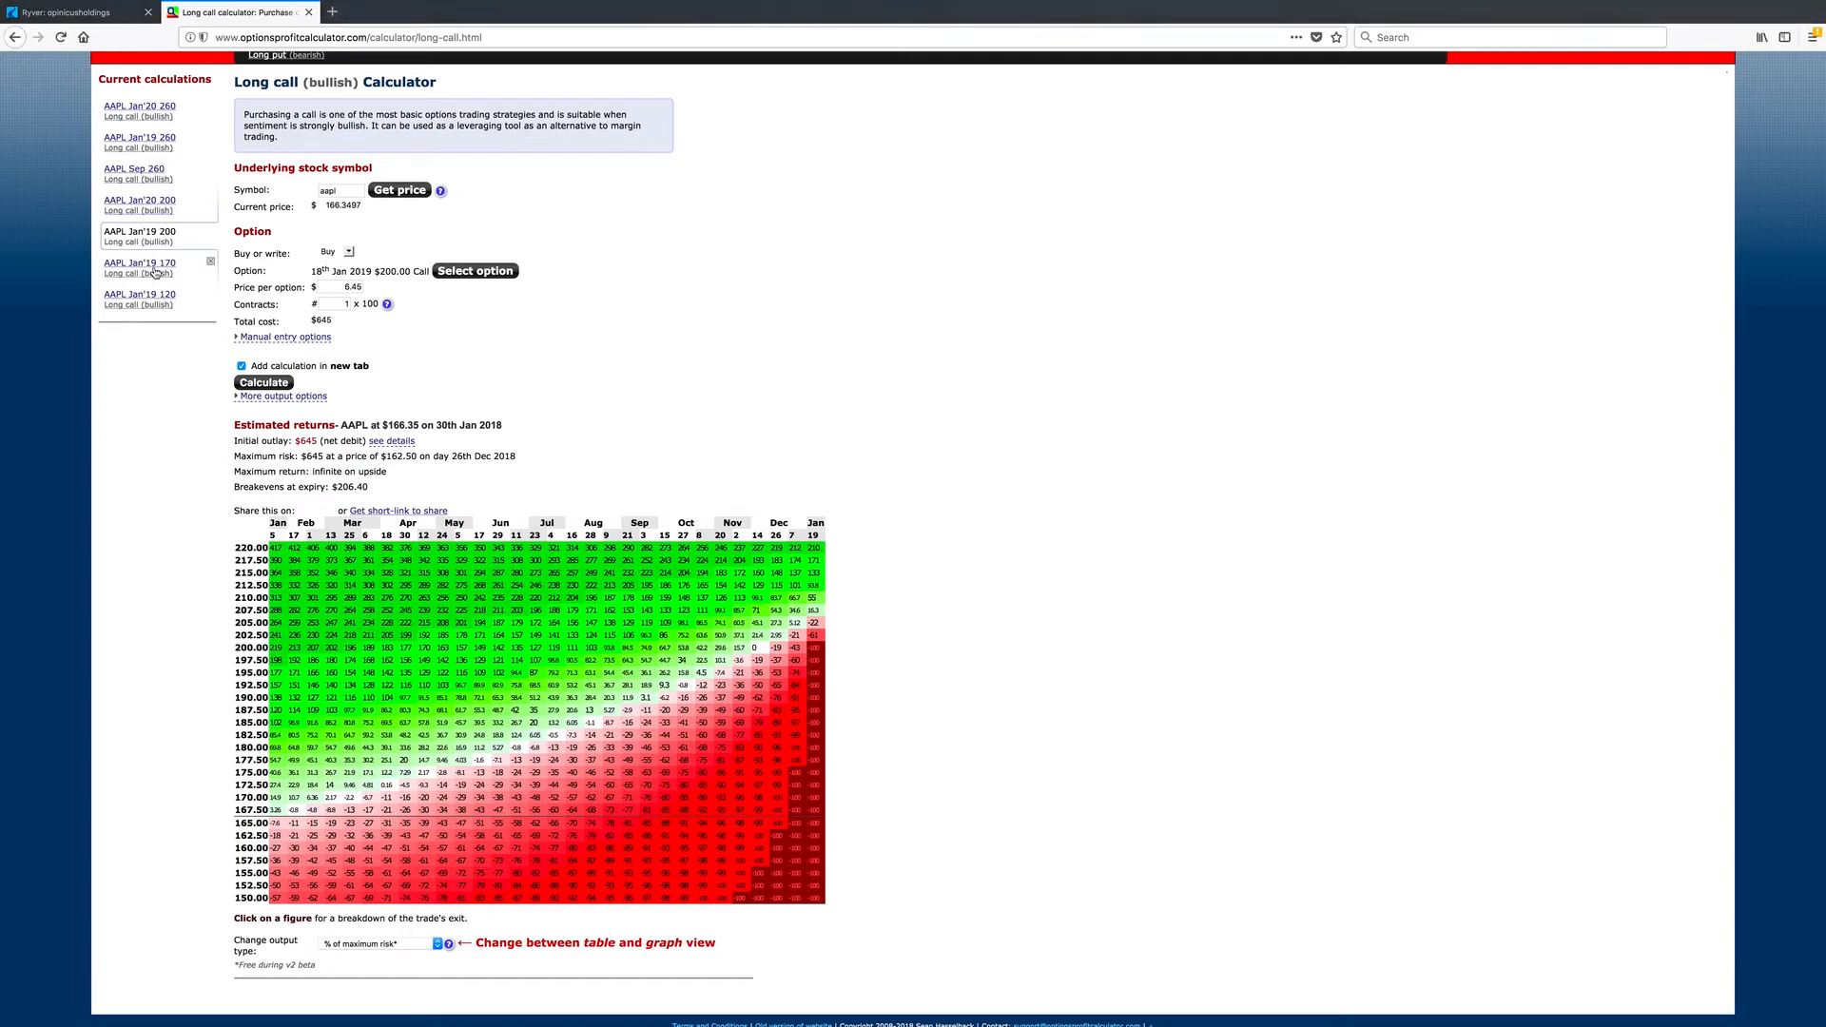
Step: Flip through the Jan'19 170, 120 and 200 tables, then settle on the 170 long call ($1,593 cost)
{"action": "left_click", "coordinate": [138, 262]}
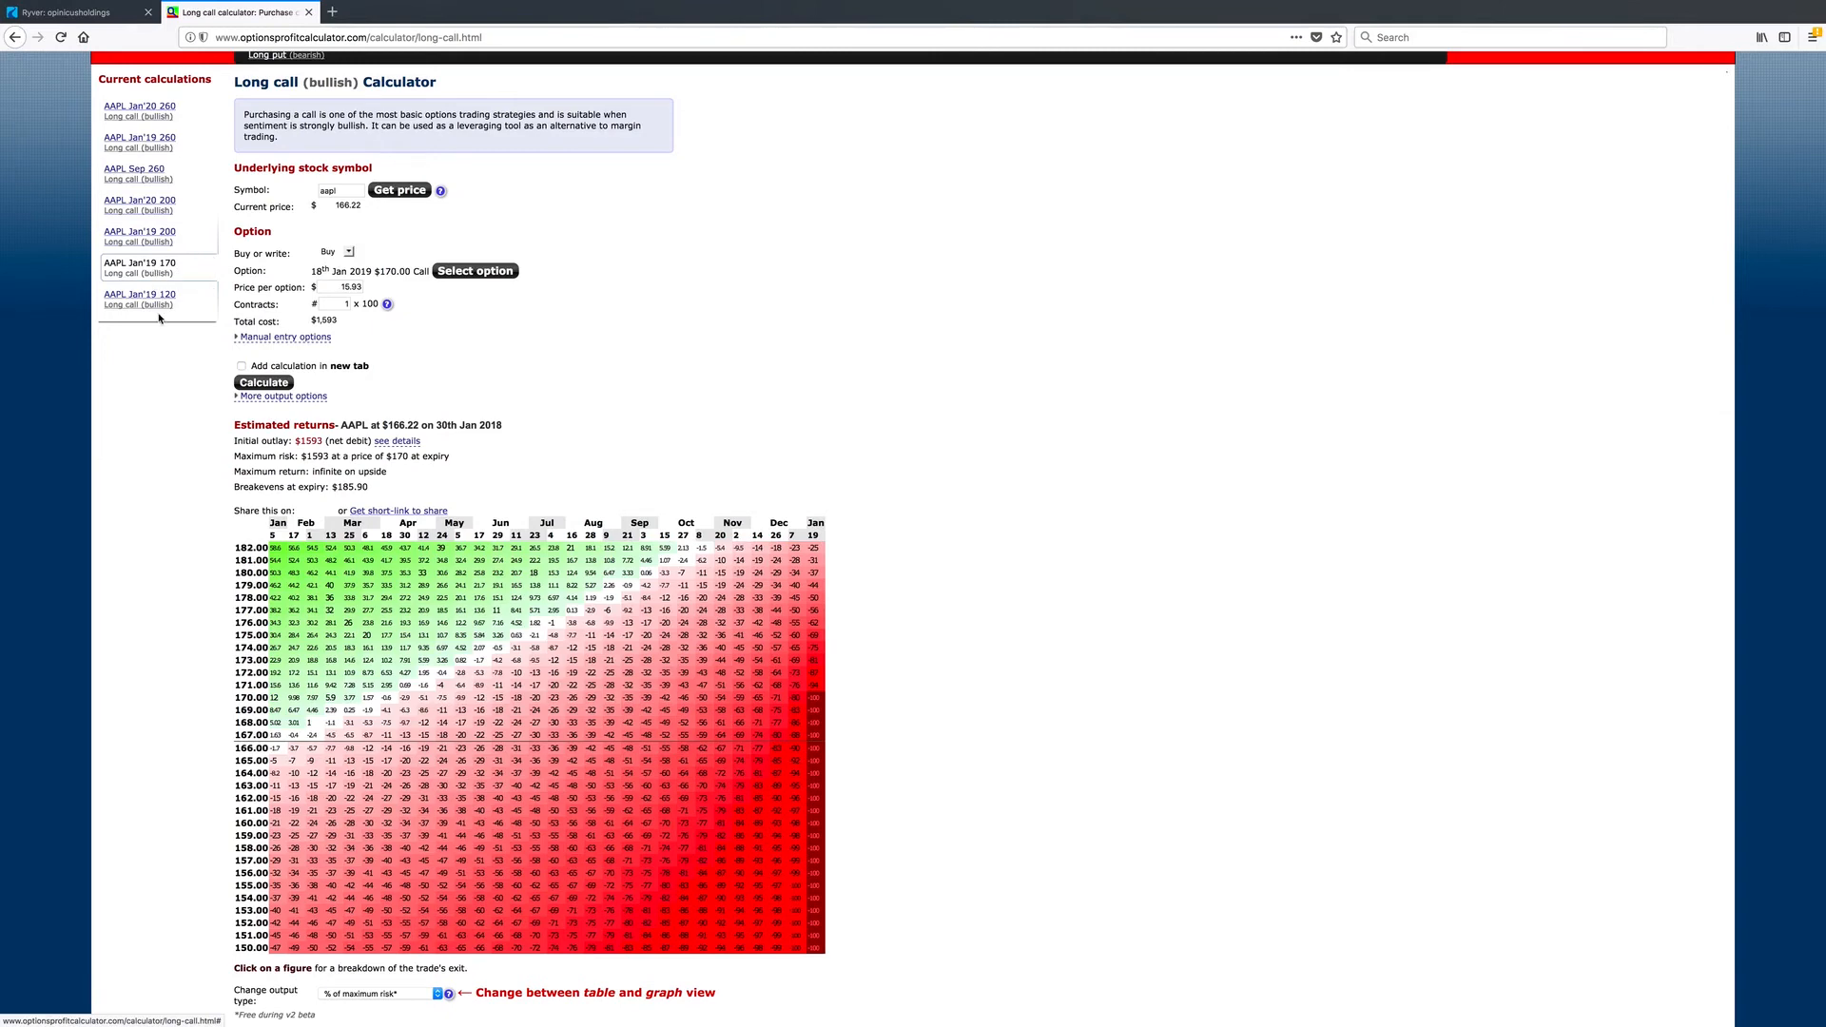
{"action": "left_click", "coordinate": [139, 293]}
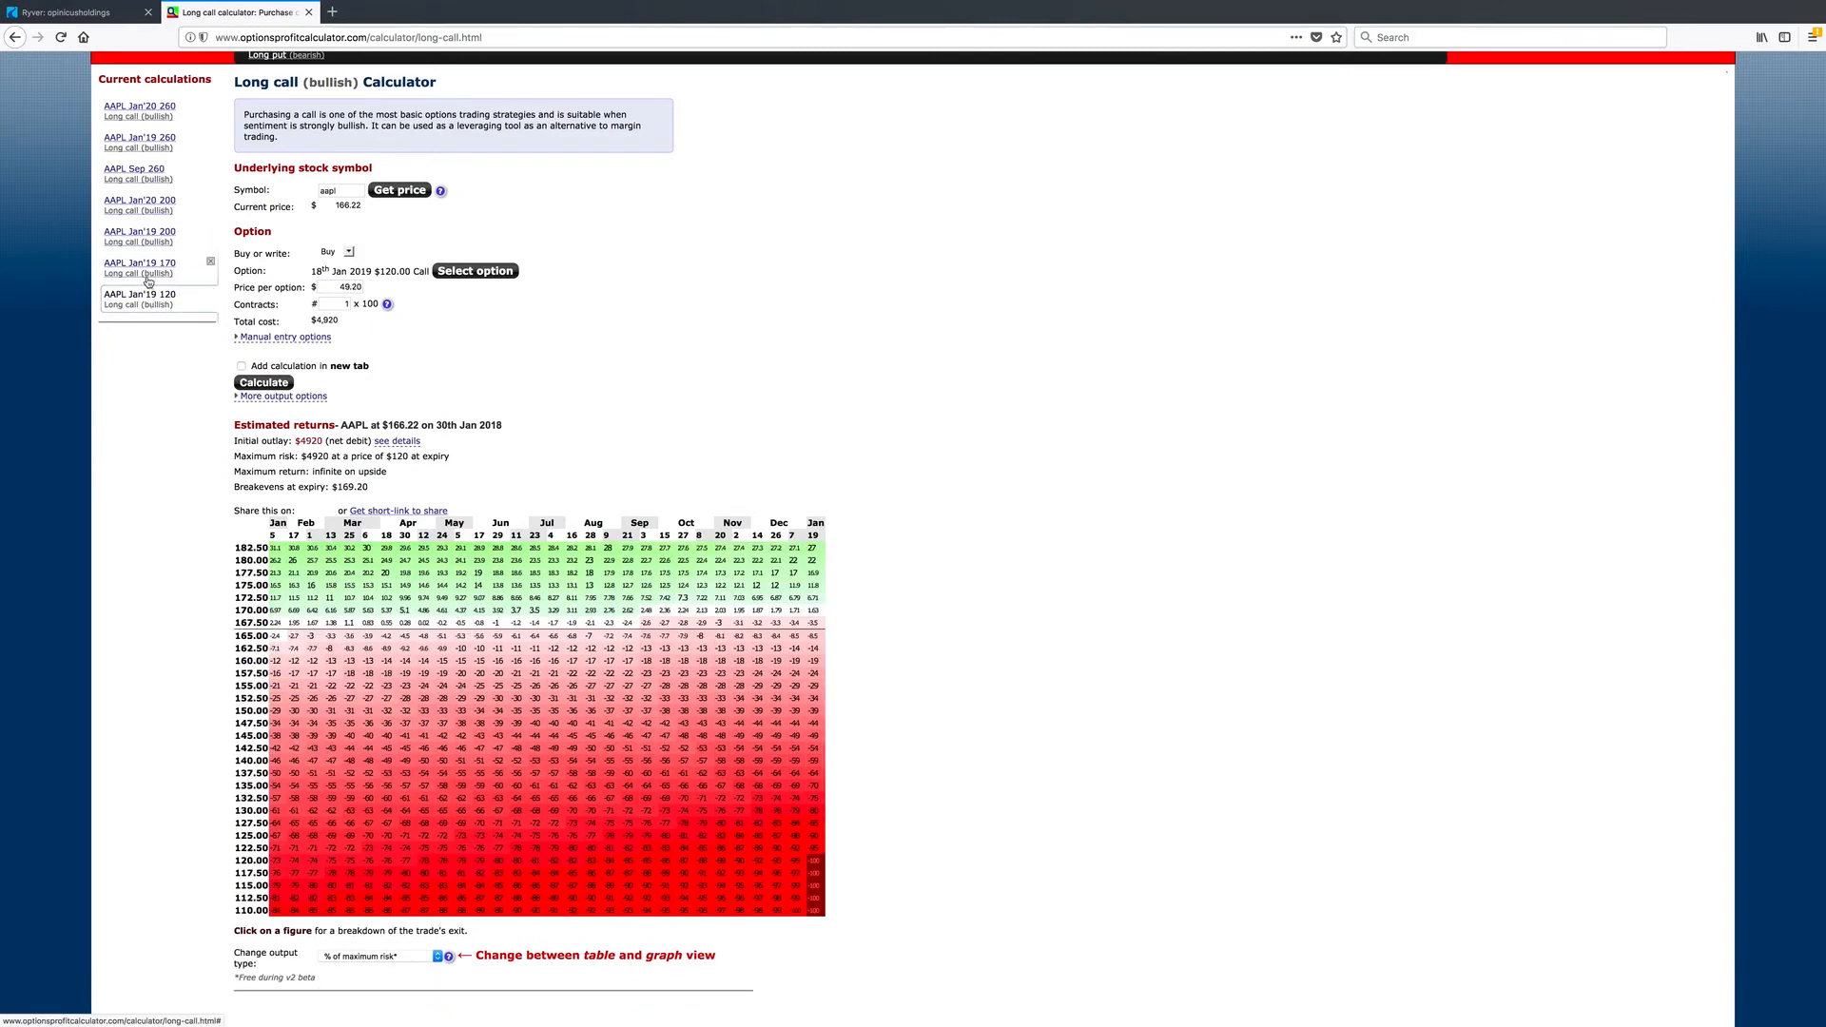
{"action": "left_click", "coordinate": [139, 230]}
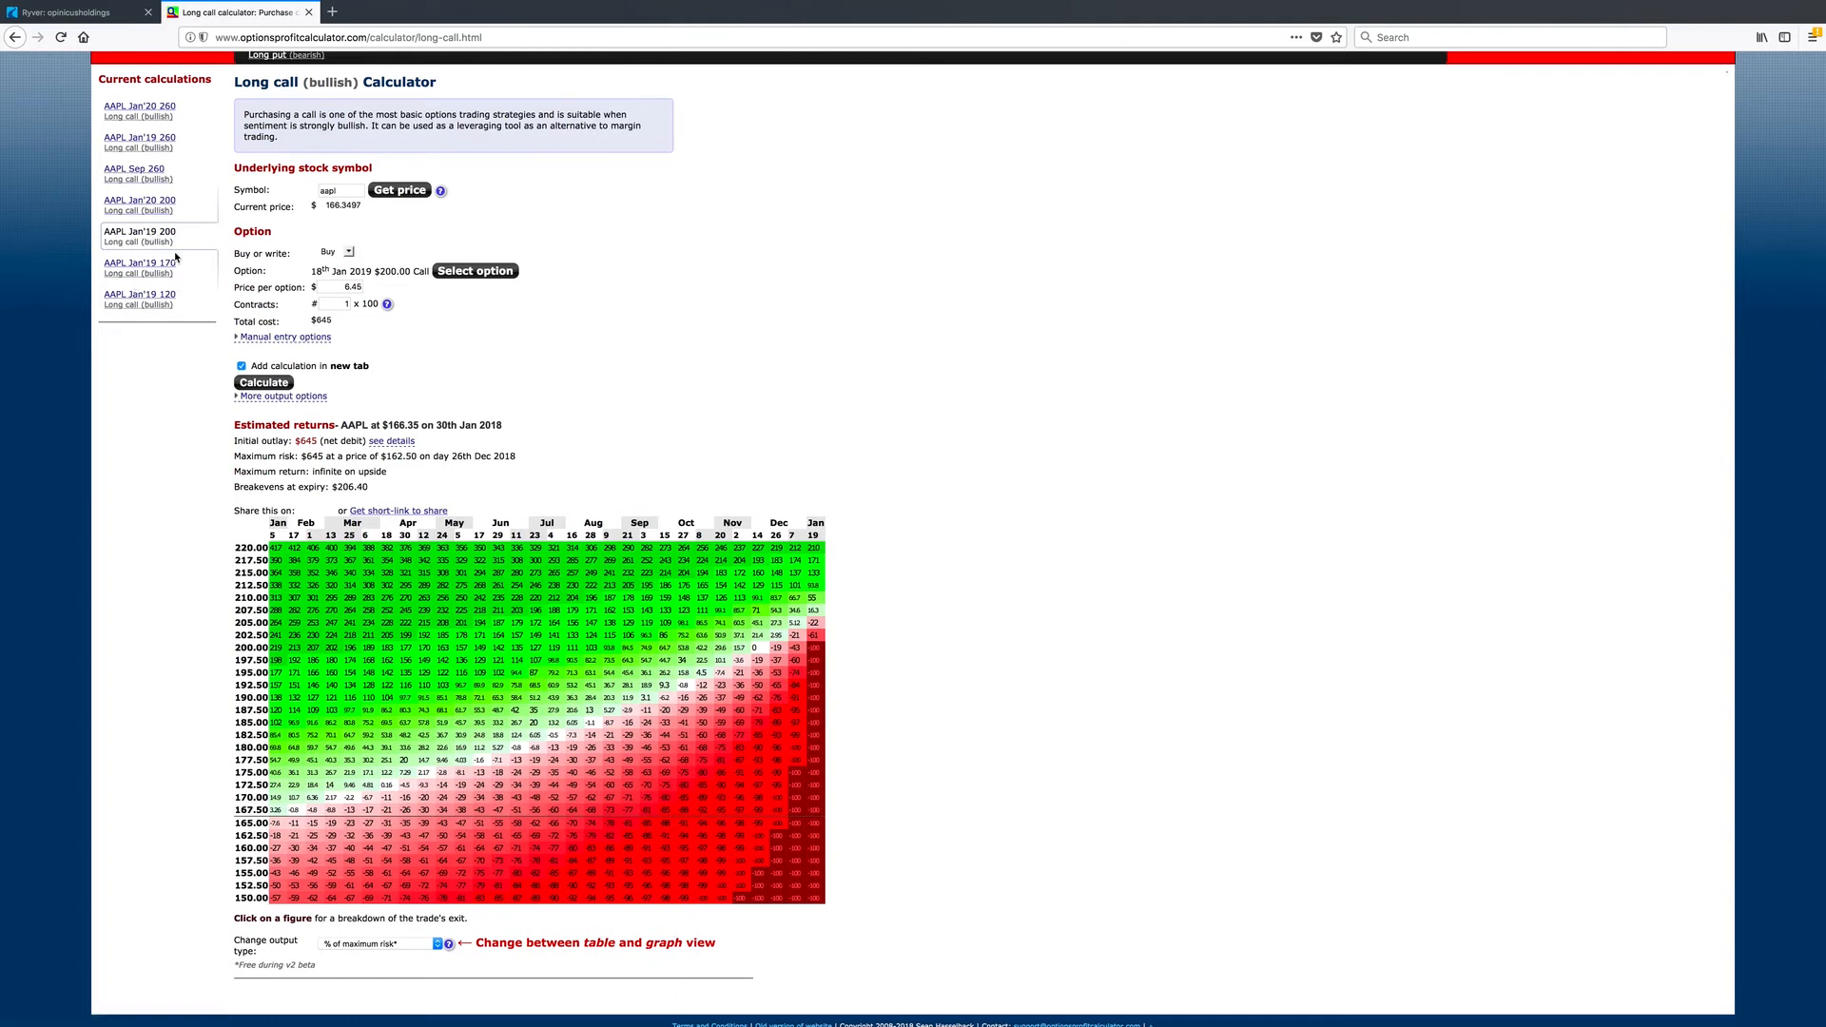
{"action": "mouse_move", "coordinate": [171, 234]}
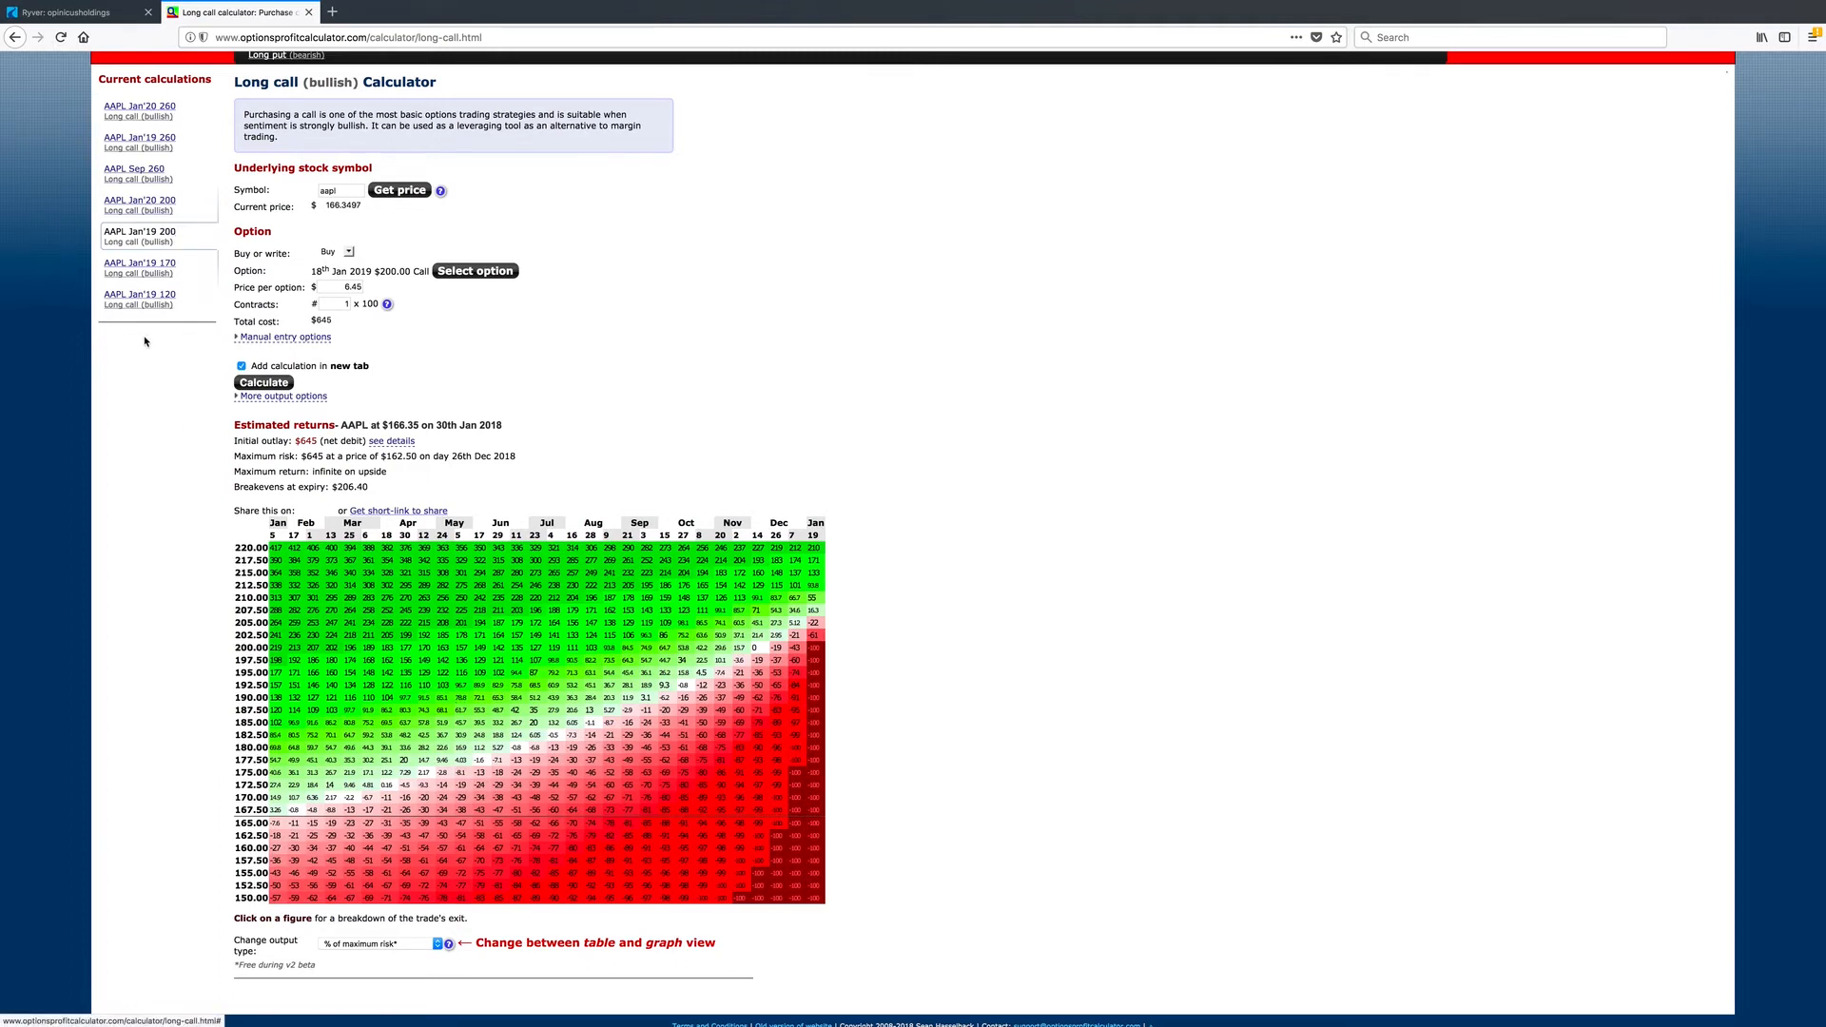
{"action": "mouse_move", "coordinate": [478, 692]}
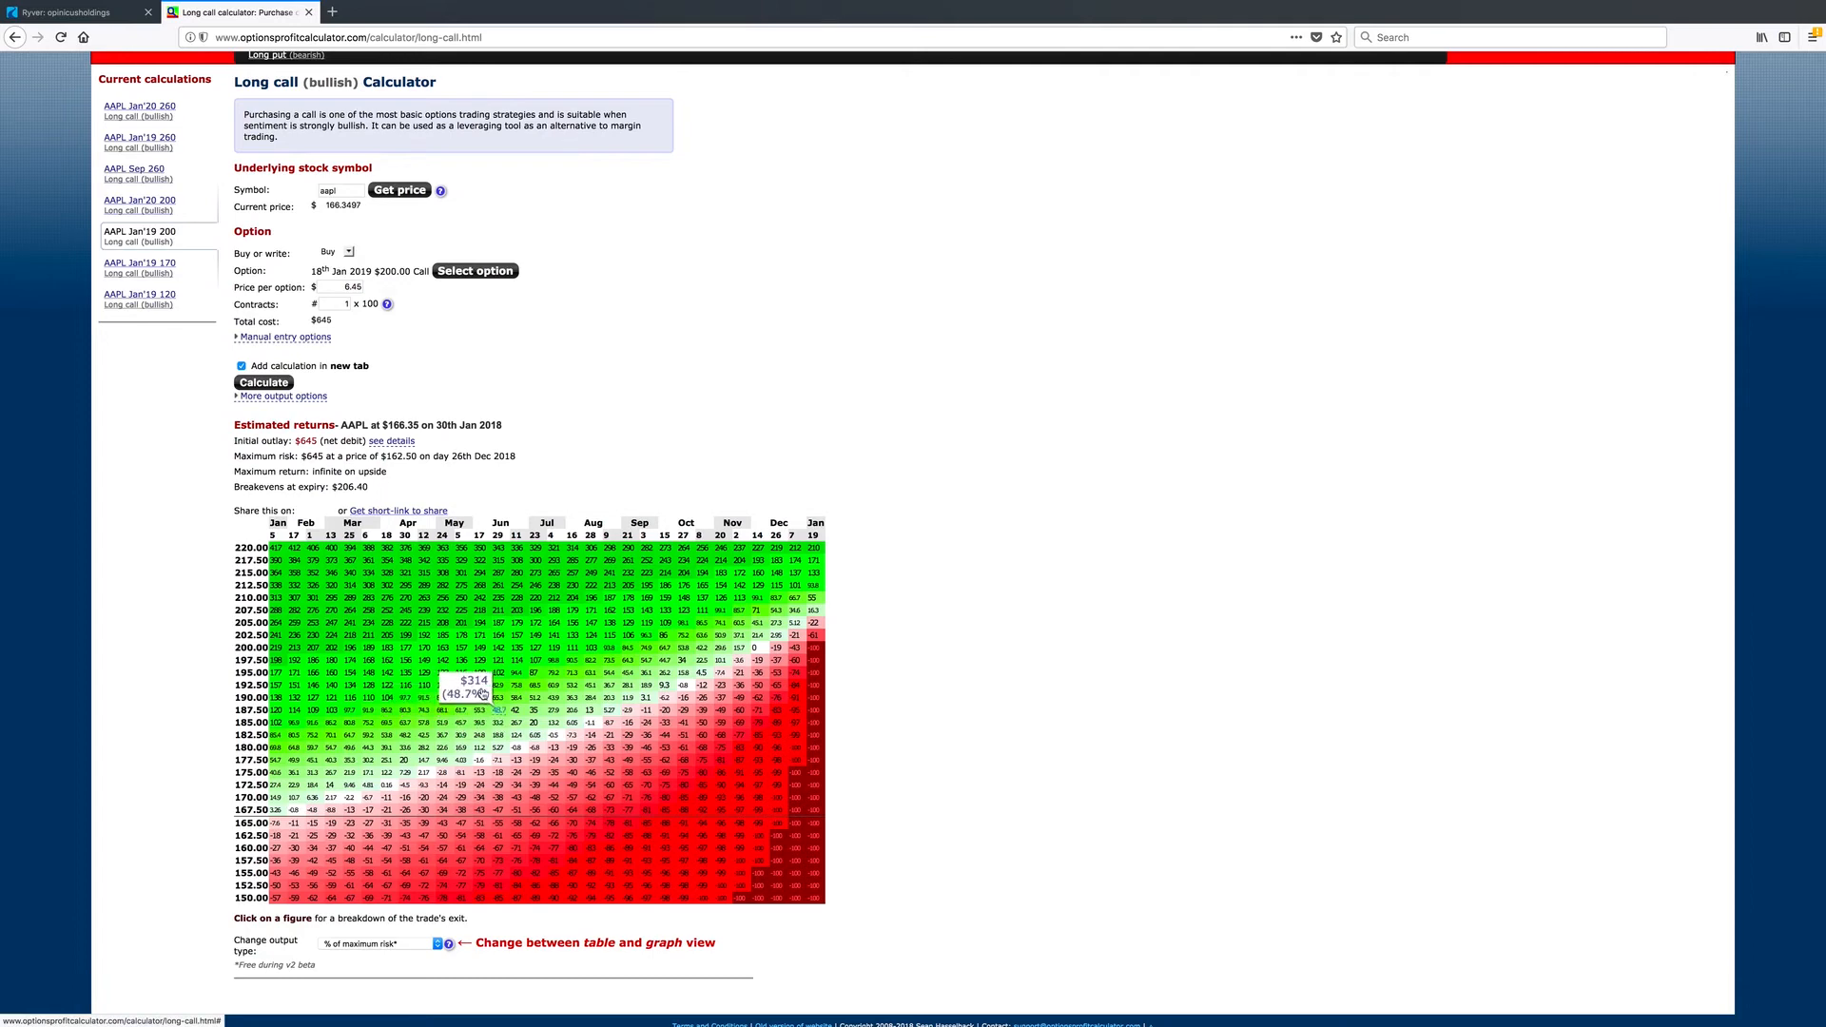
{"action": "mouse_move", "coordinate": [481, 554]}
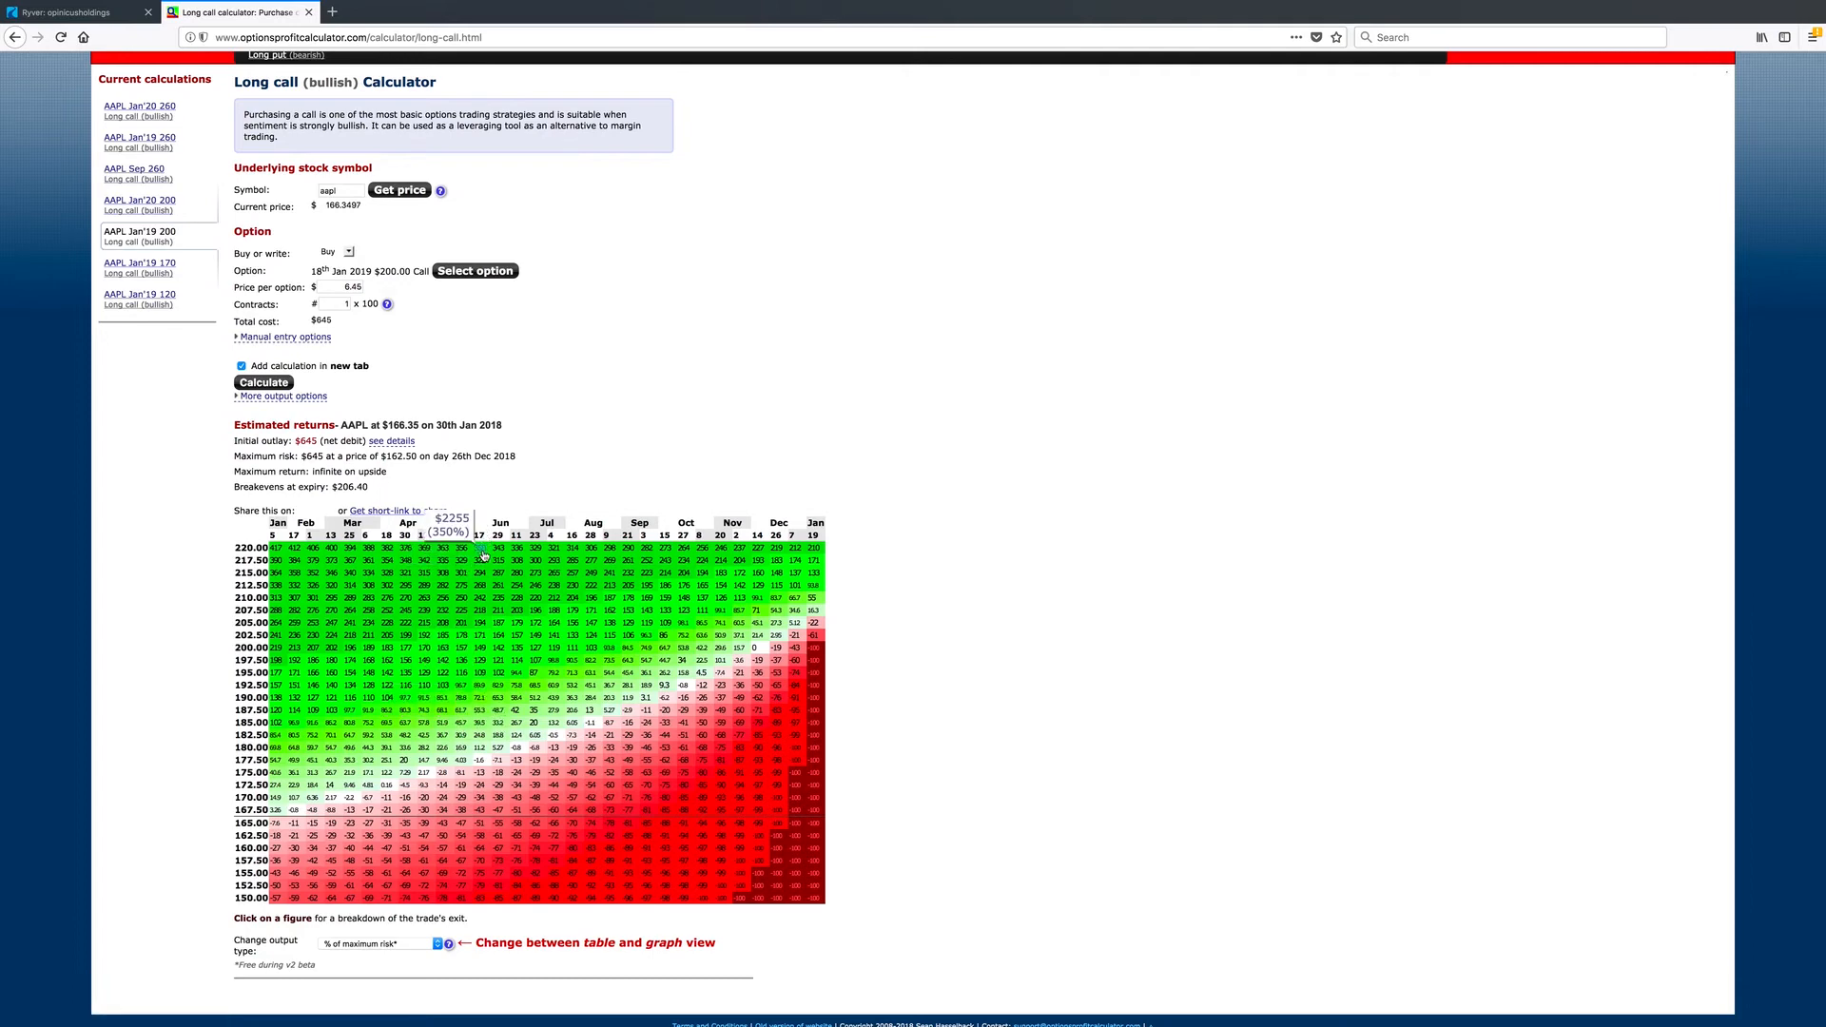
{"action": "mouse_move", "coordinate": [487, 570]}
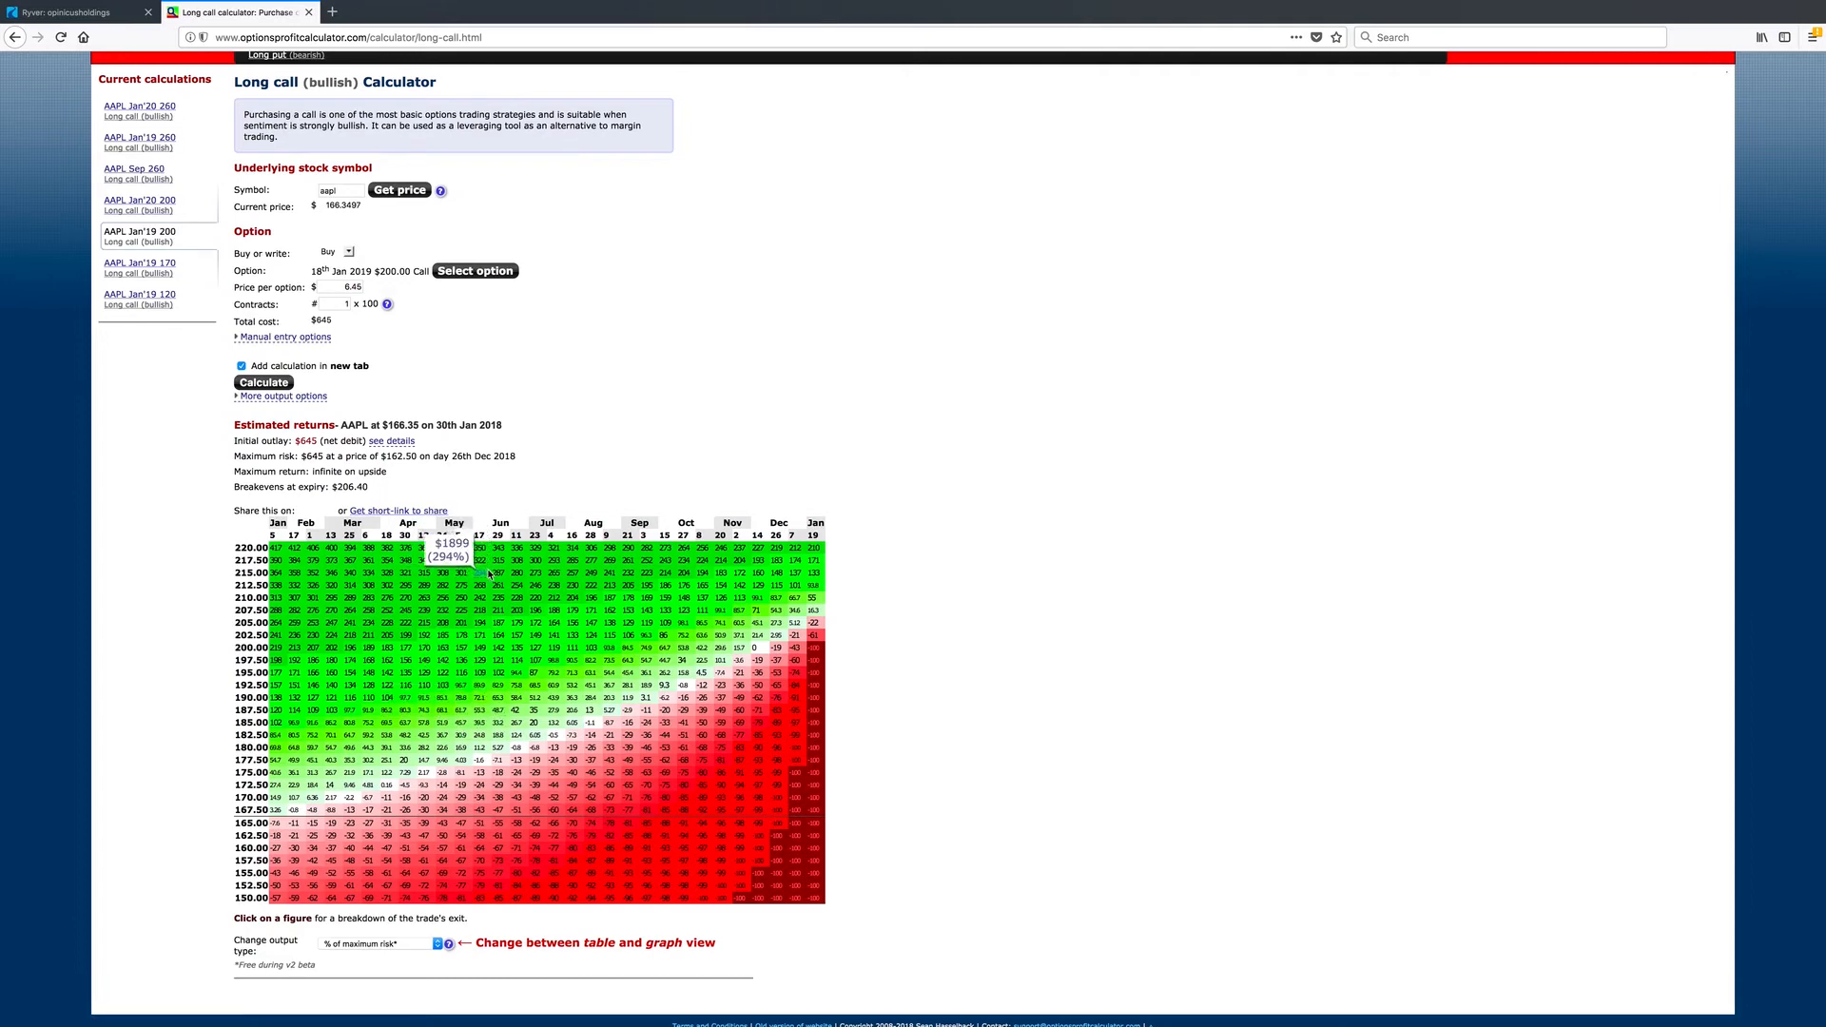
{"action": "mouse_move", "coordinate": [460, 698]}
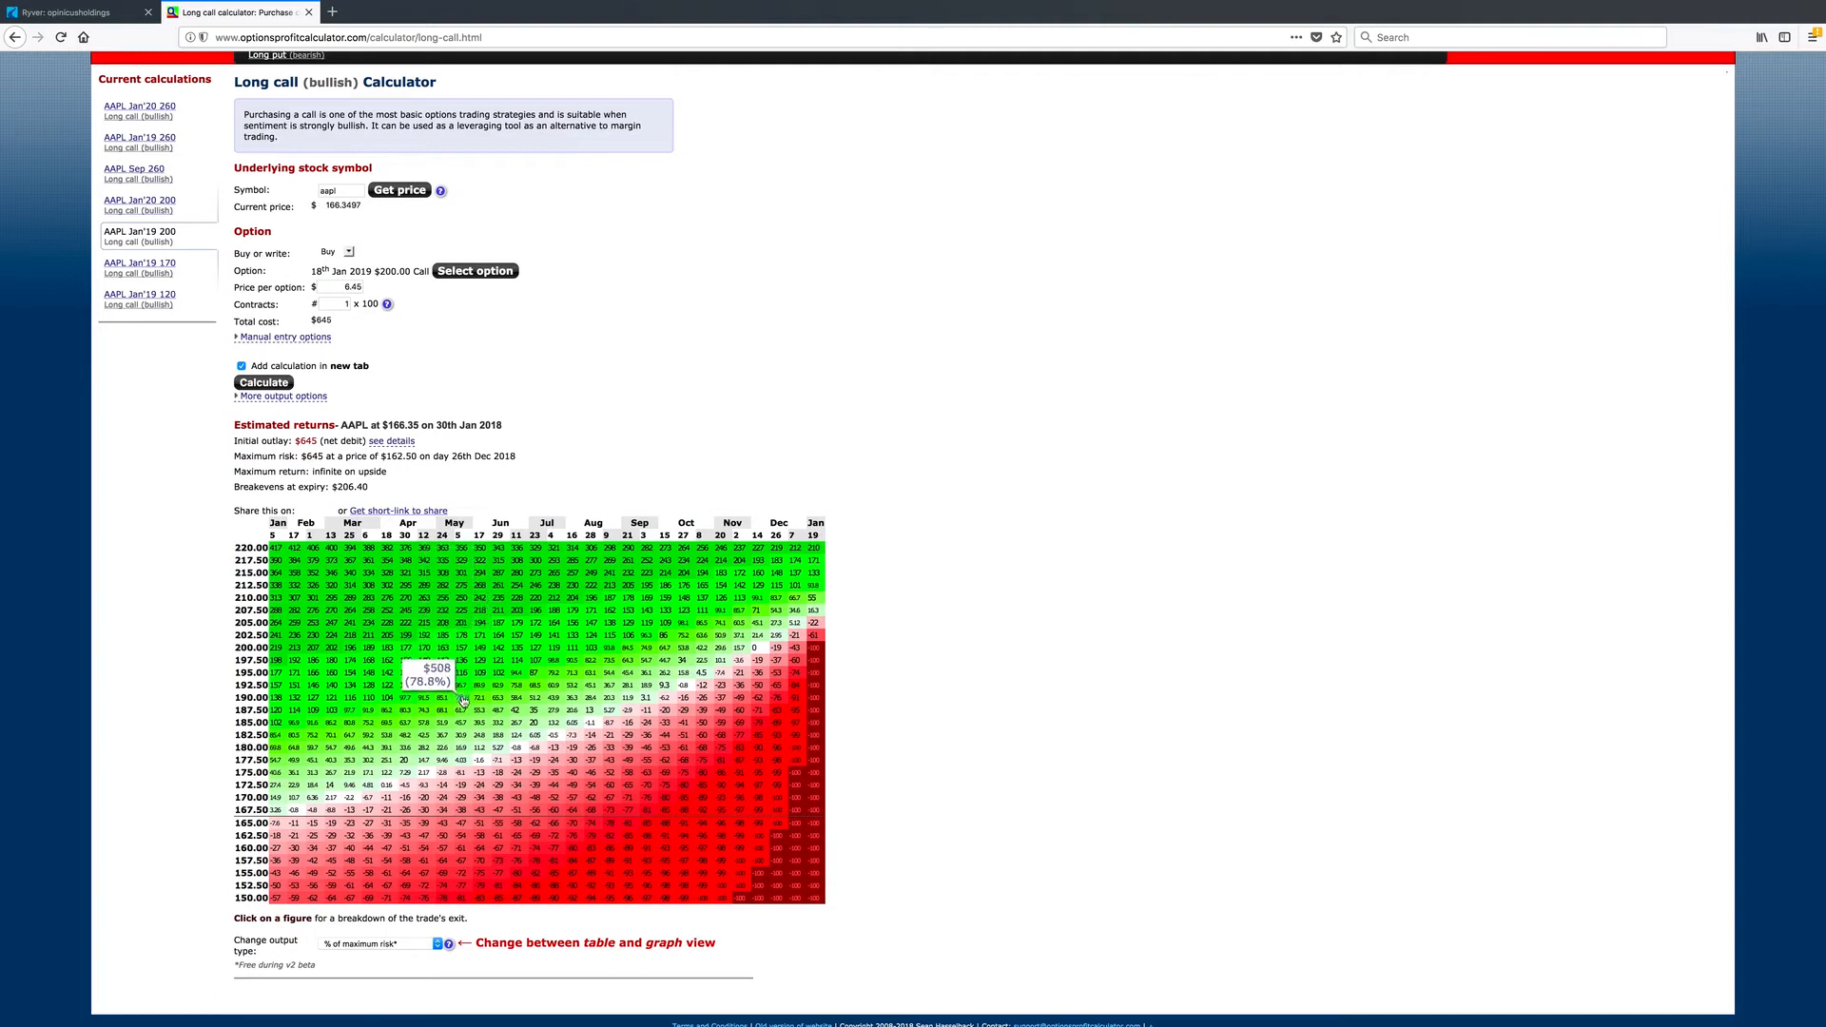
{"action": "mouse_move", "coordinate": [460, 714]}
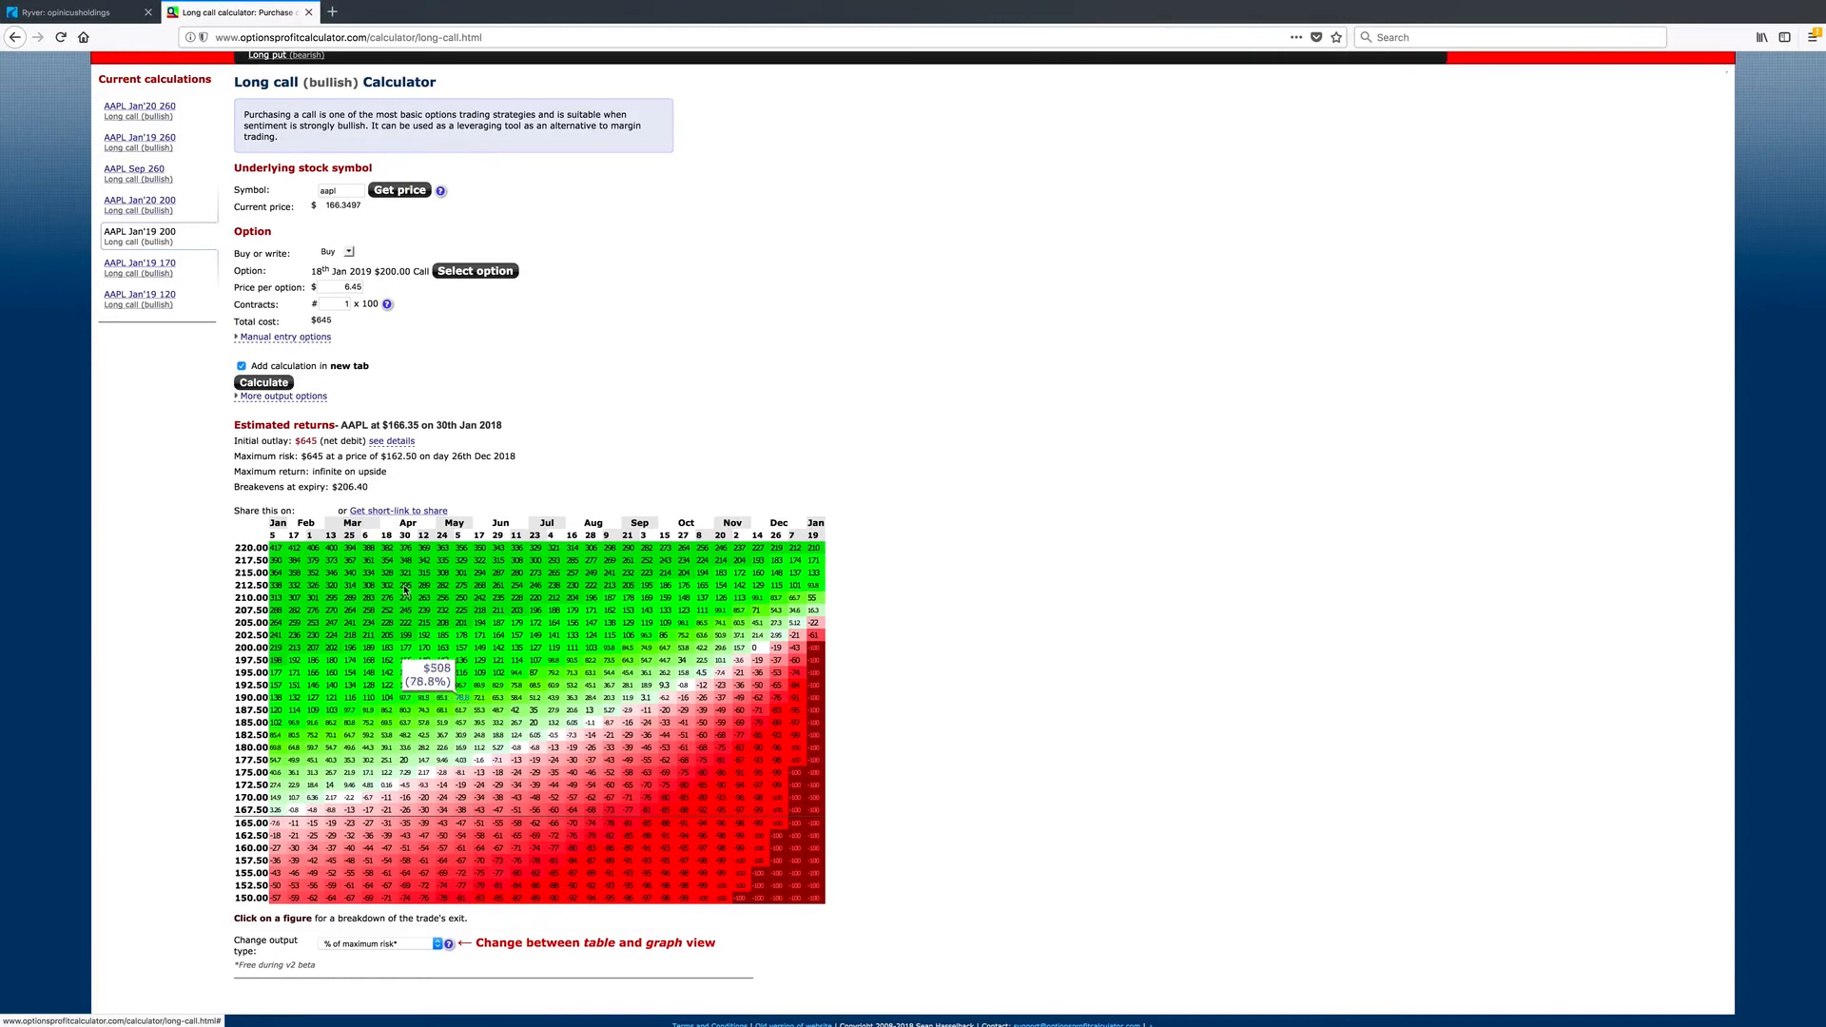
{"action": "mouse_move", "coordinate": [146, 266]}
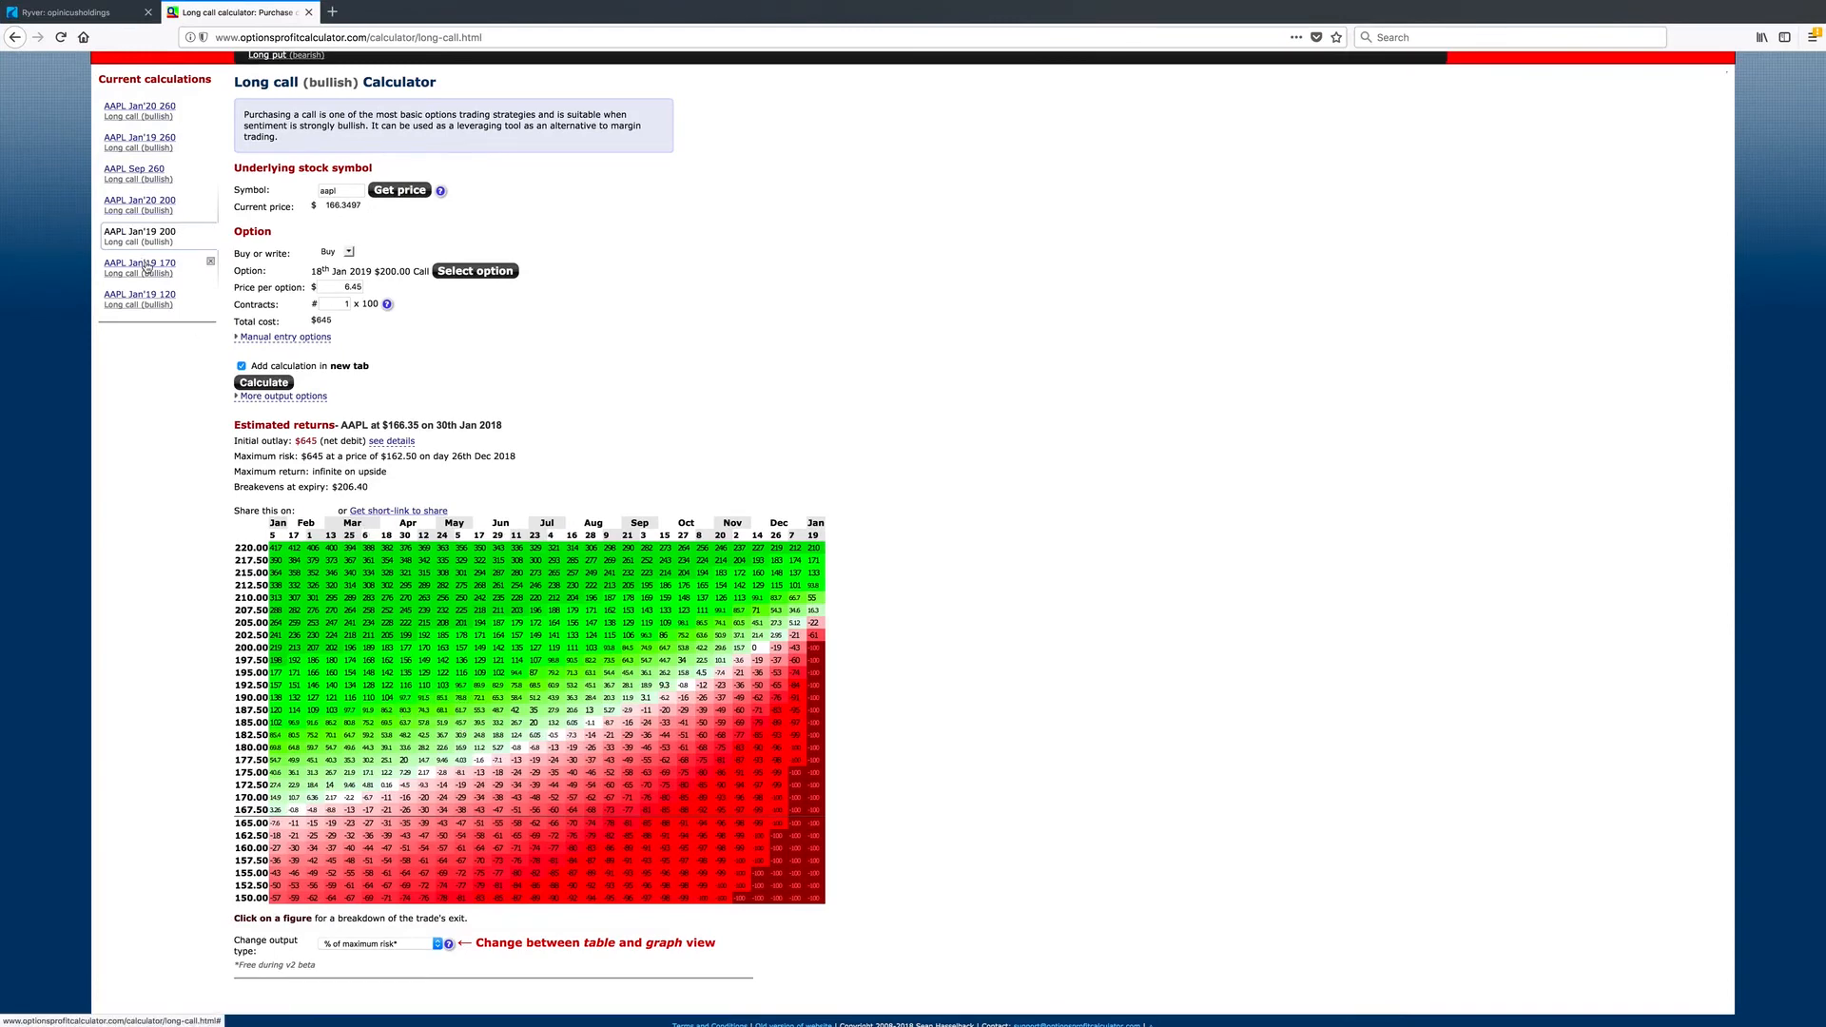
{"action": "left_click", "coordinate": [139, 266]}
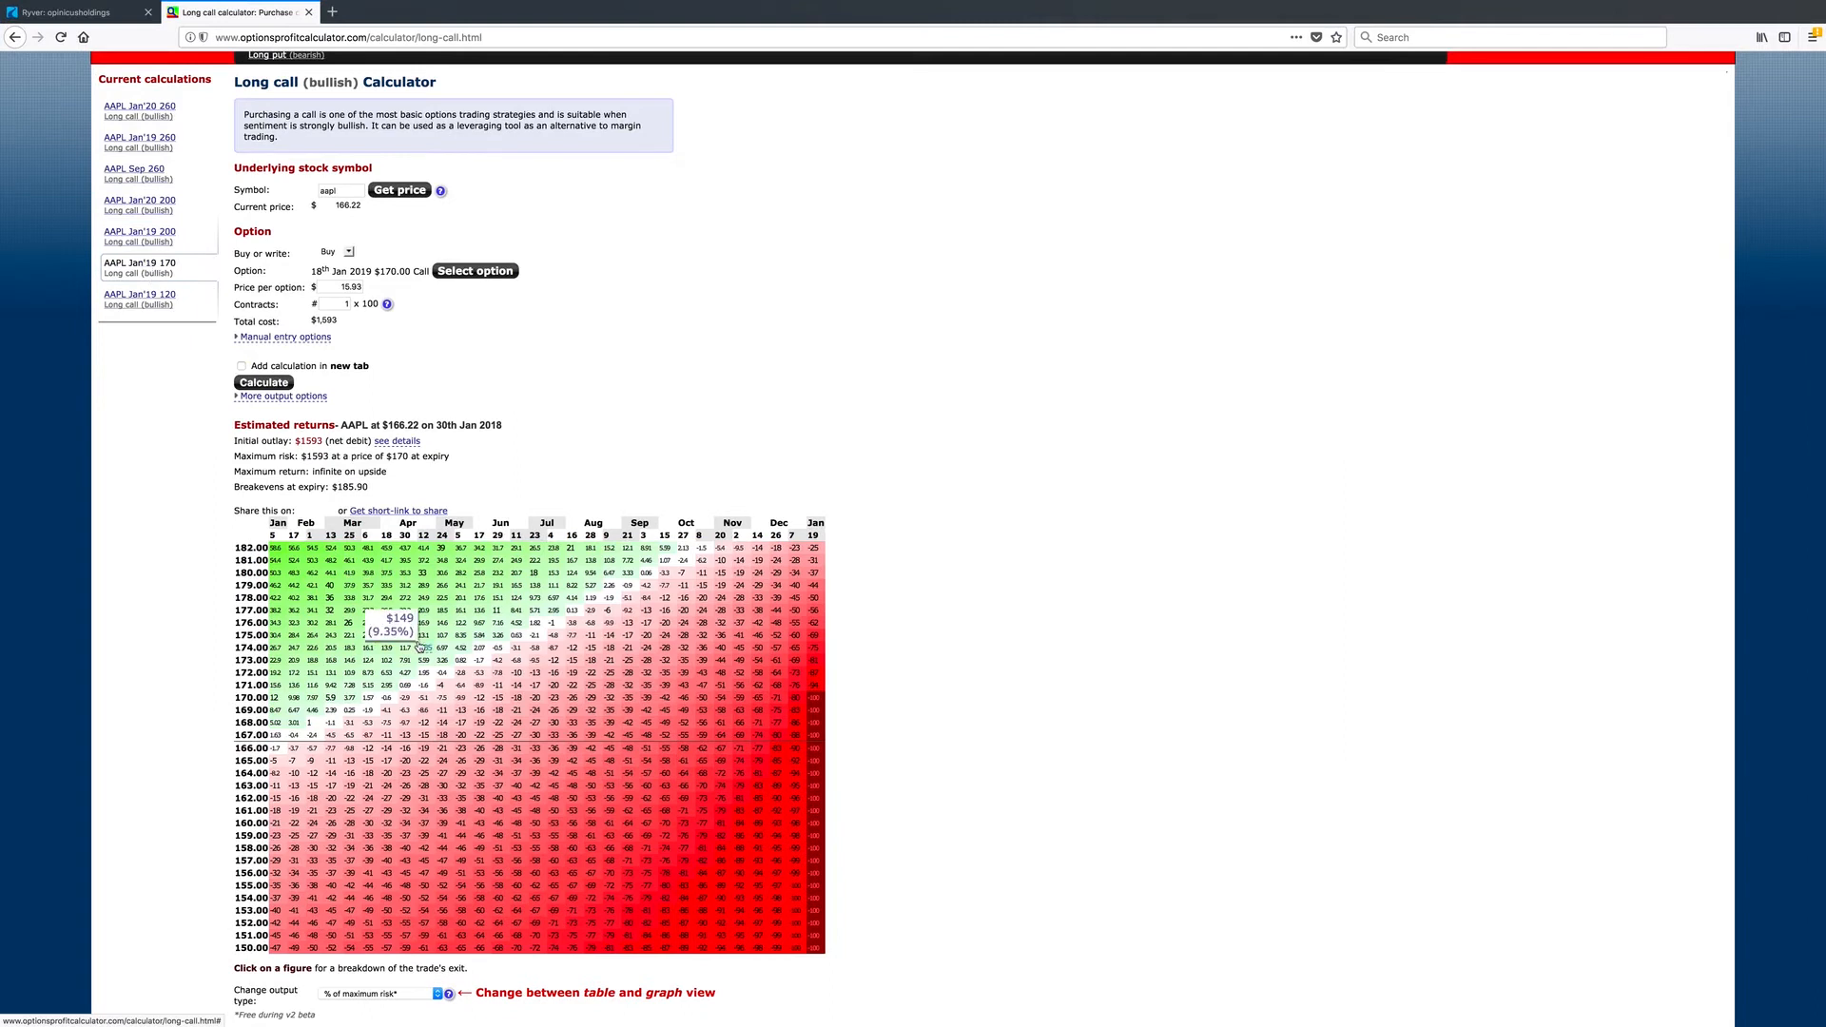
{"action": "mouse_move", "coordinate": [479, 530]}
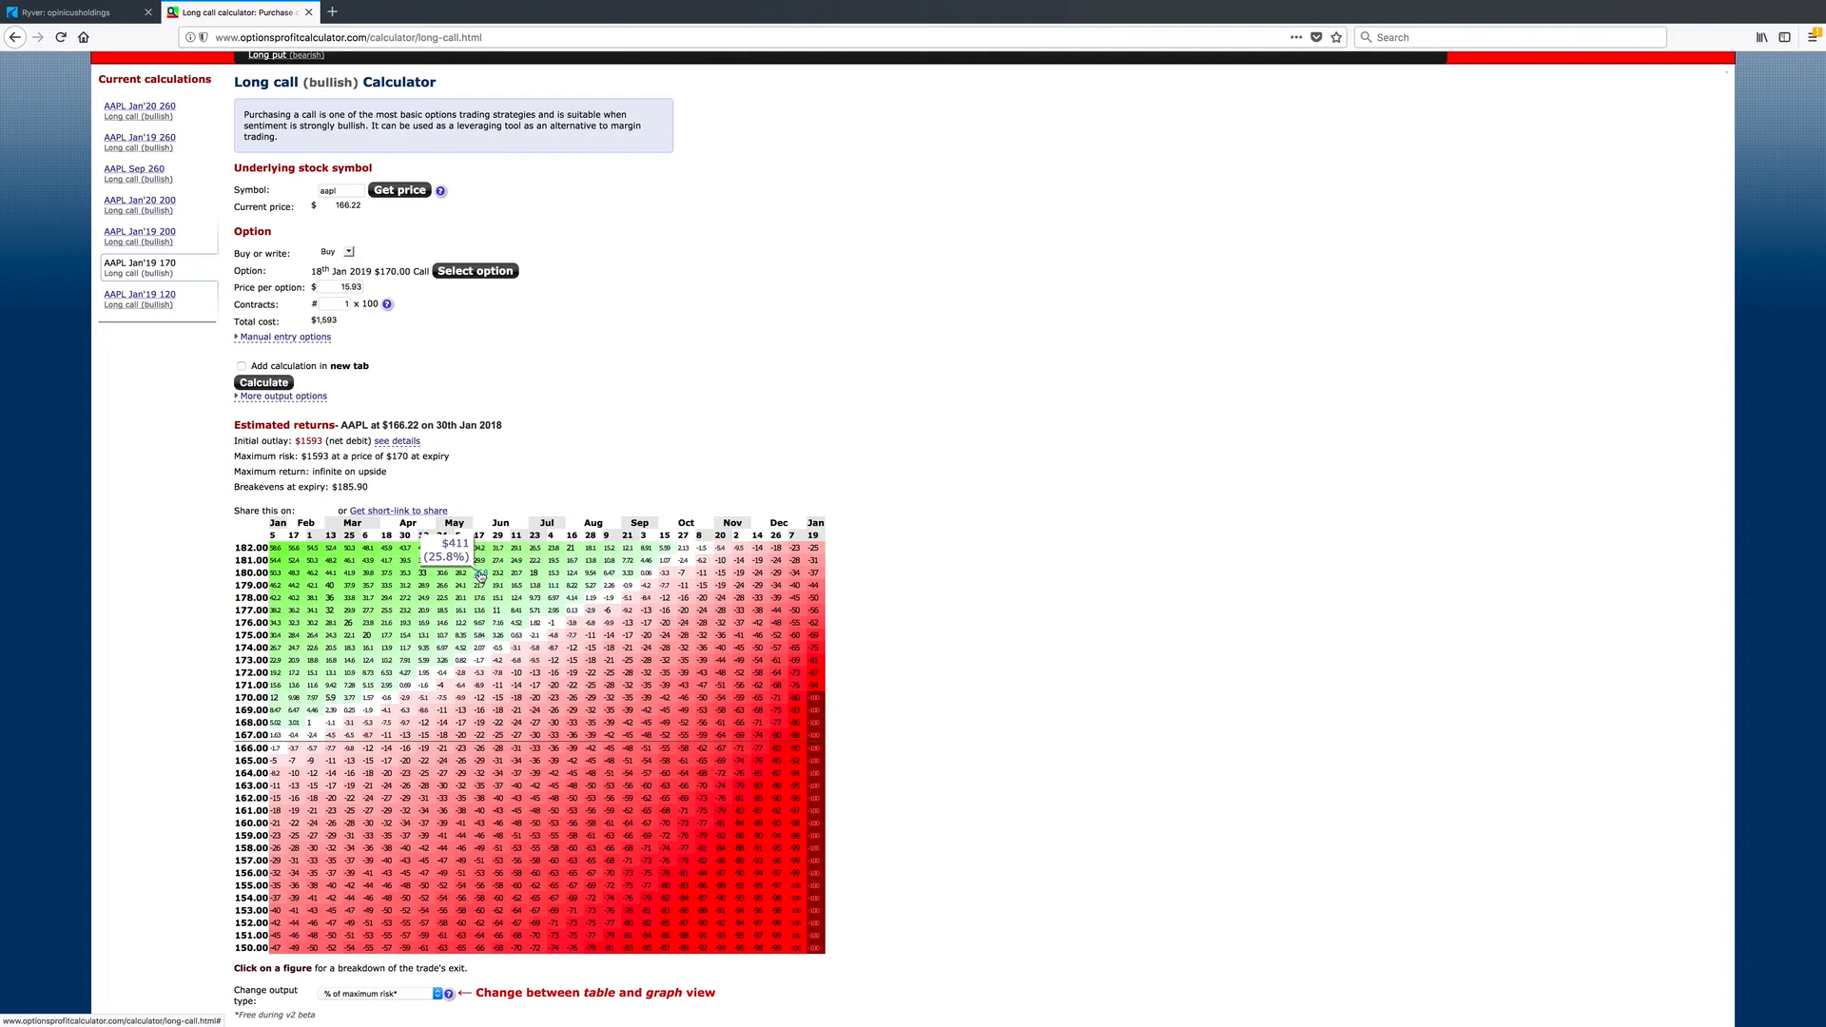
{"action": "mouse_move", "coordinate": [187, 278]}
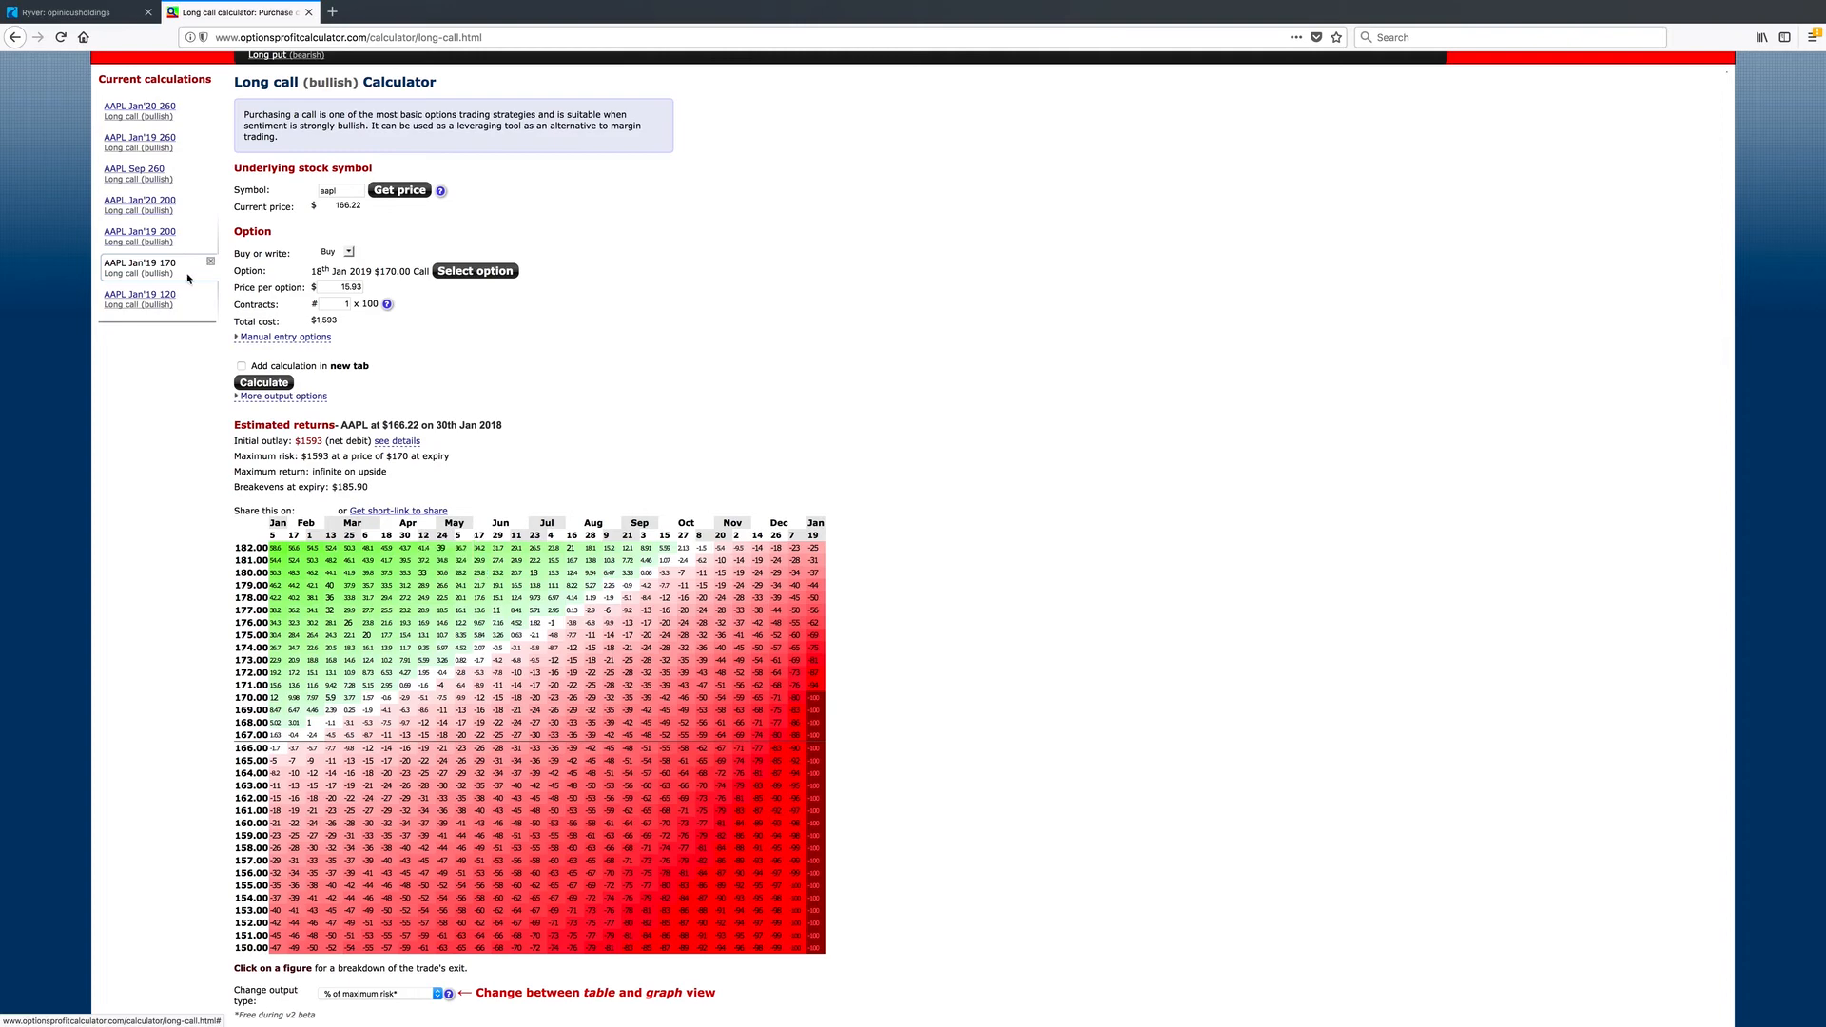
{"action": "mouse_move", "coordinate": [139, 293]}
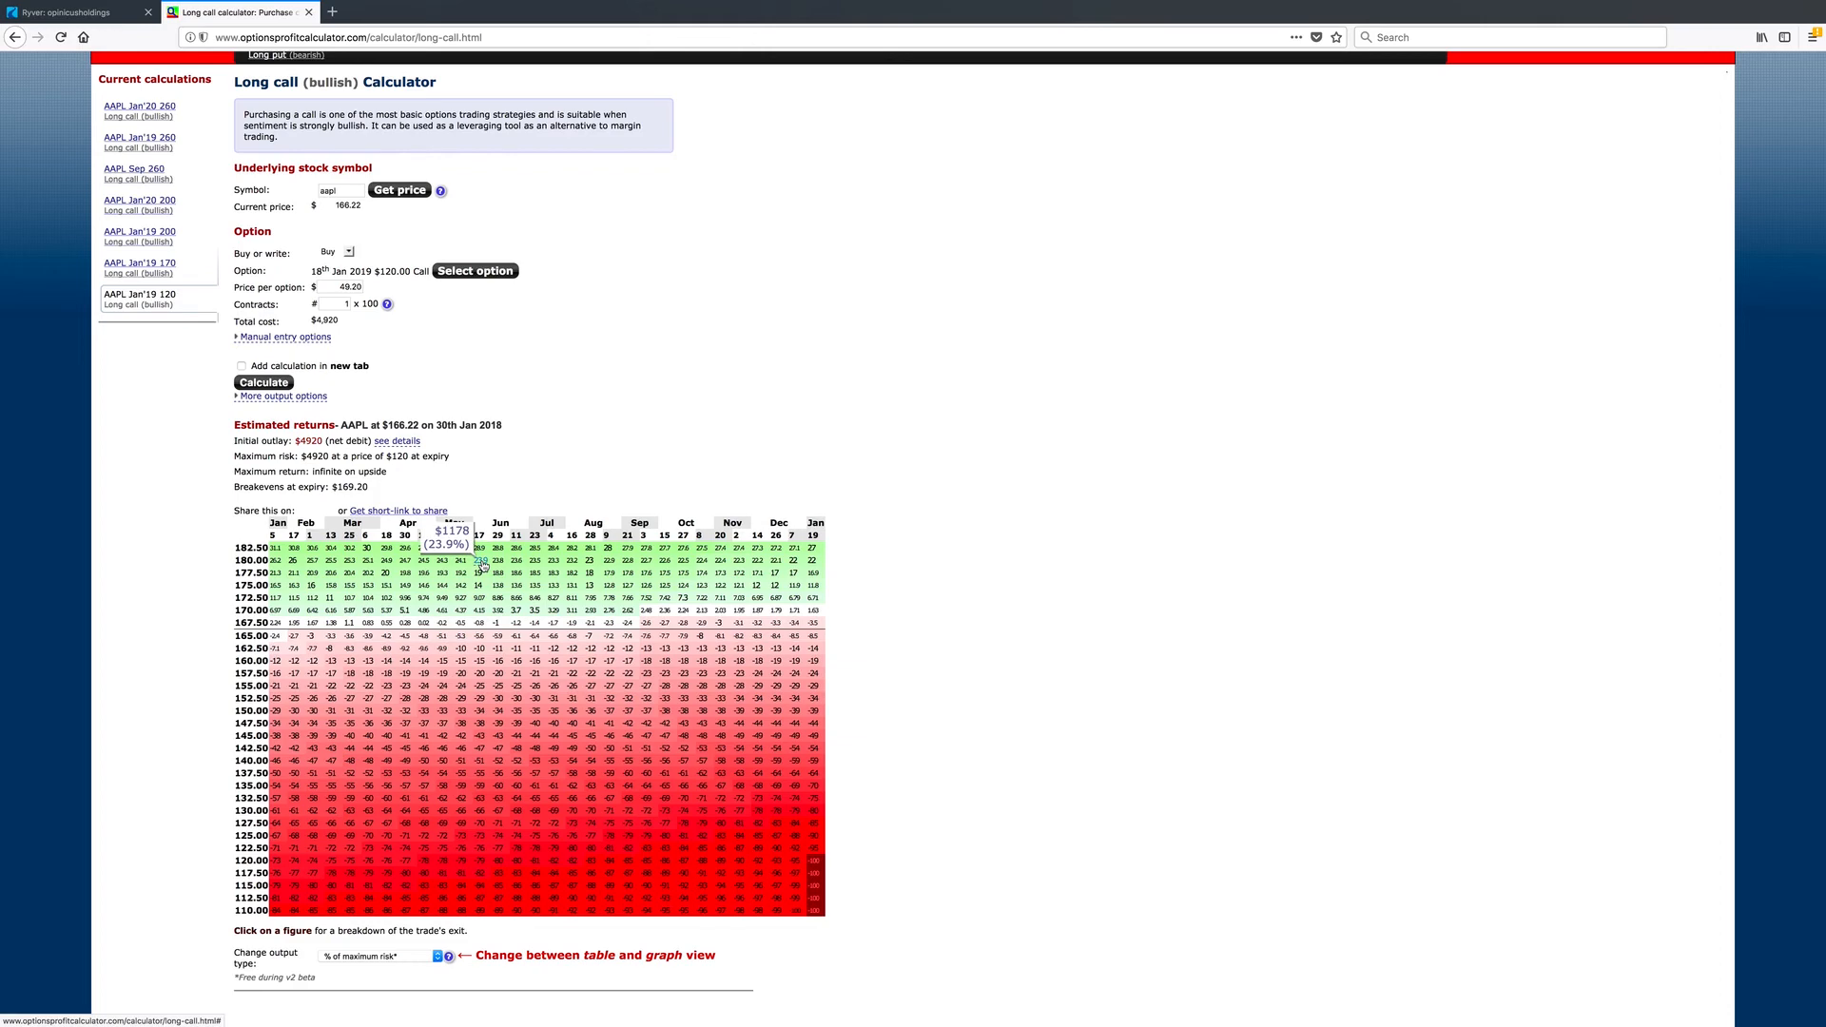
Step: Switch among the Jan'19 170, 120 and 200 calculations, finishing on the 170 long call returns
{"action": "left_click", "coordinate": [139, 263]}
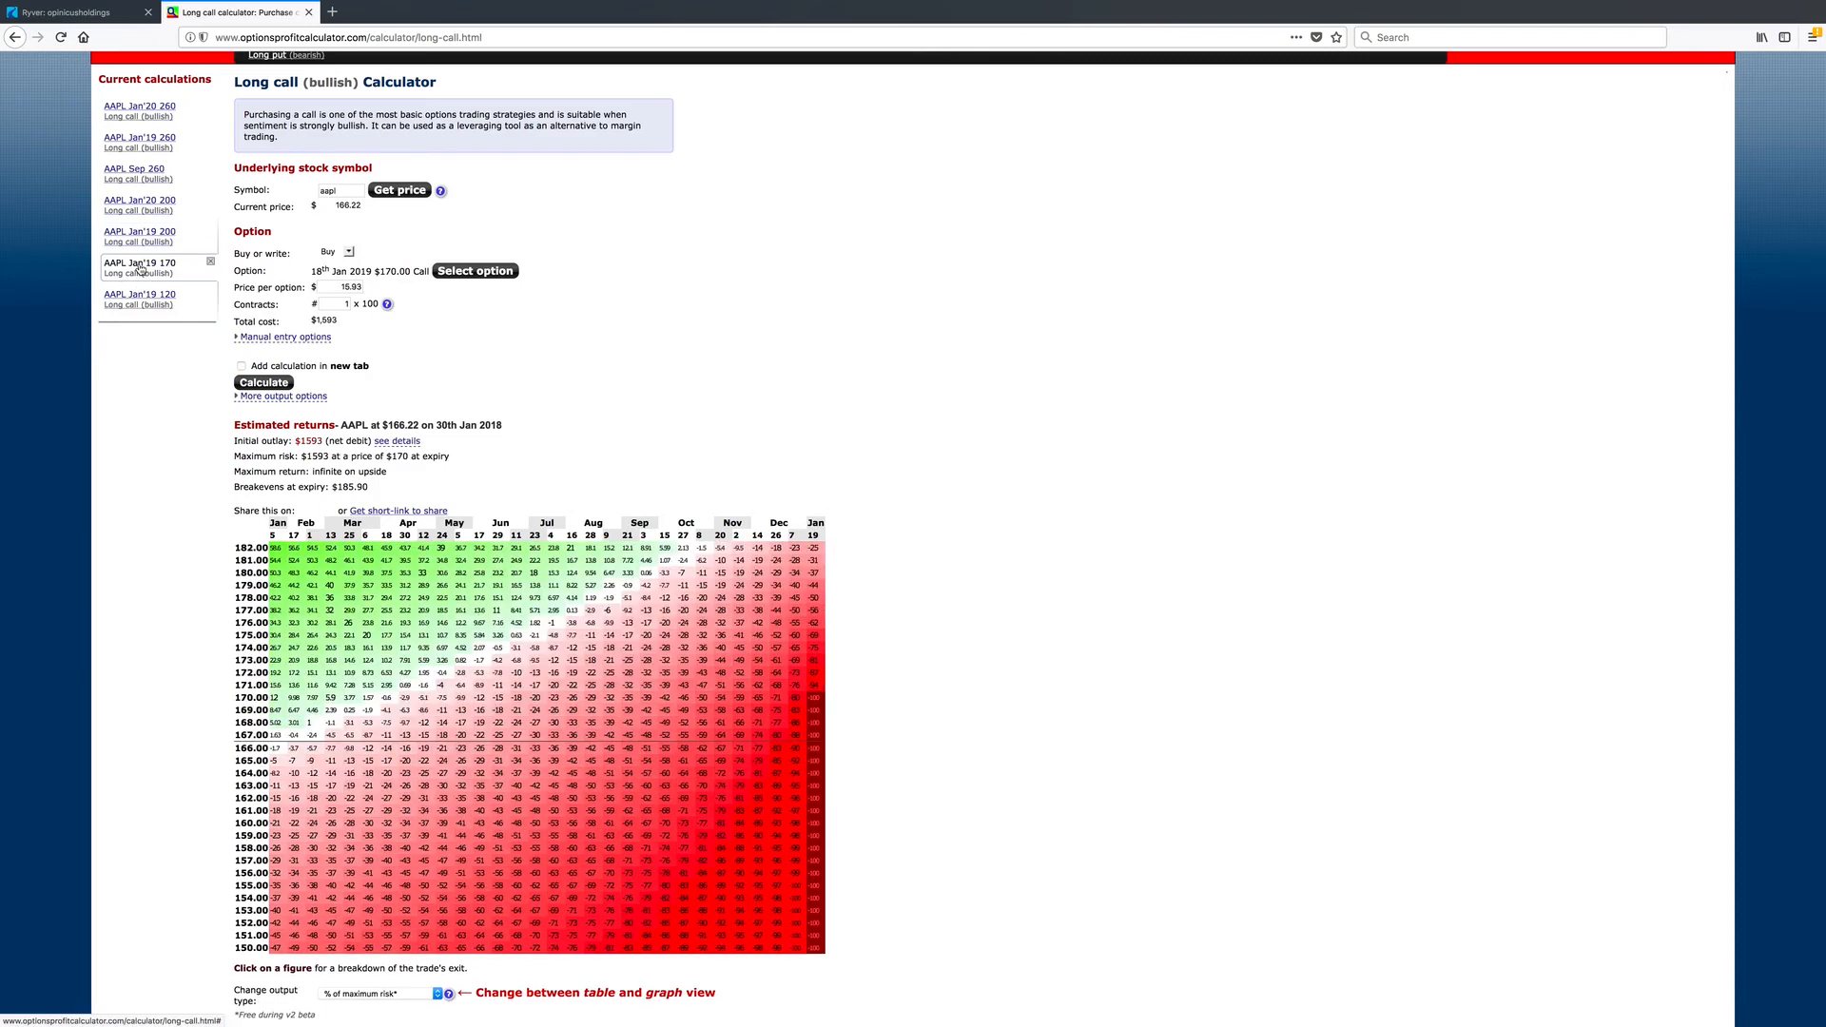
{"action": "left_click", "coordinate": [139, 293]}
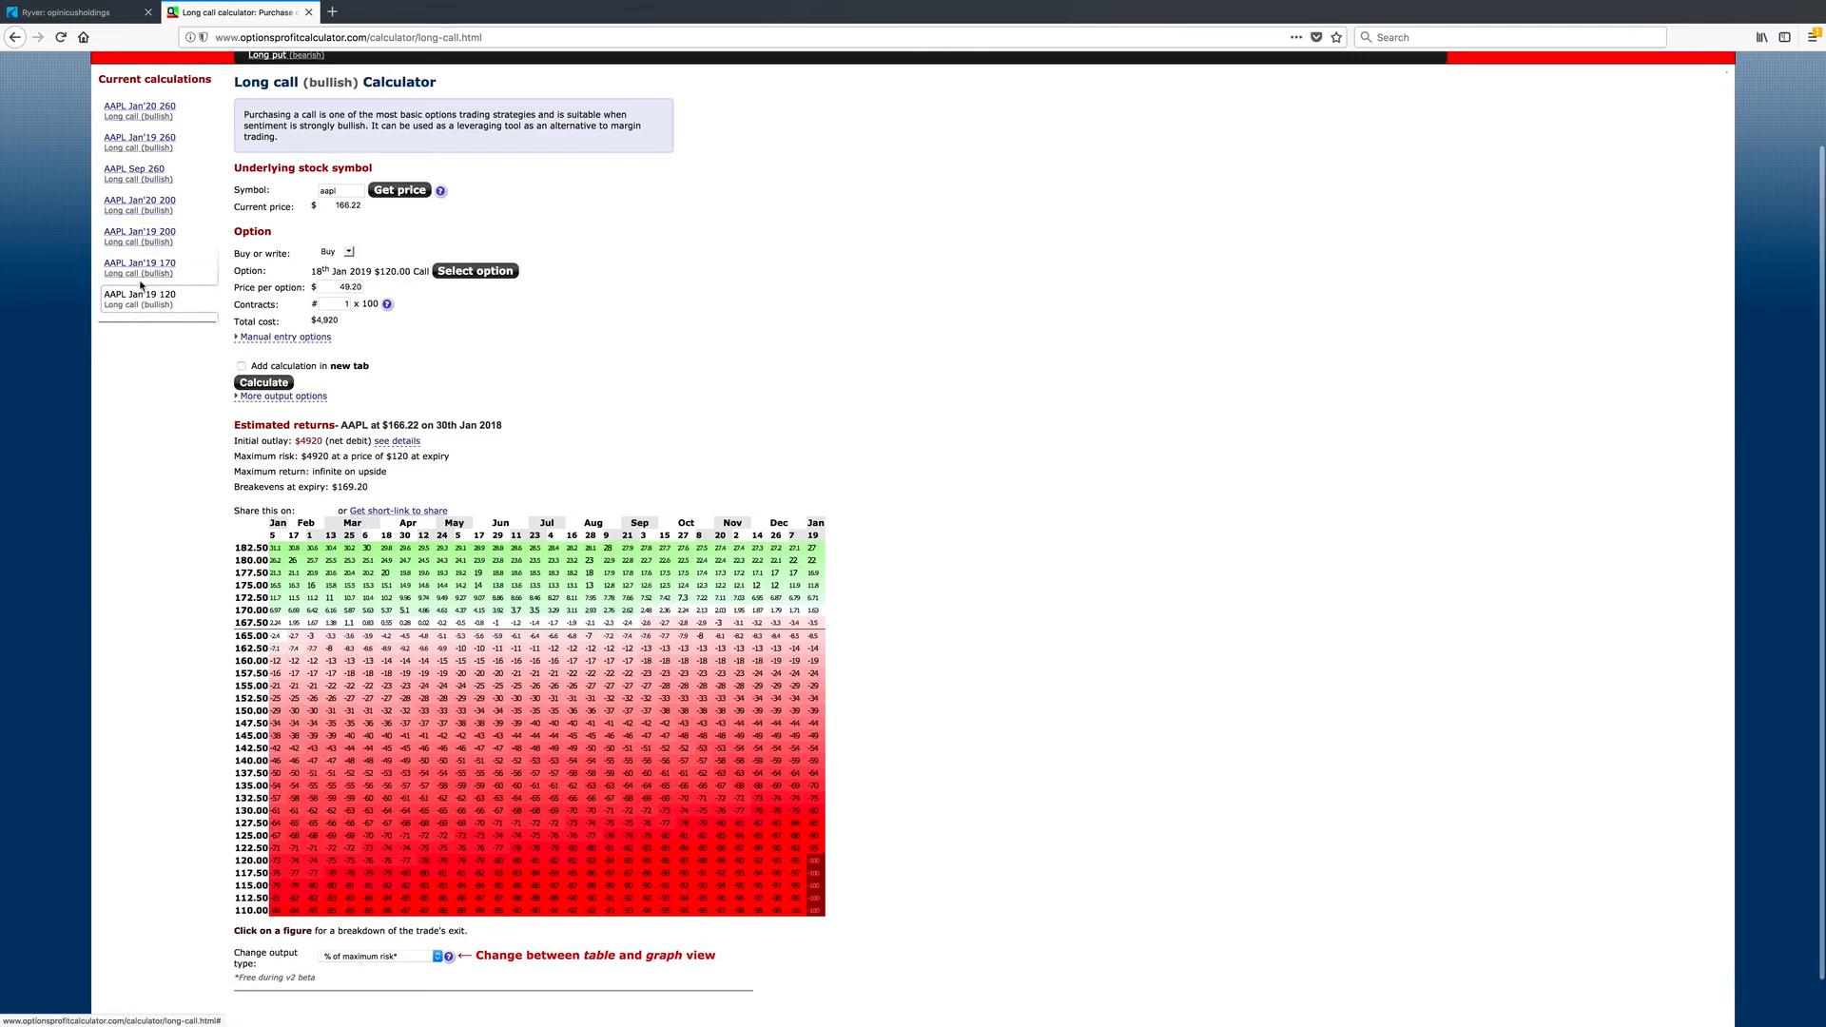
{"action": "left_click", "coordinate": [137, 234]}
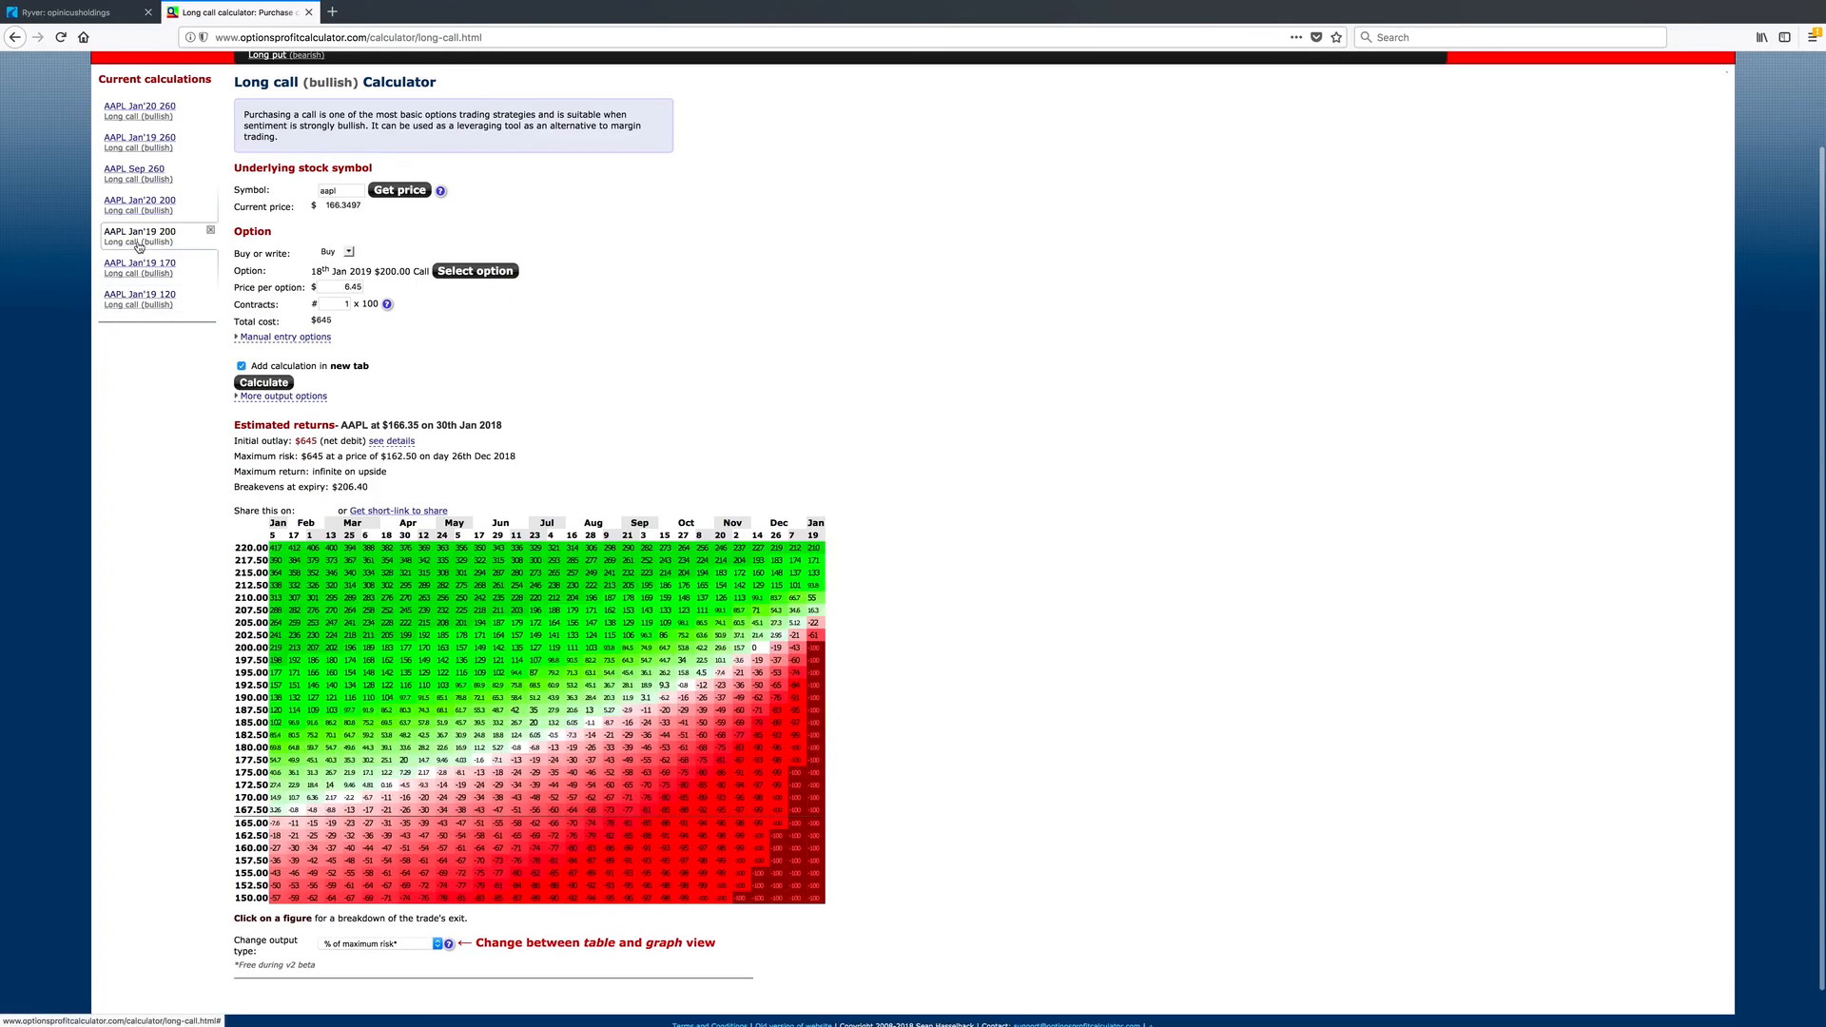
{"action": "left_click", "coordinate": [139, 293]}
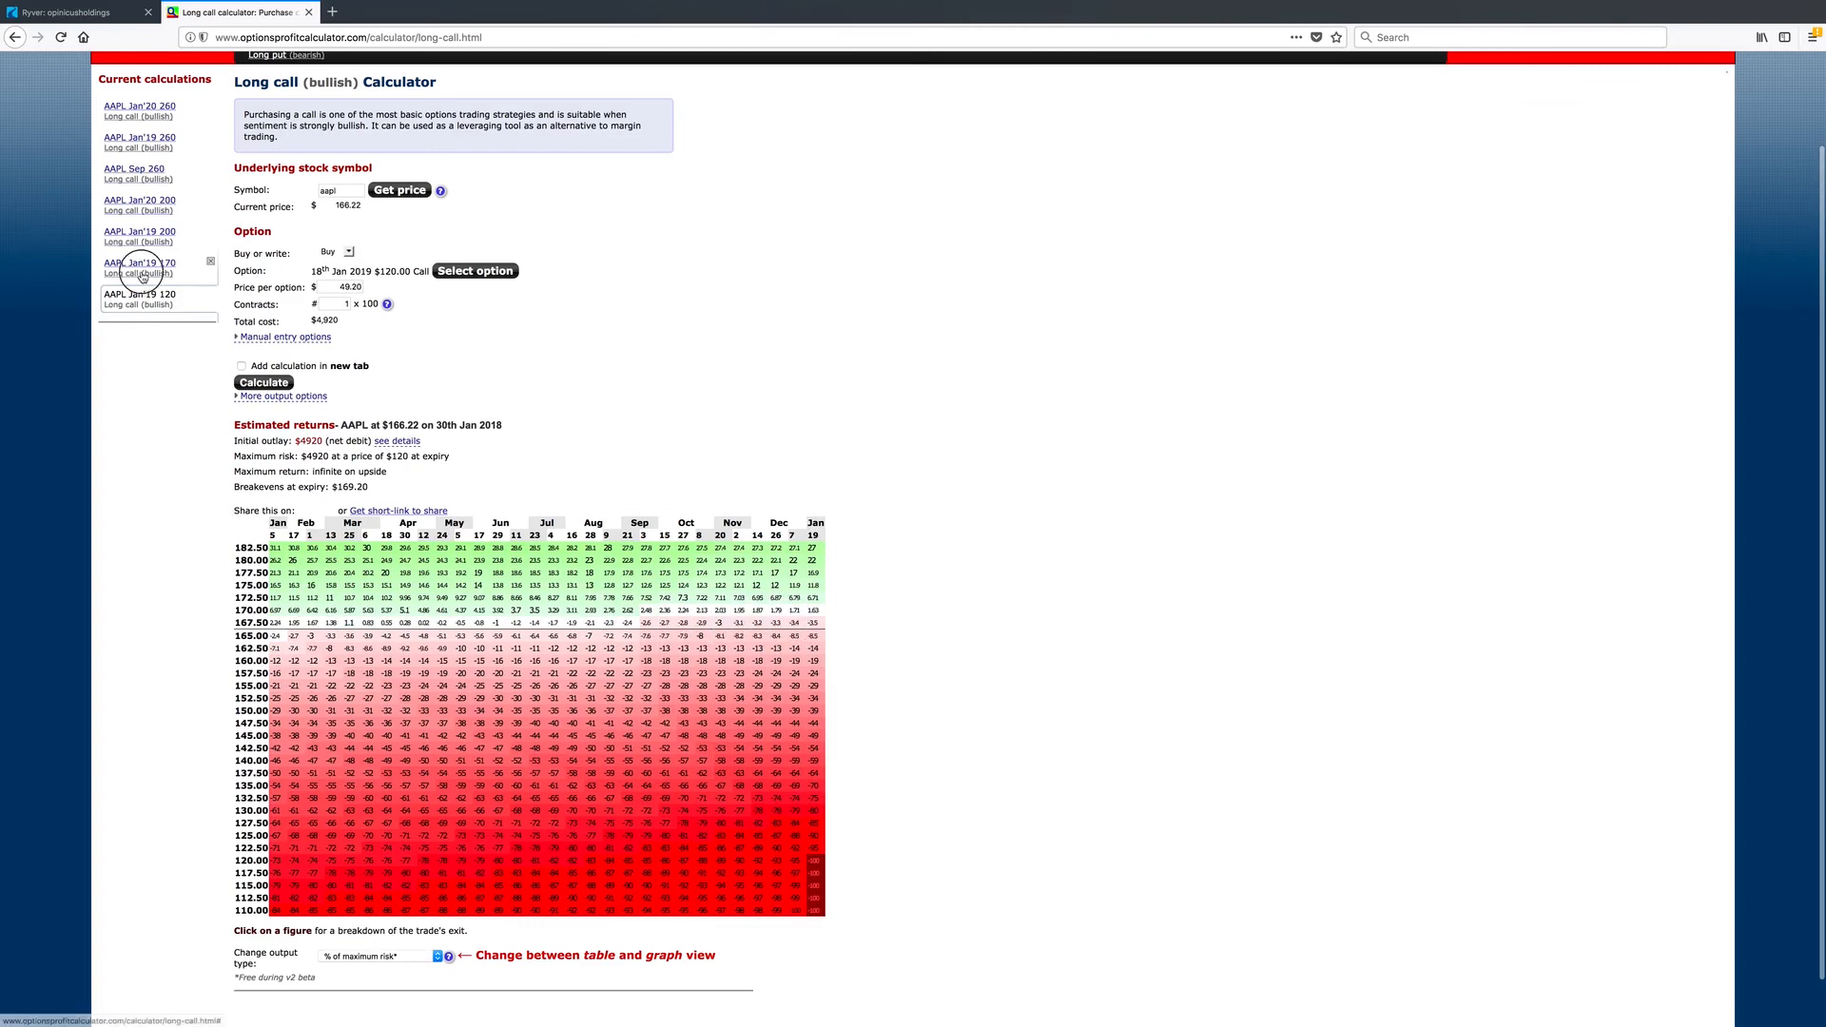
{"action": "left_click", "coordinate": [138, 266]}
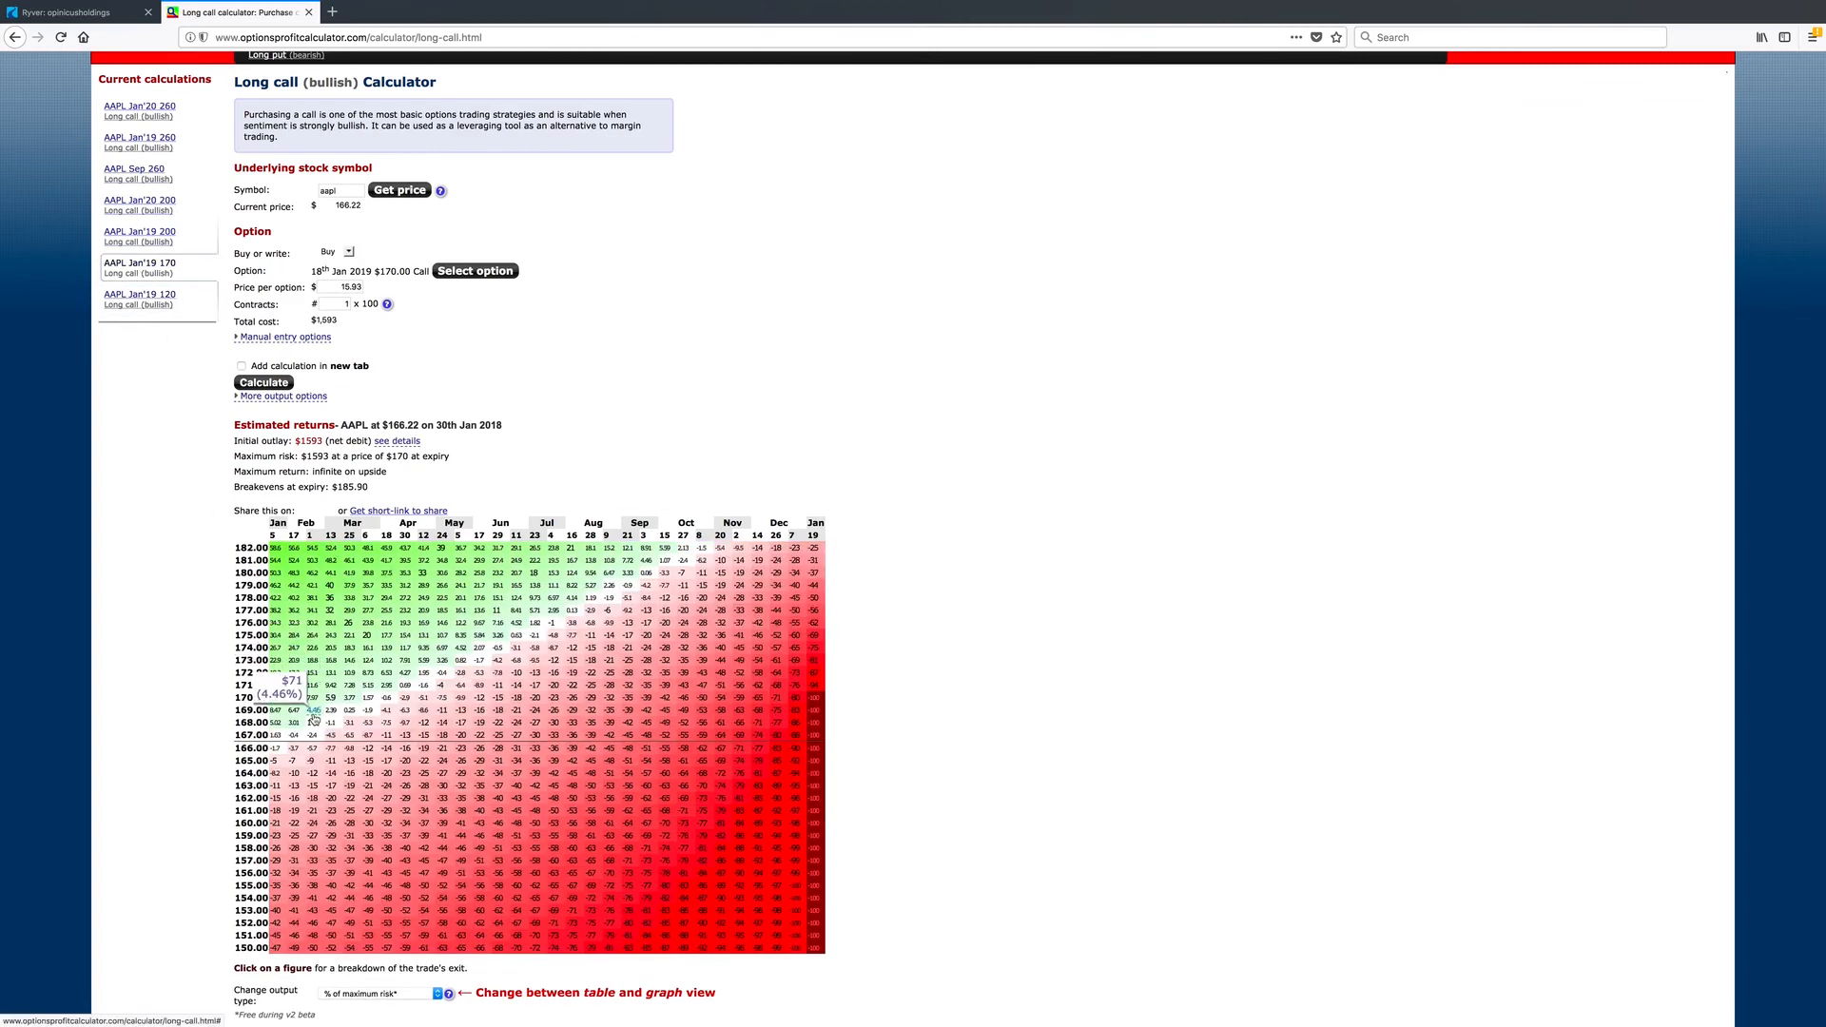
{"action": "mouse_move", "coordinate": [331, 723]}
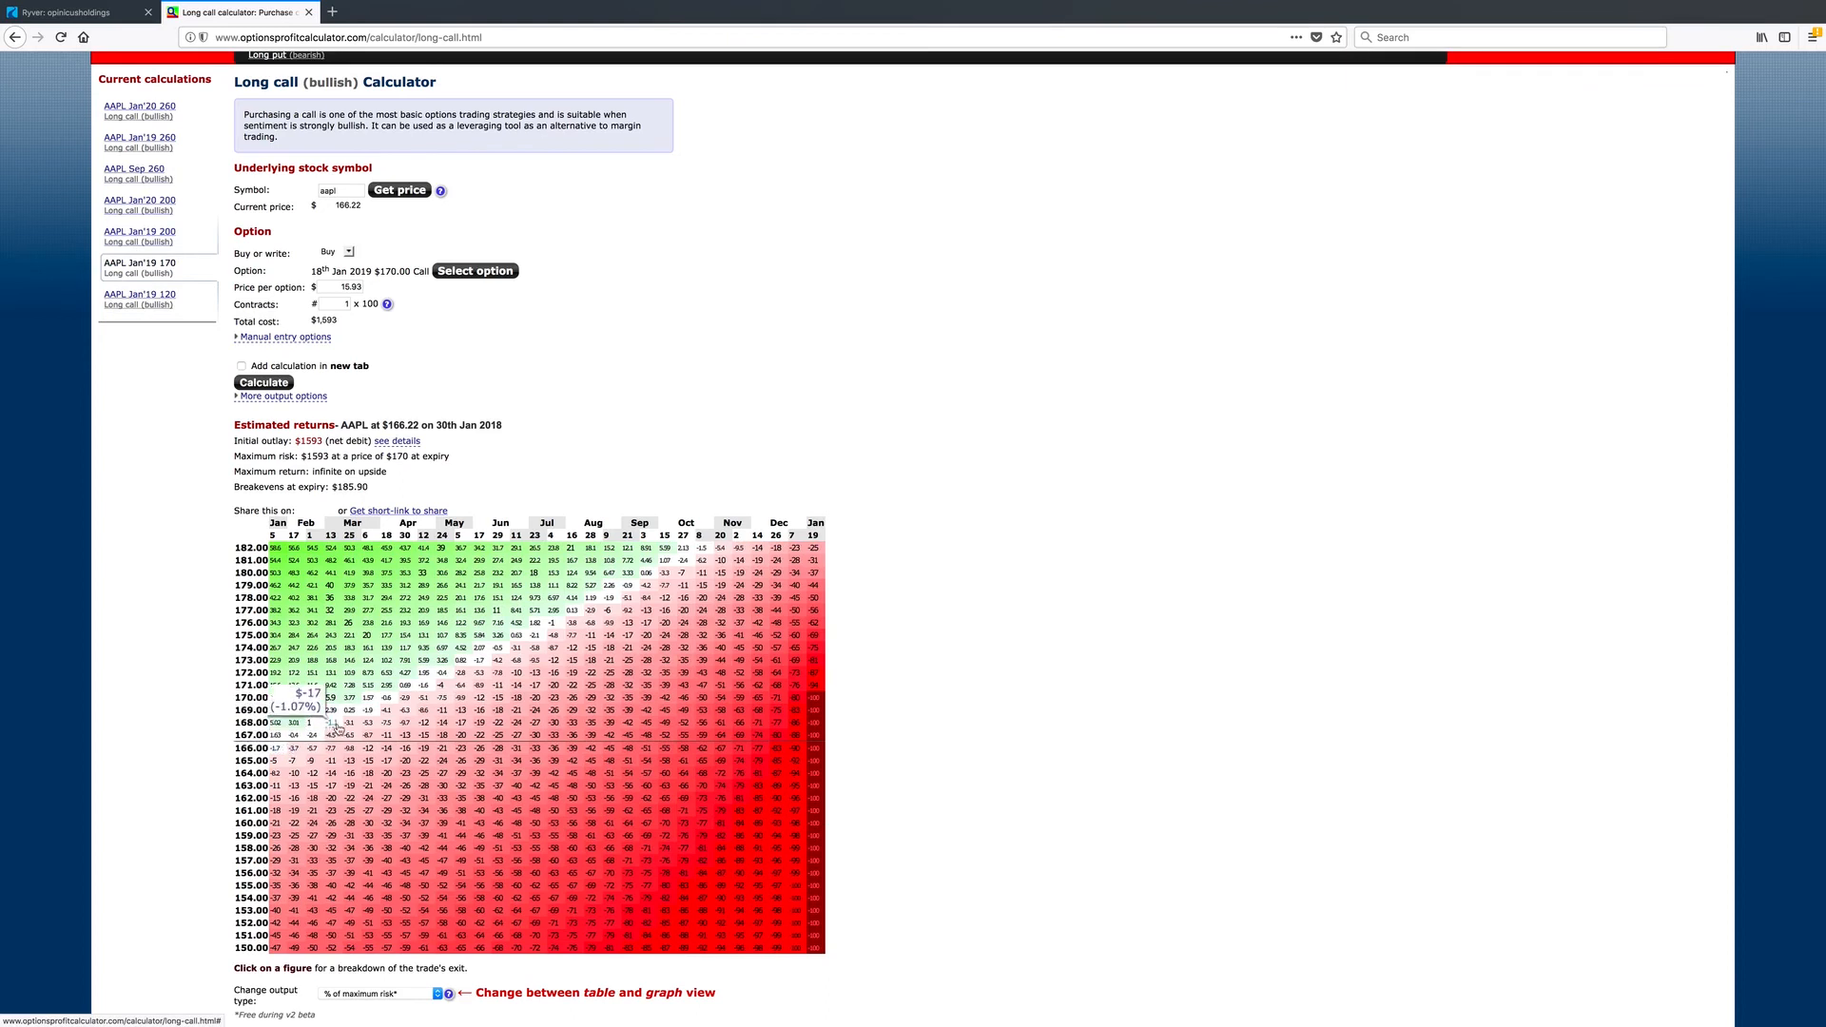
{"action": "mouse_move", "coordinate": [610, 582]}
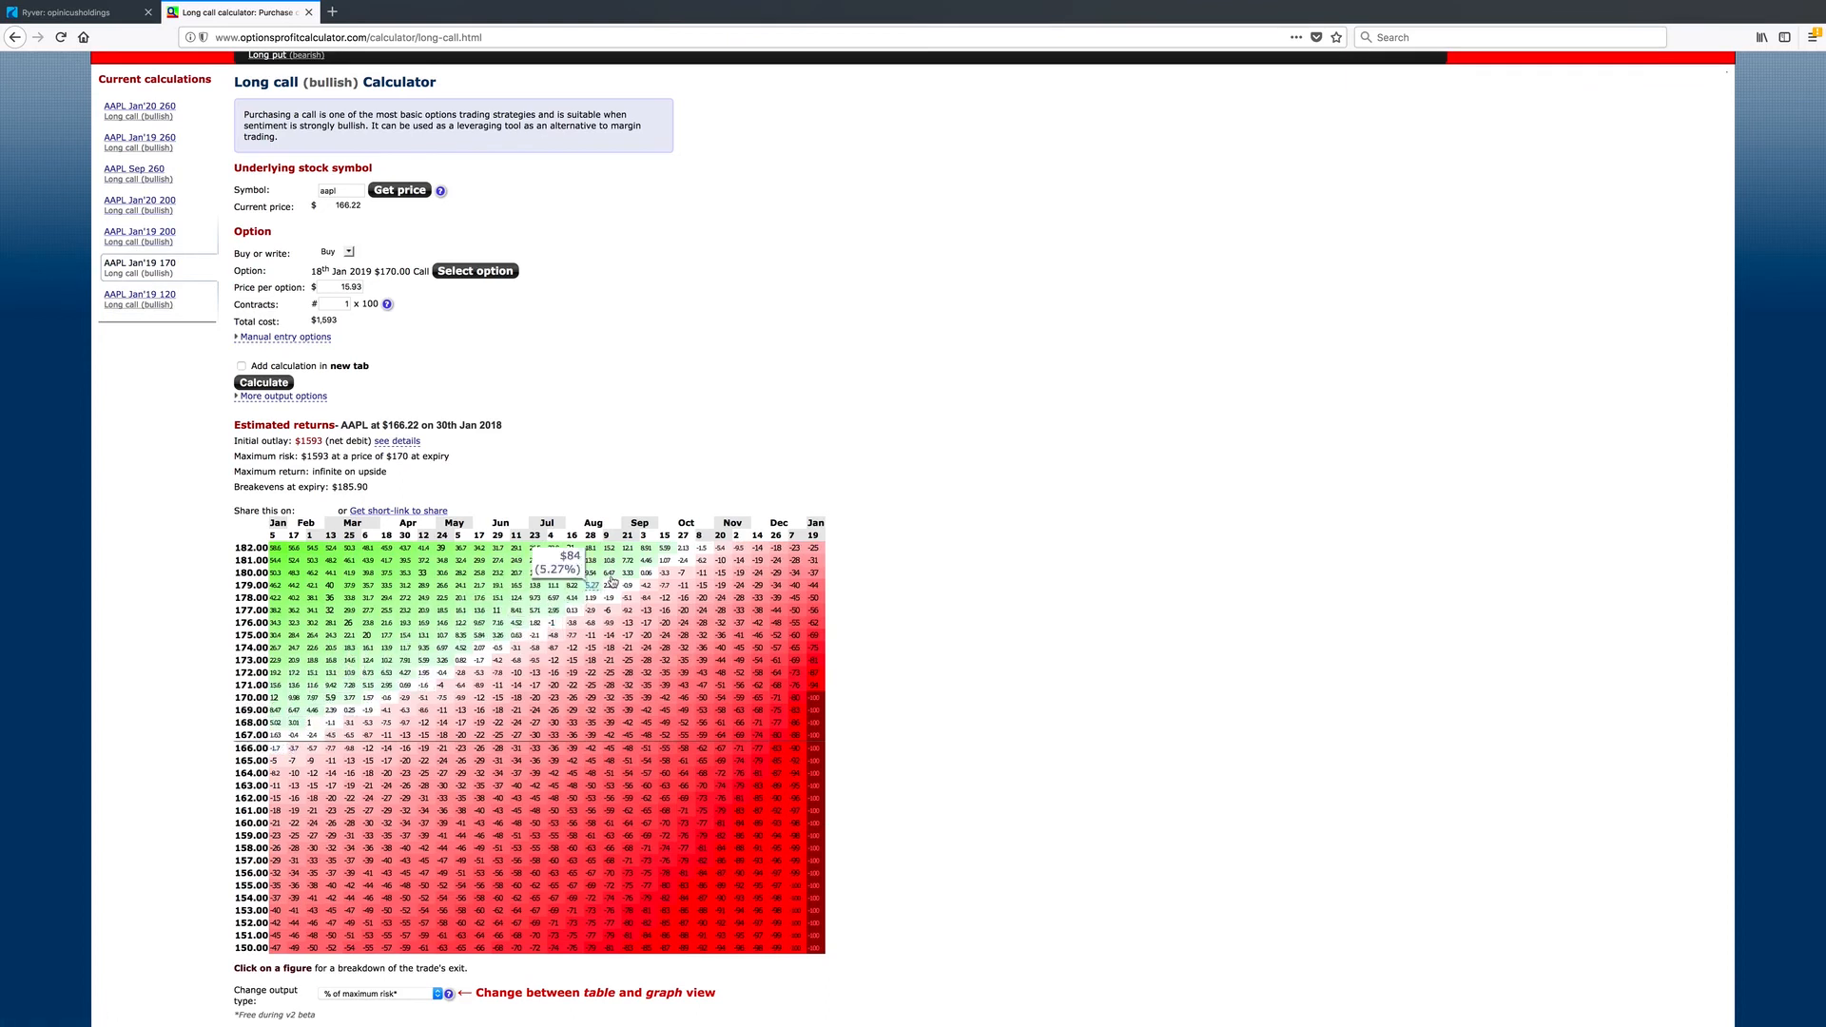
{"action": "mouse_move", "coordinate": [647, 563]}
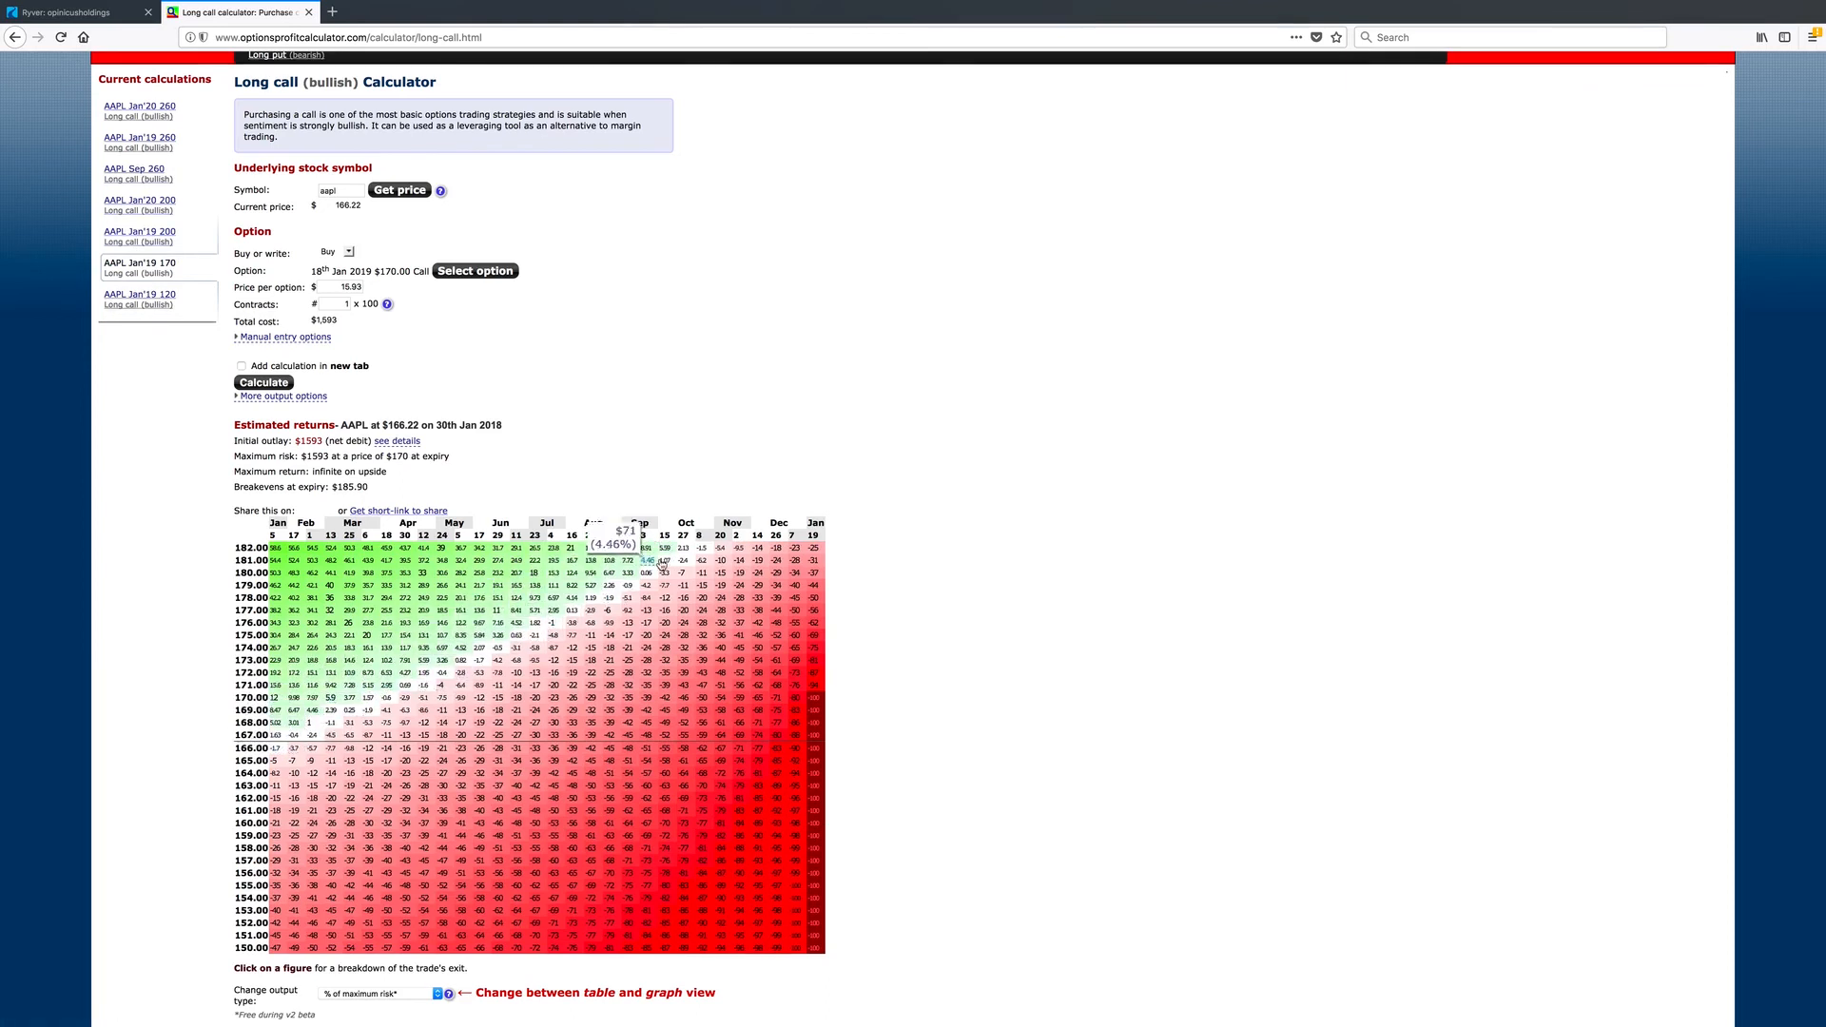
Step: Return to the AAPL Jan'19 200 long call calculation with its $645 cost
{"action": "left_click", "coordinate": [139, 234]}
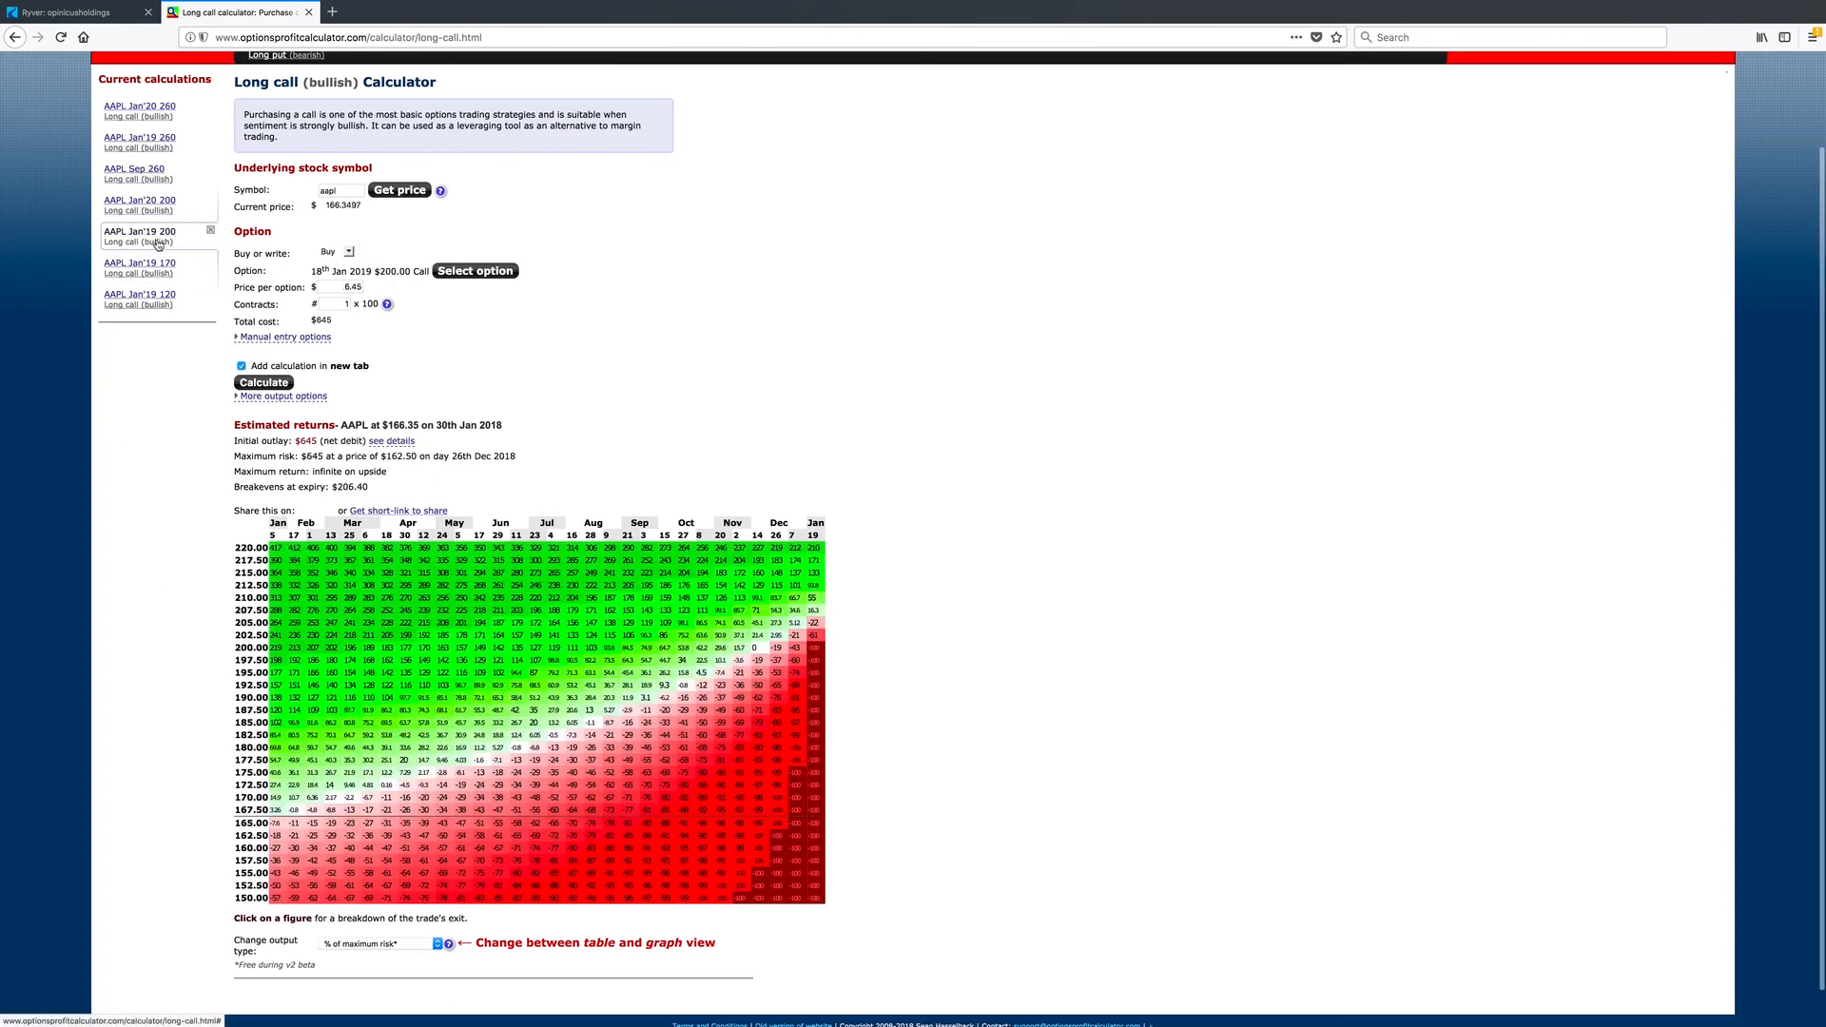
{"action": "mouse_move", "coordinate": [305, 797]}
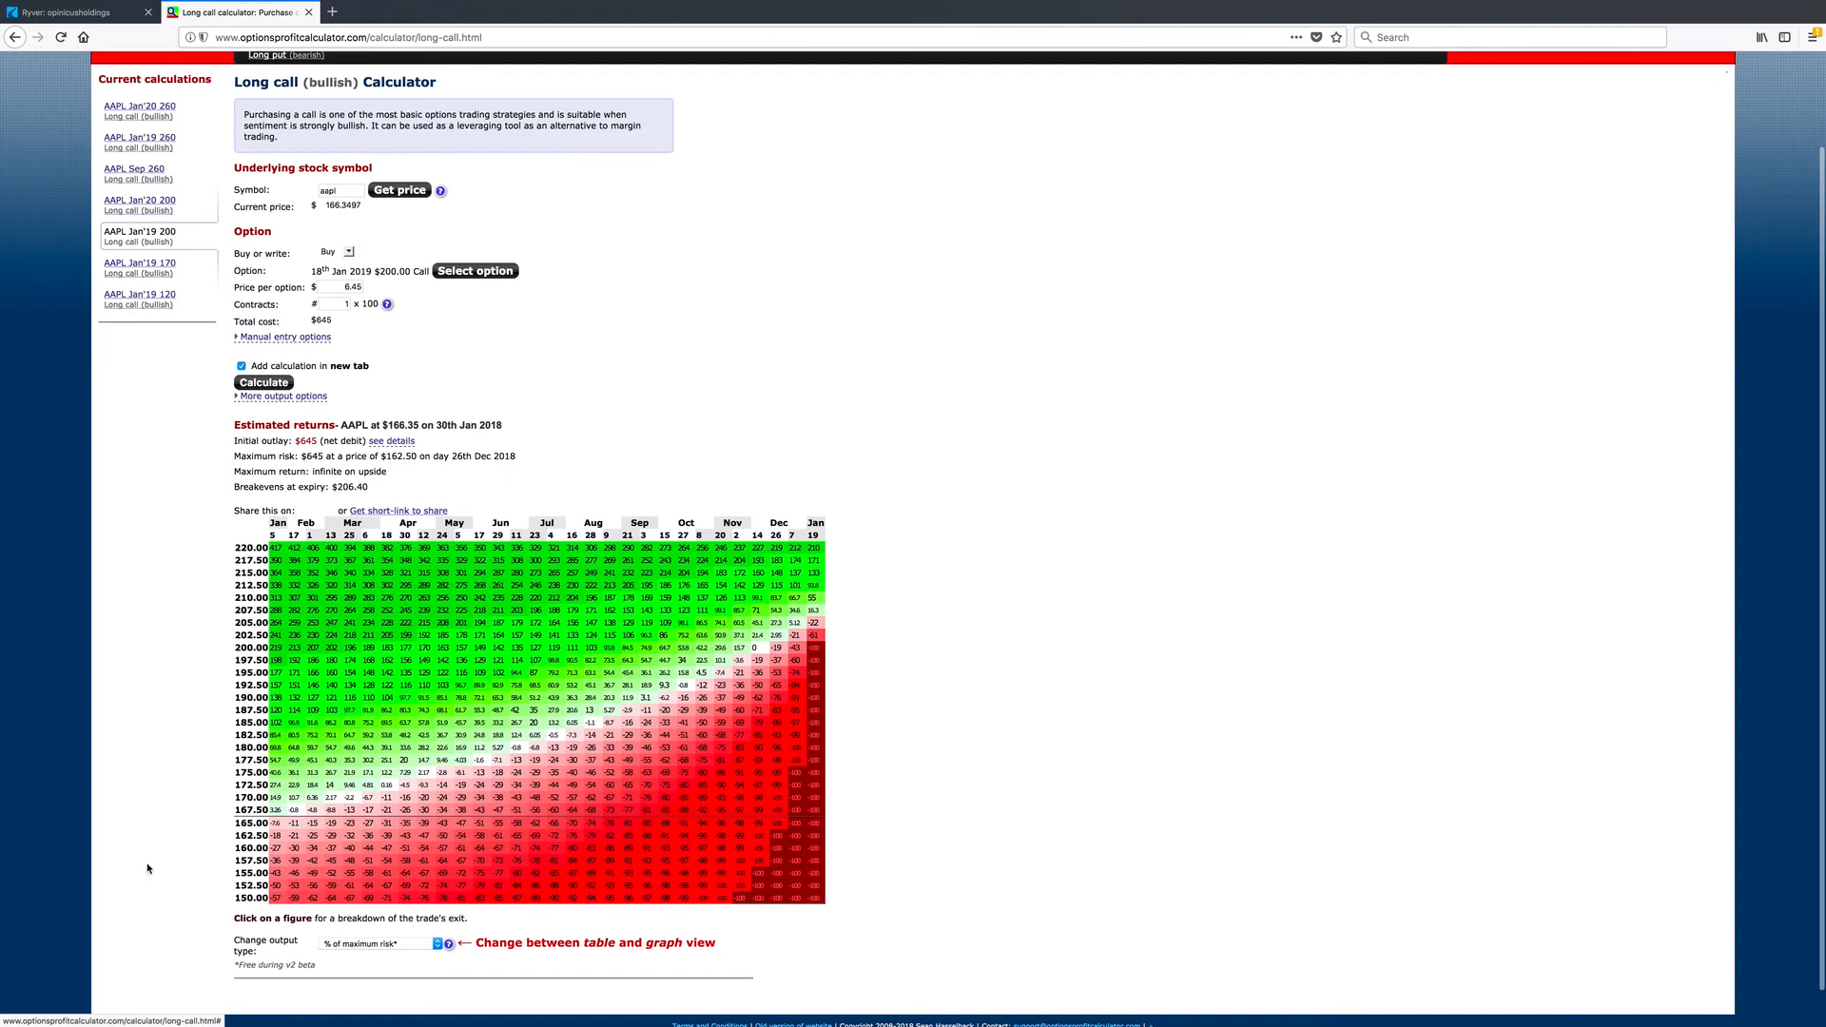
{"action": "mouse_move", "coordinate": [571, 748]}
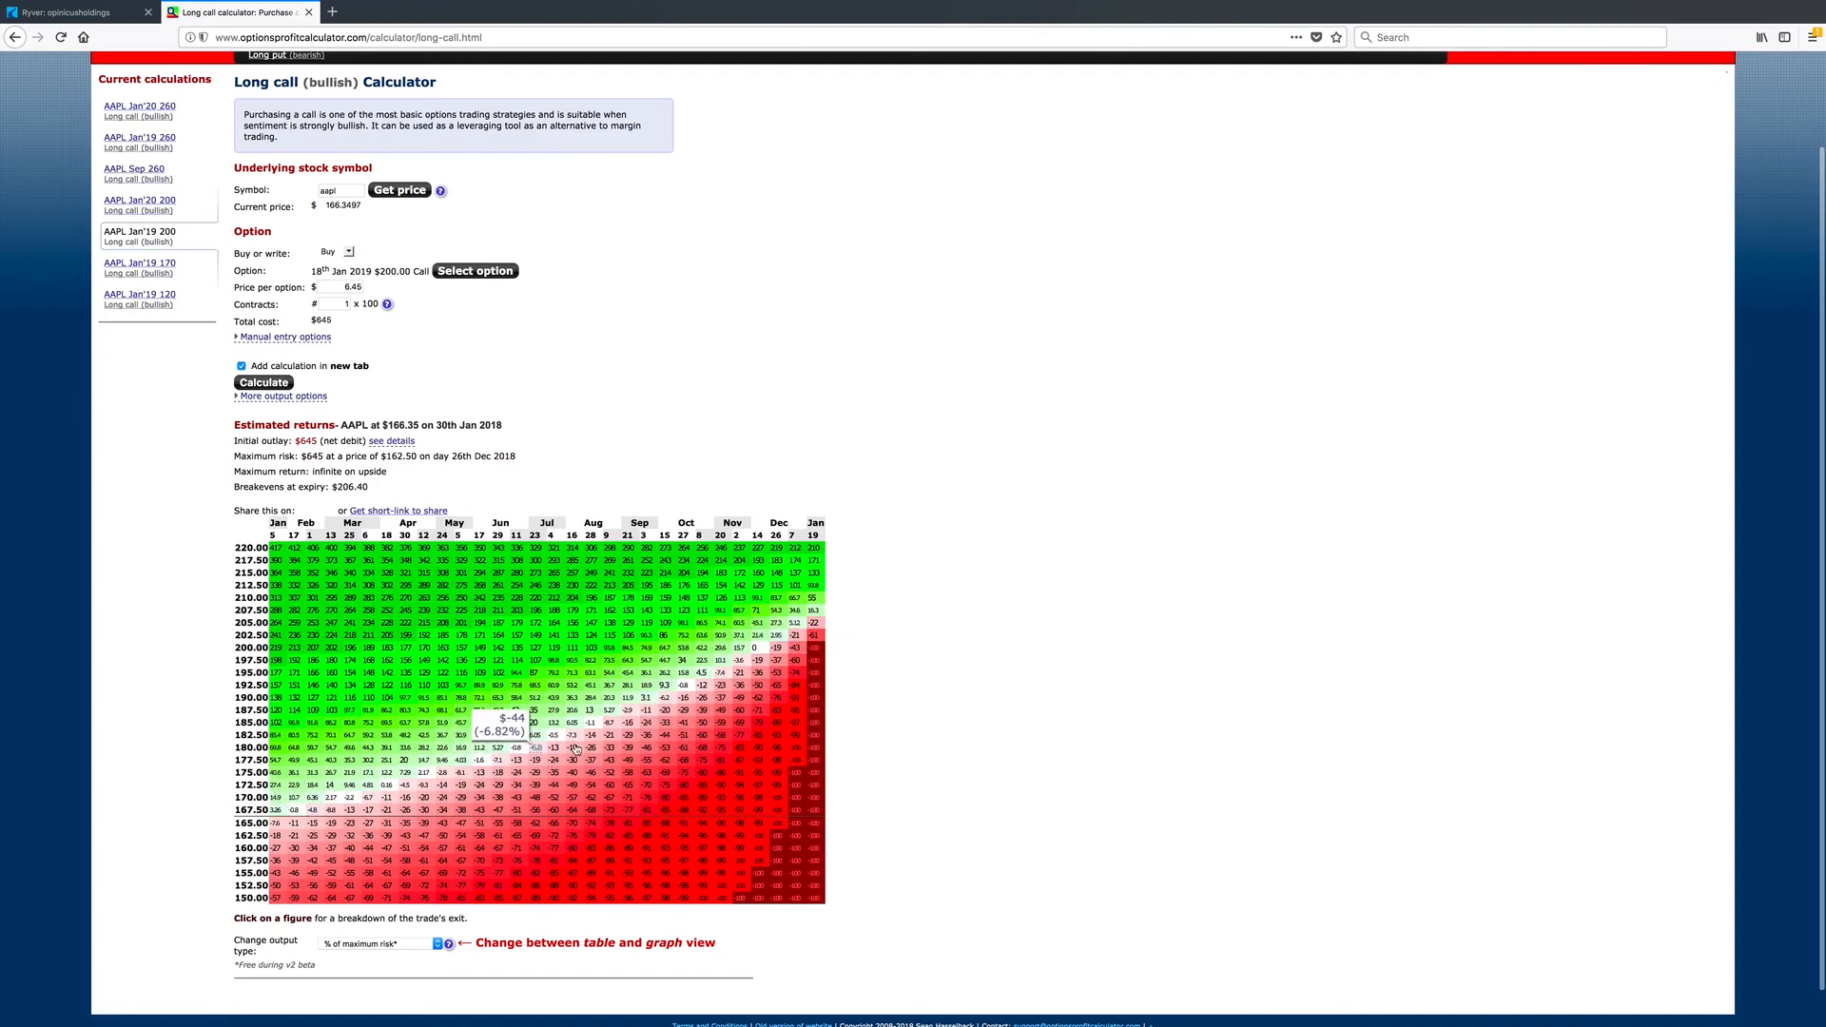
{"action": "mouse_move", "coordinate": [1470, 176]}
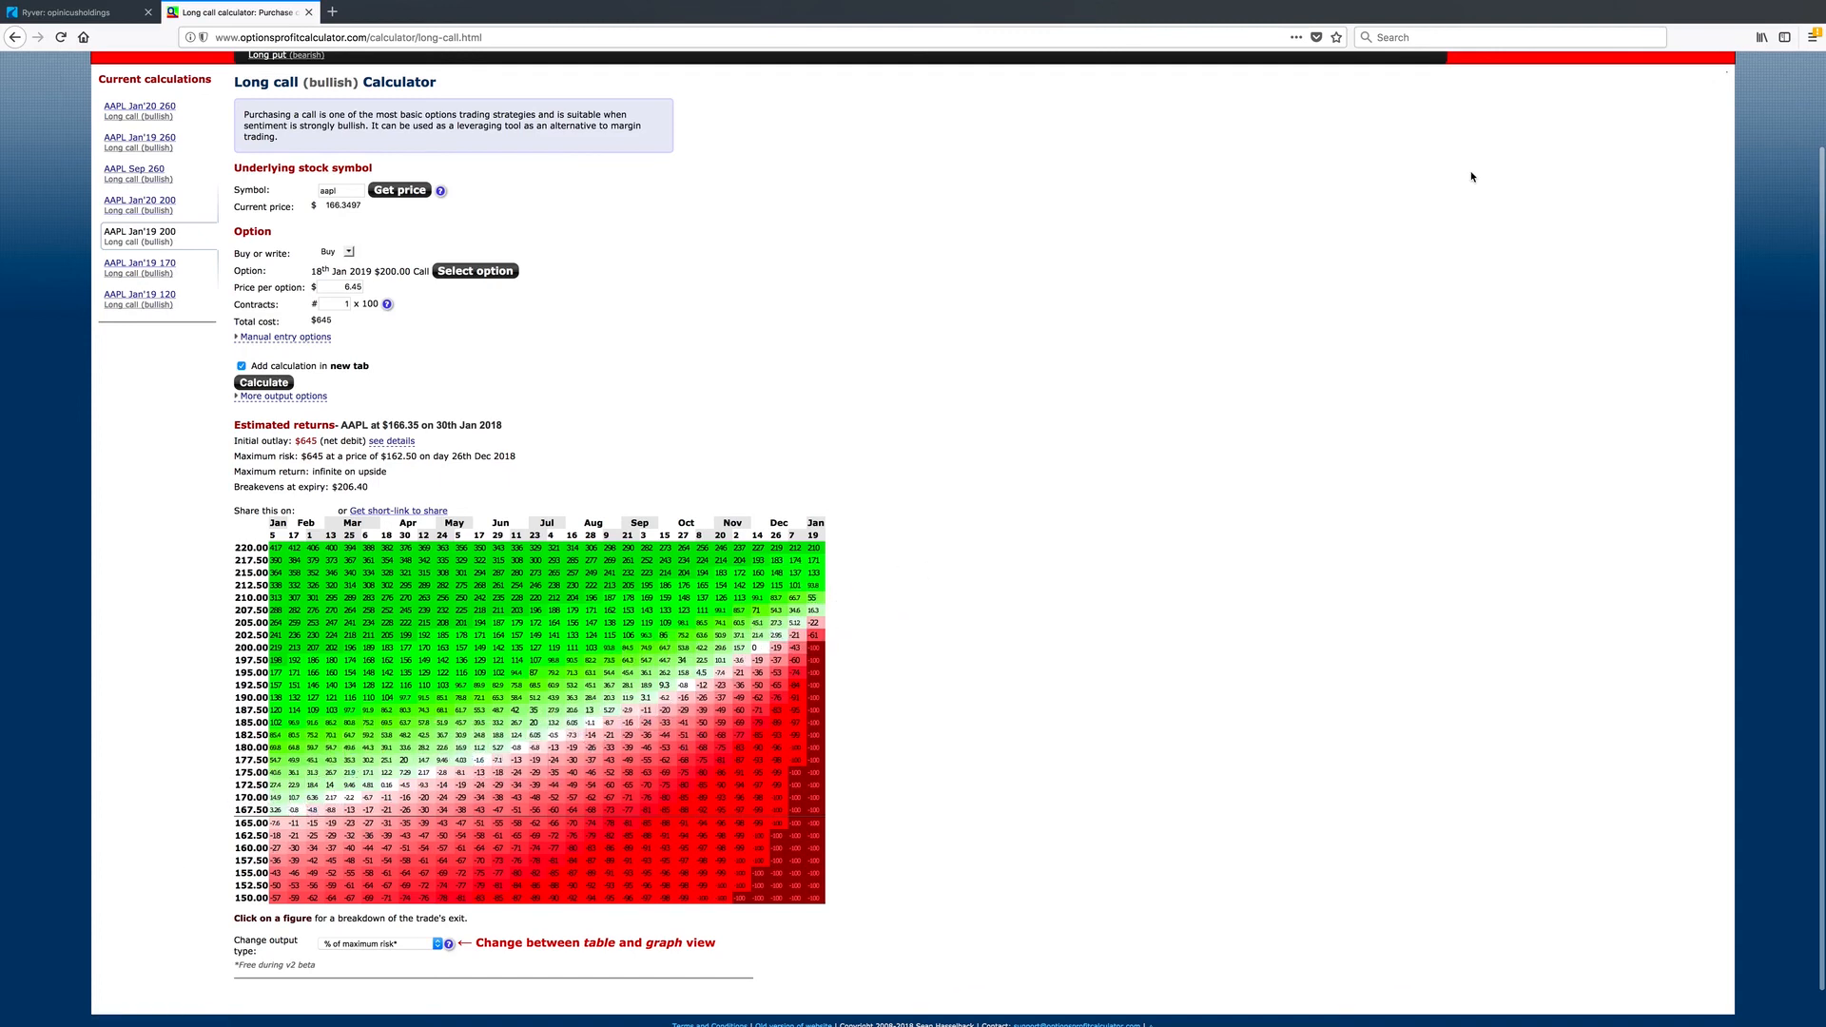
{"action": "mouse_move", "coordinate": [1797, 485]}
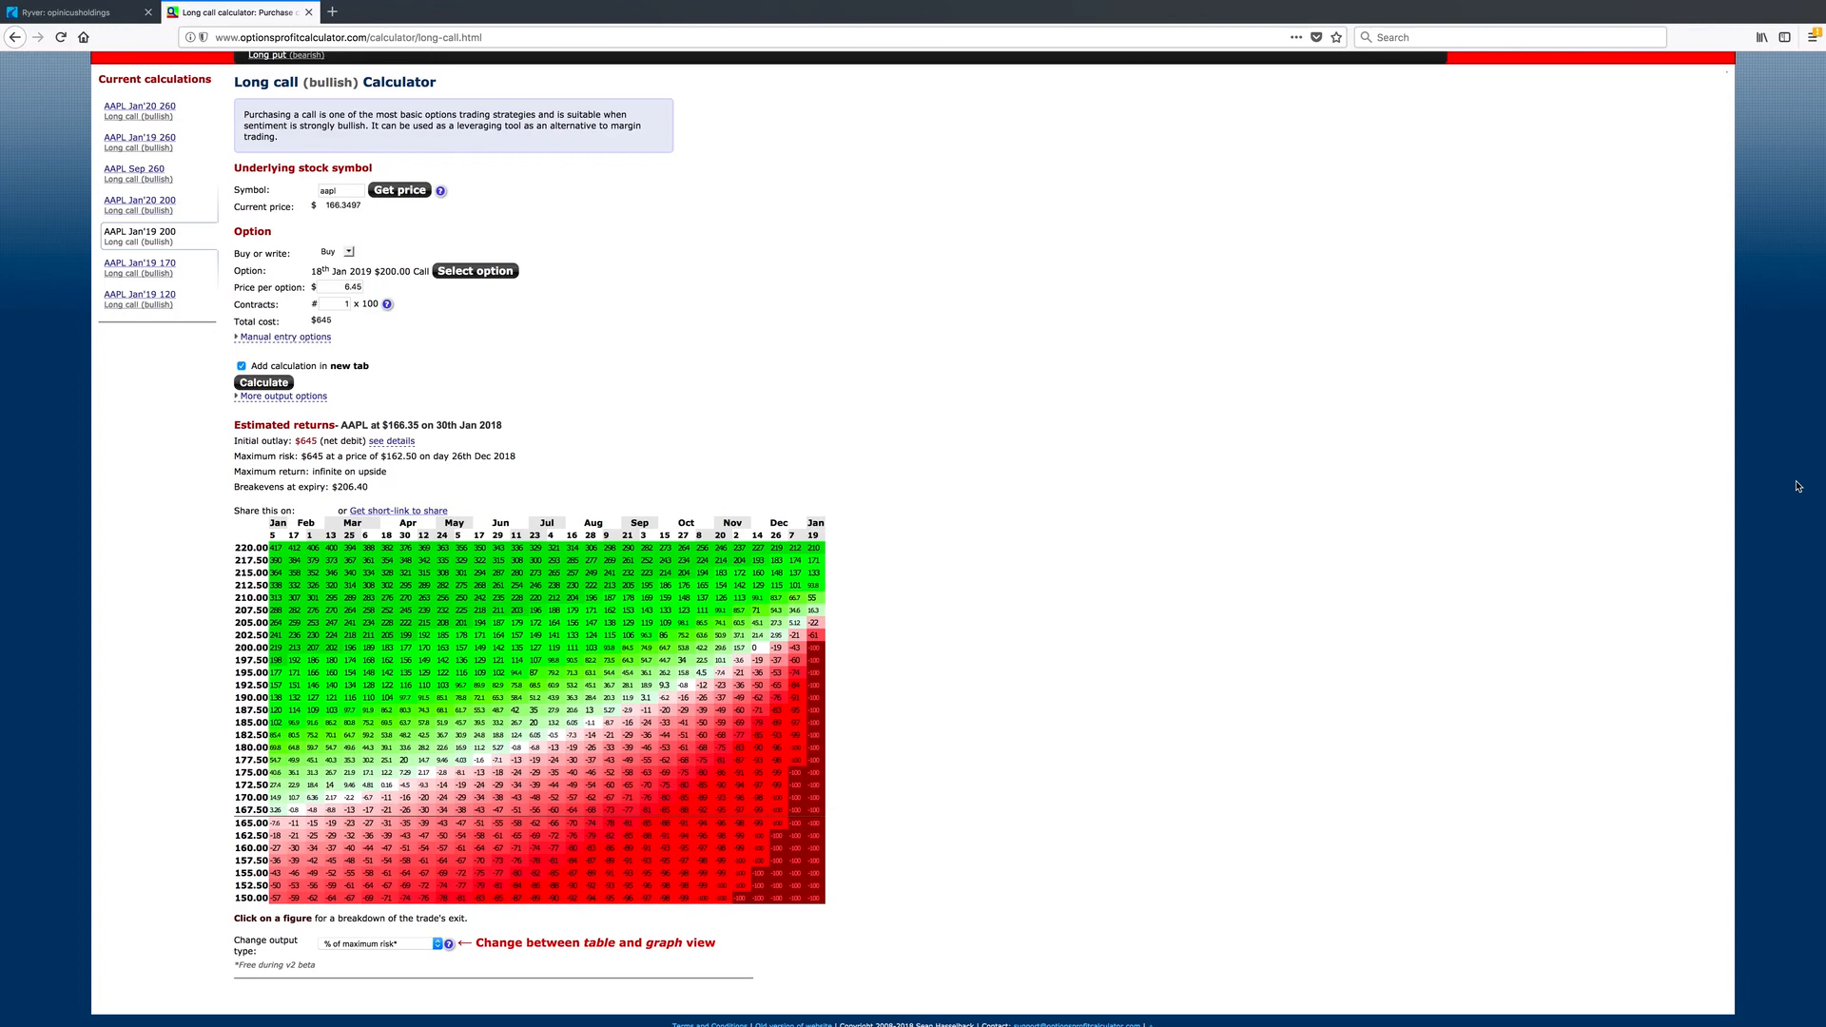
{"action": "mouse_move", "coordinate": [966, 338]}
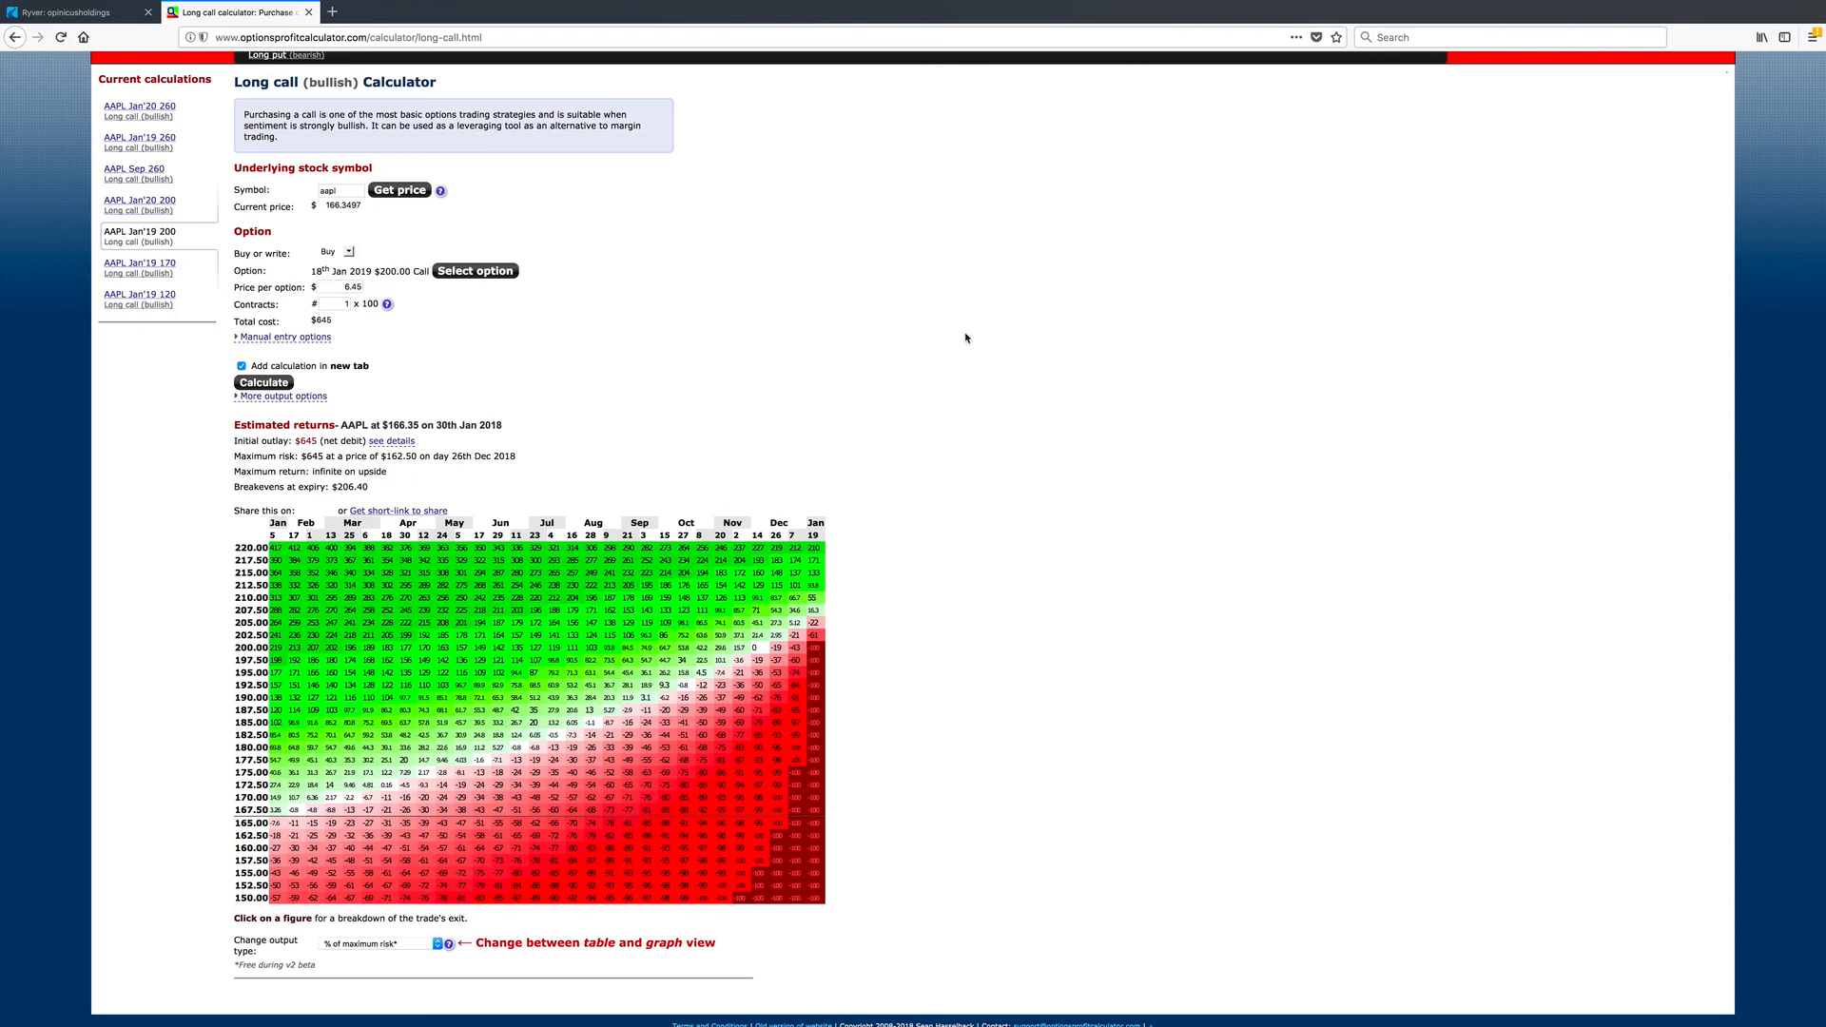